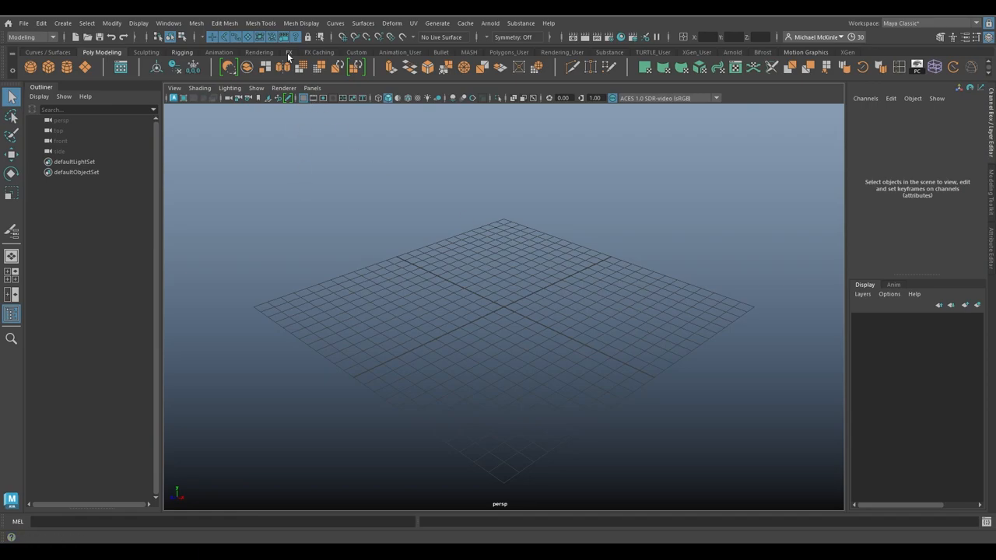
Step: Show the Mesh Tools menu as a floating list over the empty viewport
click(262, 24)
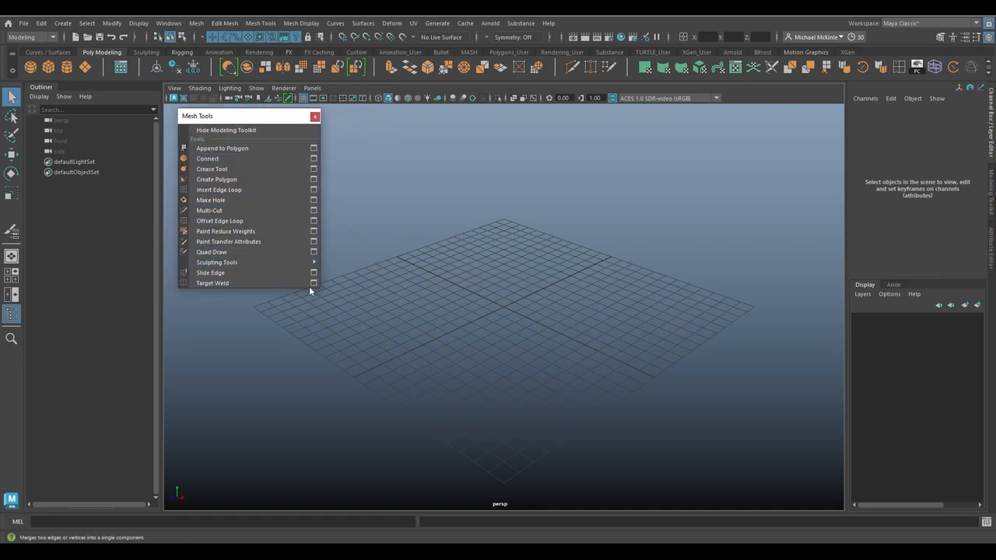
mouse_move(233, 149)
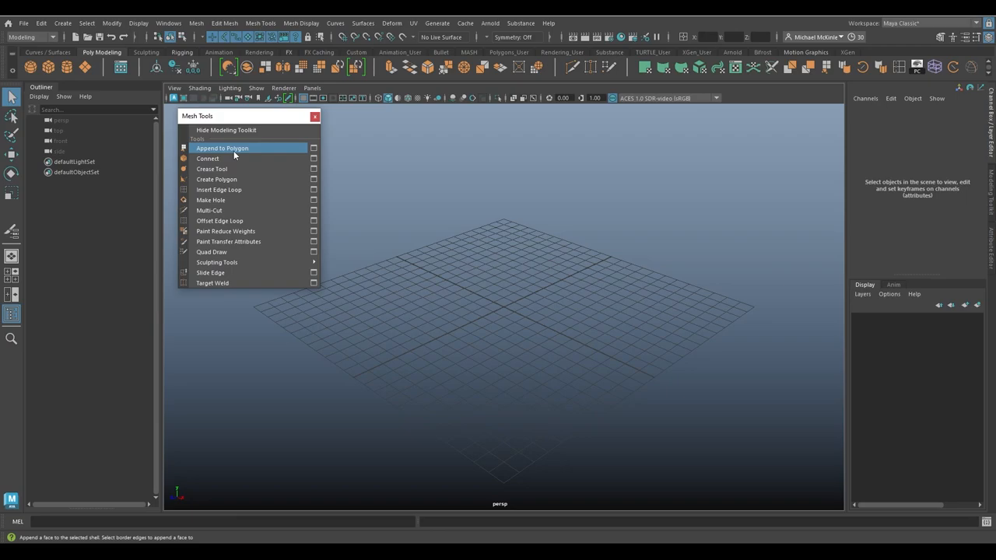
mouse_move(242, 179)
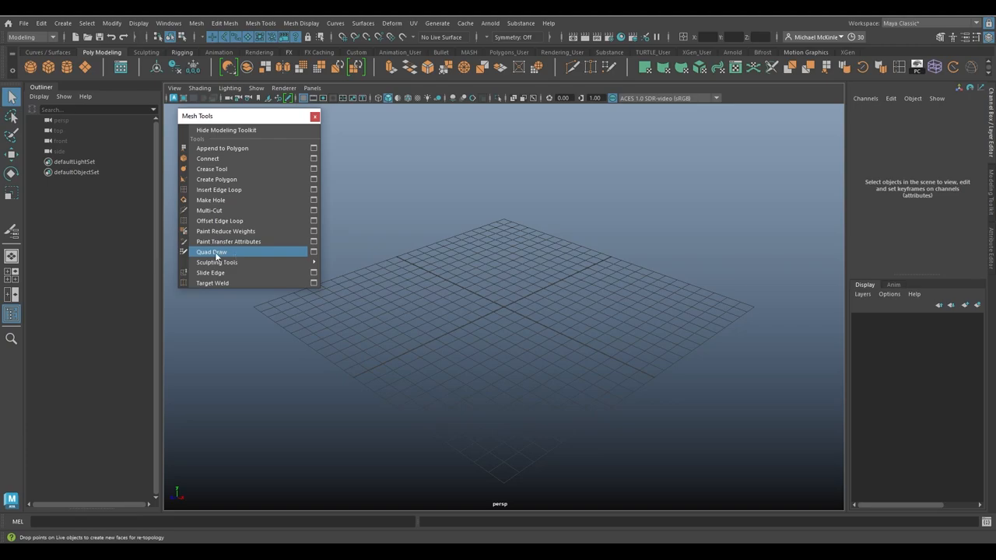
mouse_move(241, 259)
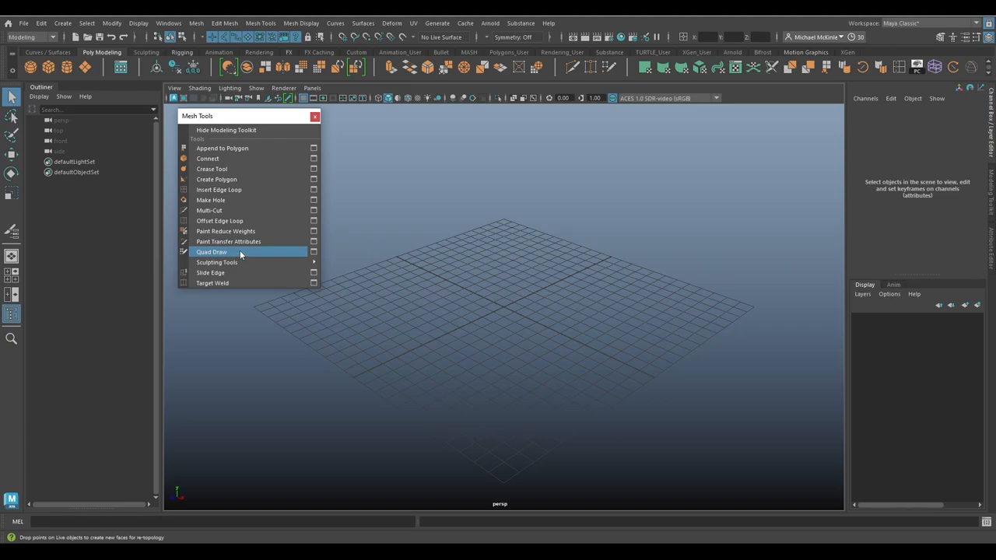
mouse_move(218, 261)
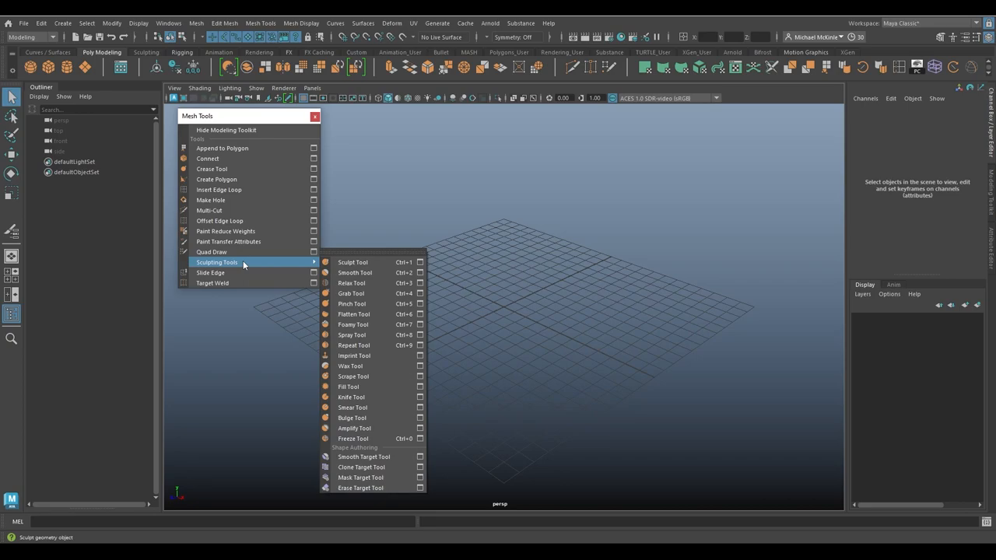
mouse_move(243, 264)
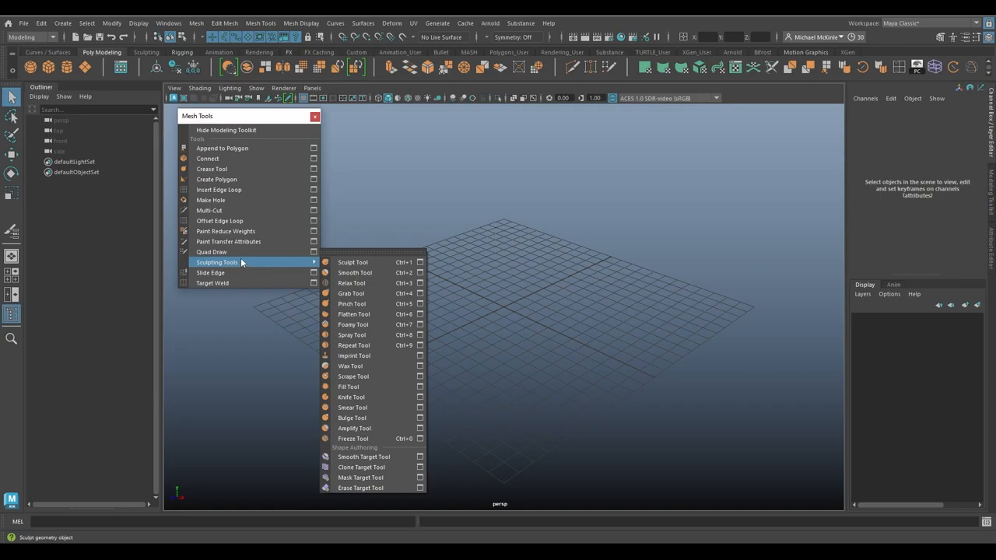
mouse_move(225, 231)
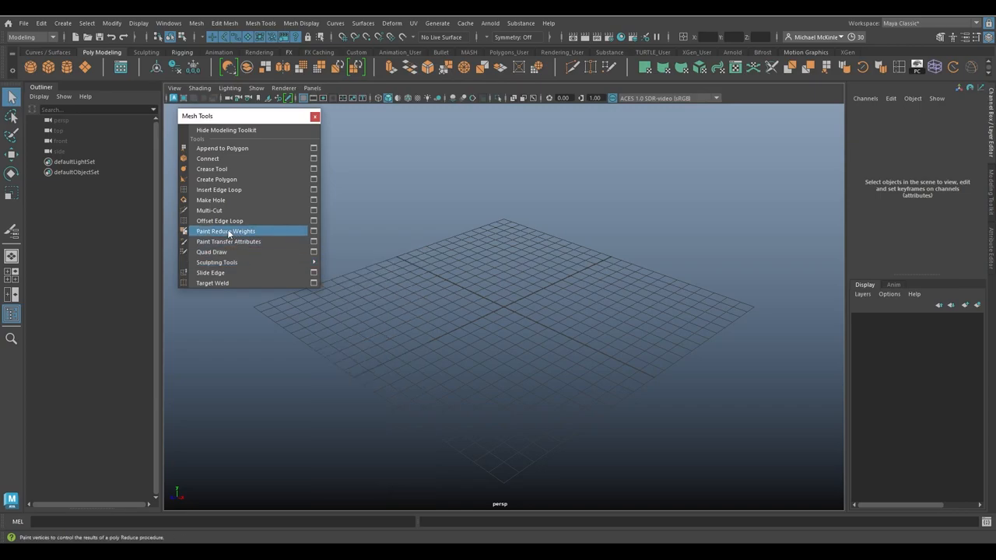
mouse_move(267, 235)
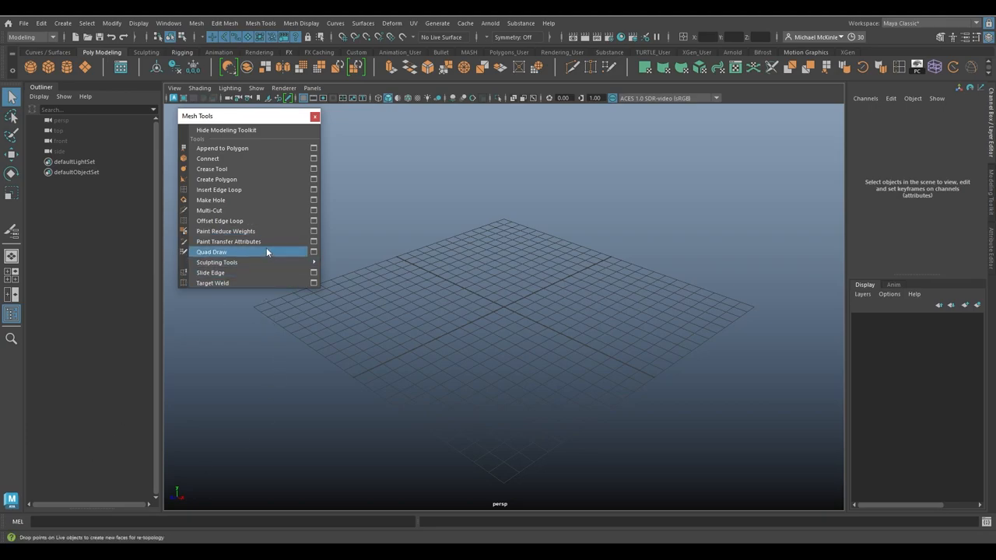
mouse_move(272, 230)
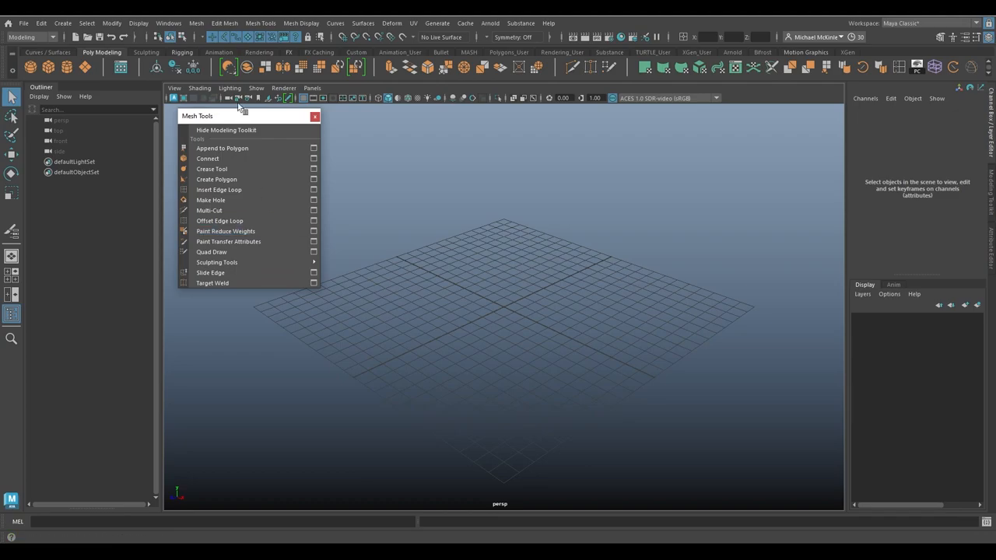
Step: Tear off the Mesh menu and bring up the Reduce Options dialog
click(196, 23)
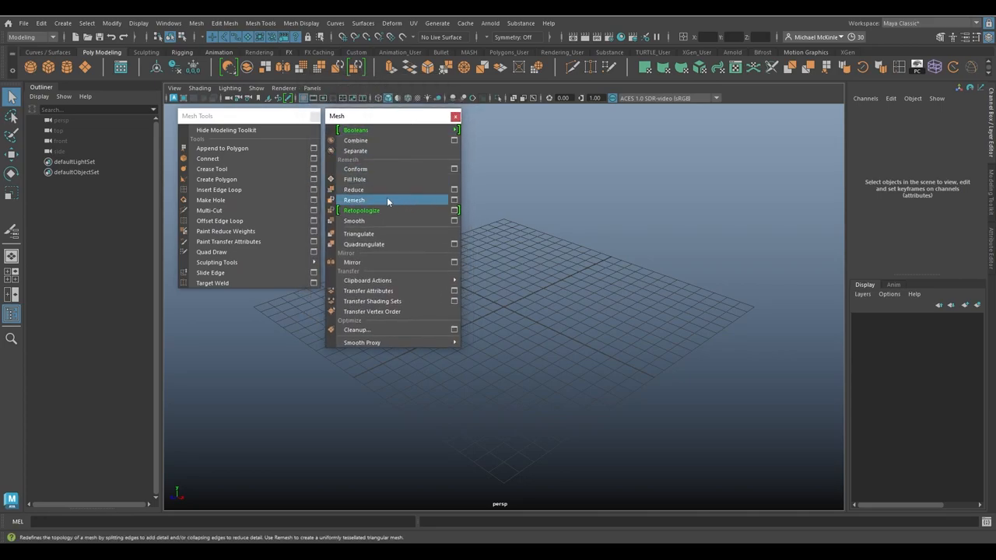
mouse_move(372, 193)
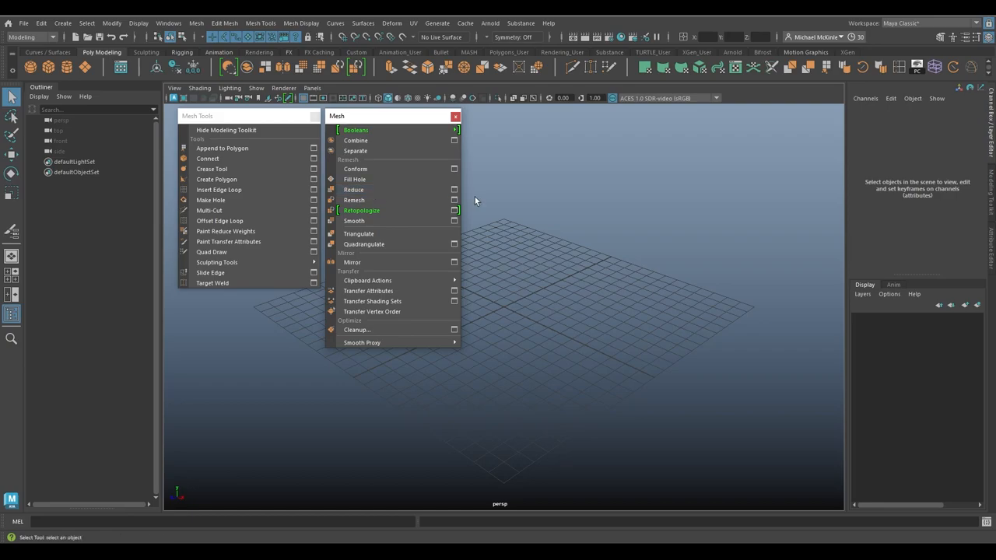
click(455, 189)
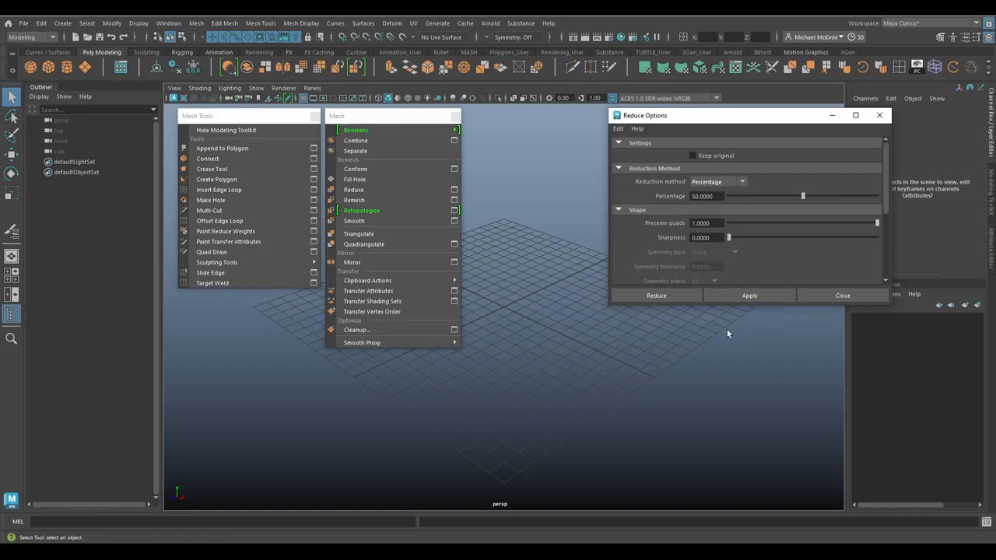
mouse_move(707, 335)
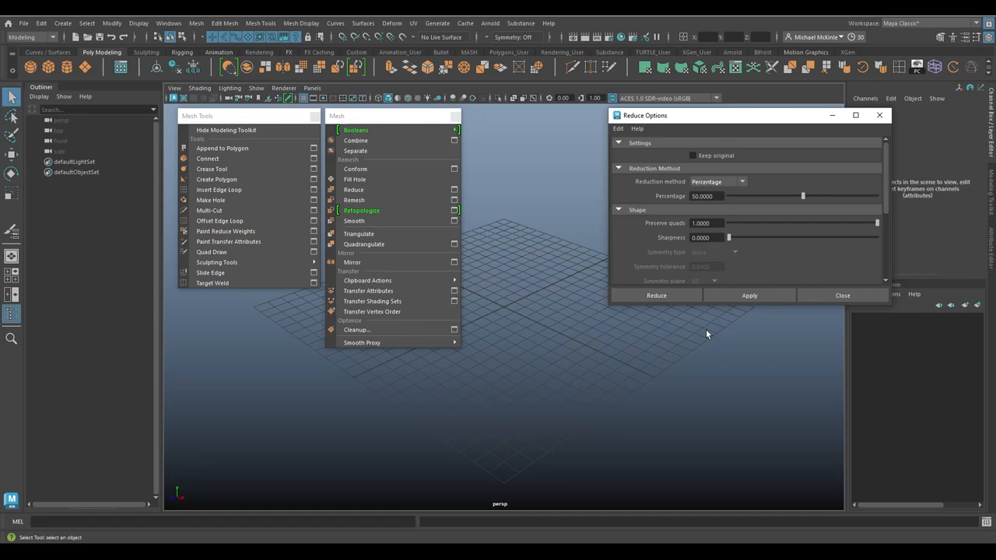
mouse_move(534, 317)
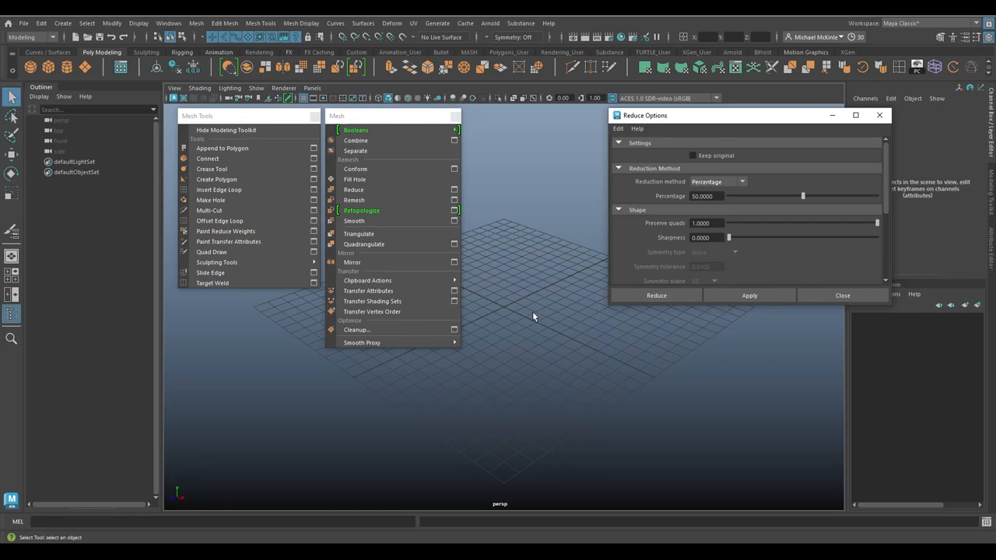
mouse_move(594, 320)
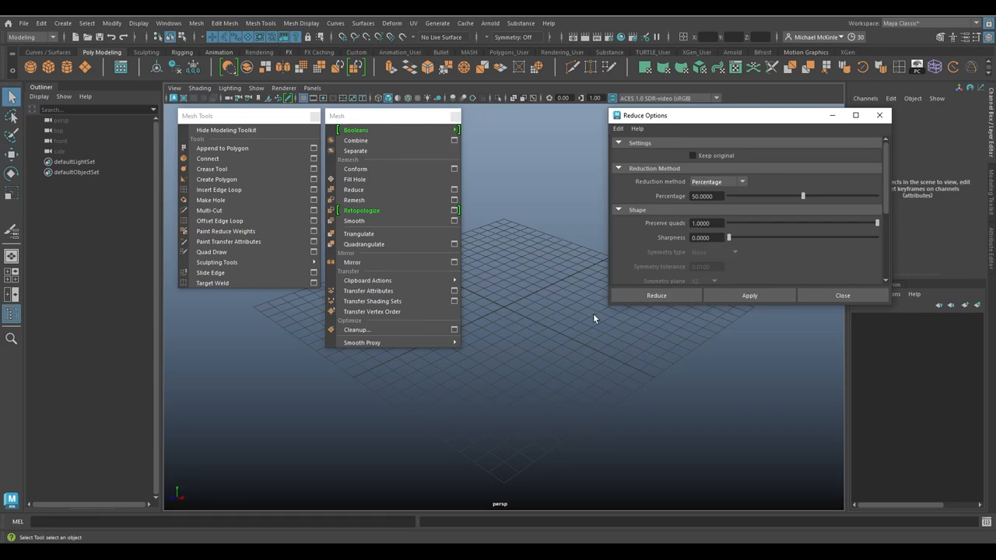
mouse_move(354, 190)
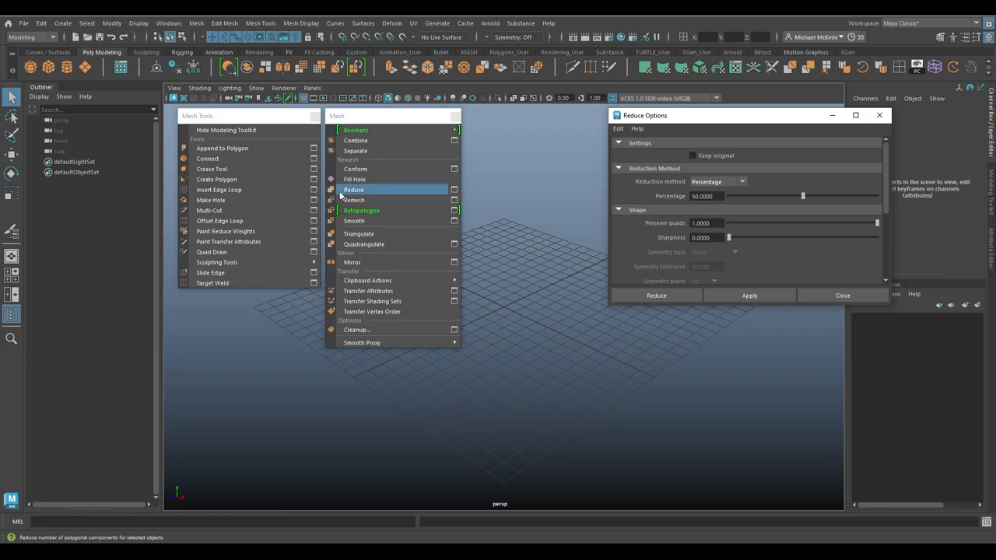
mouse_move(210, 199)
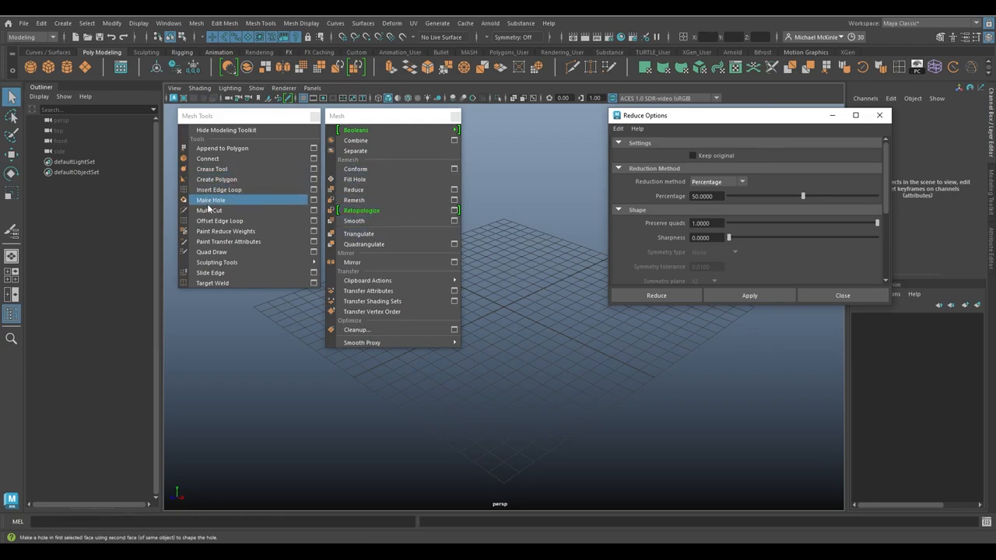
mouse_move(226, 230)
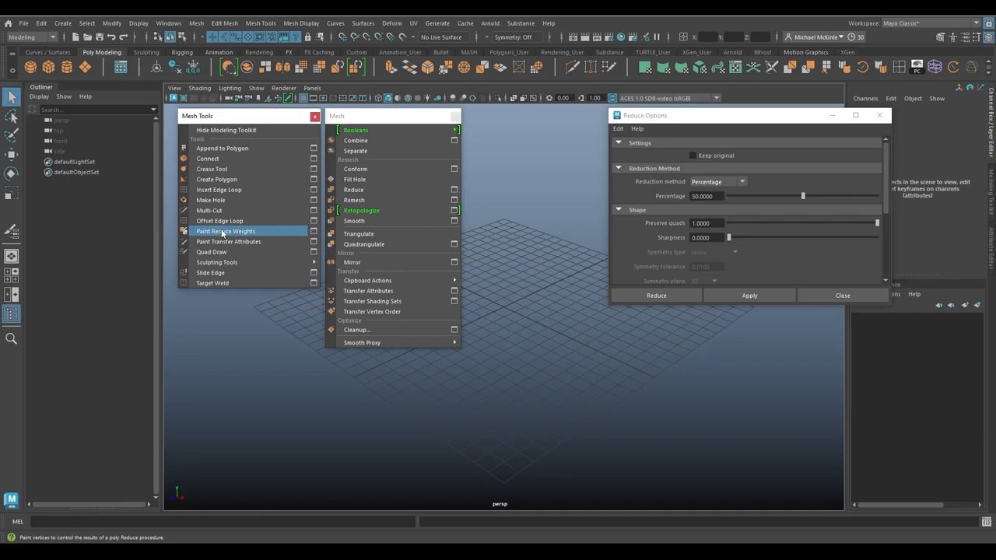
Step: Try Paint Reduce Weights (warning), then dock the Mesh list below Mesh Tools on the left
click(226, 231)
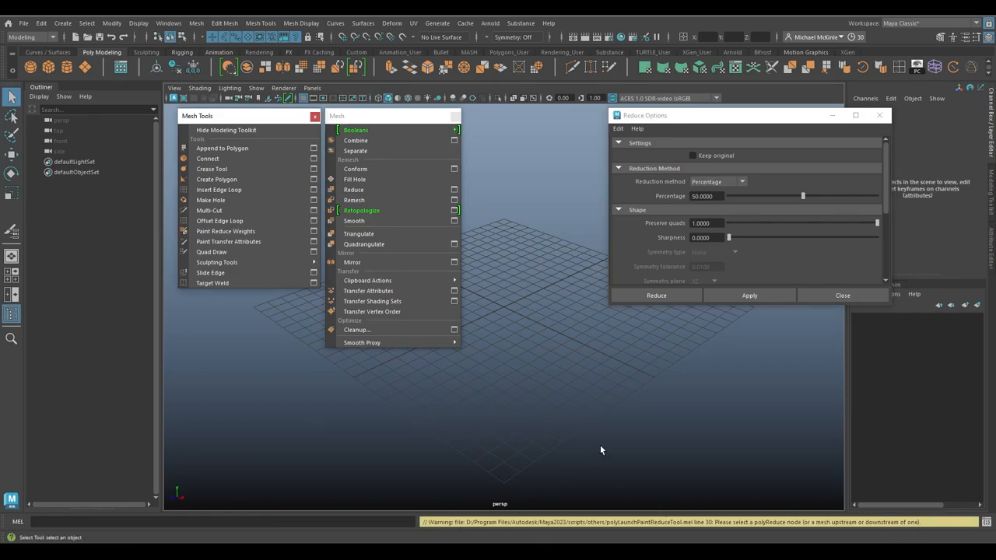
mouse_move(719, 530)
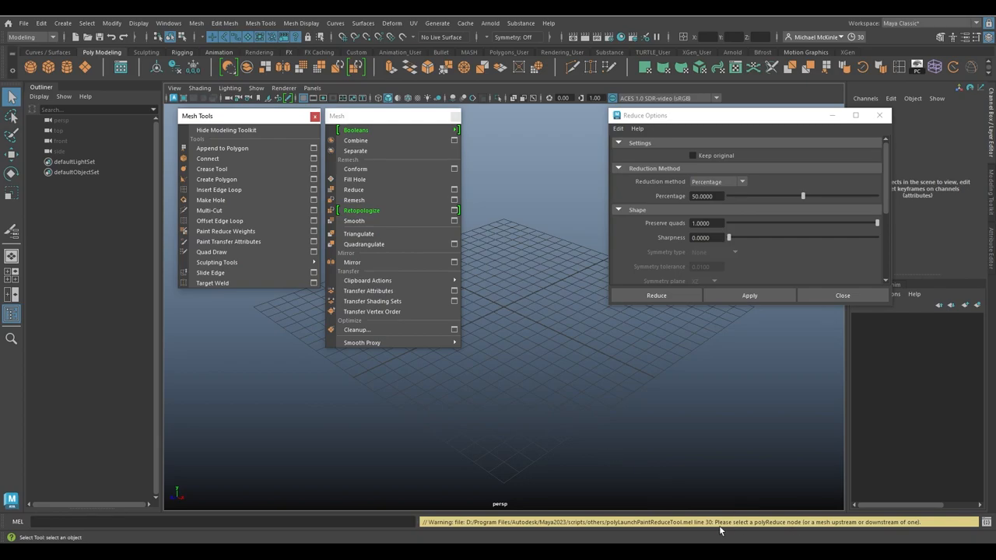
mouse_move(800, 529)
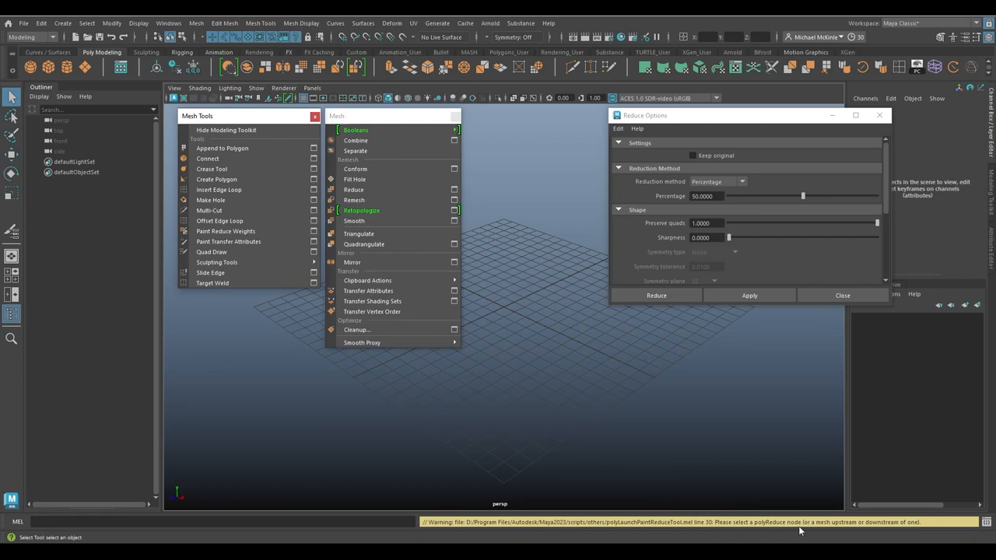
mouse_move(685, 448)
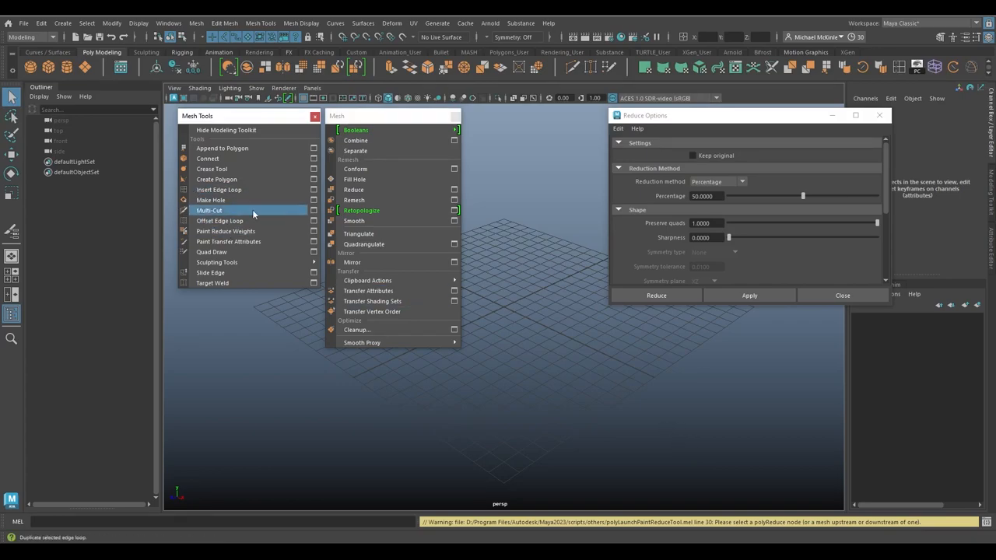
drag(196, 115, 49, 126)
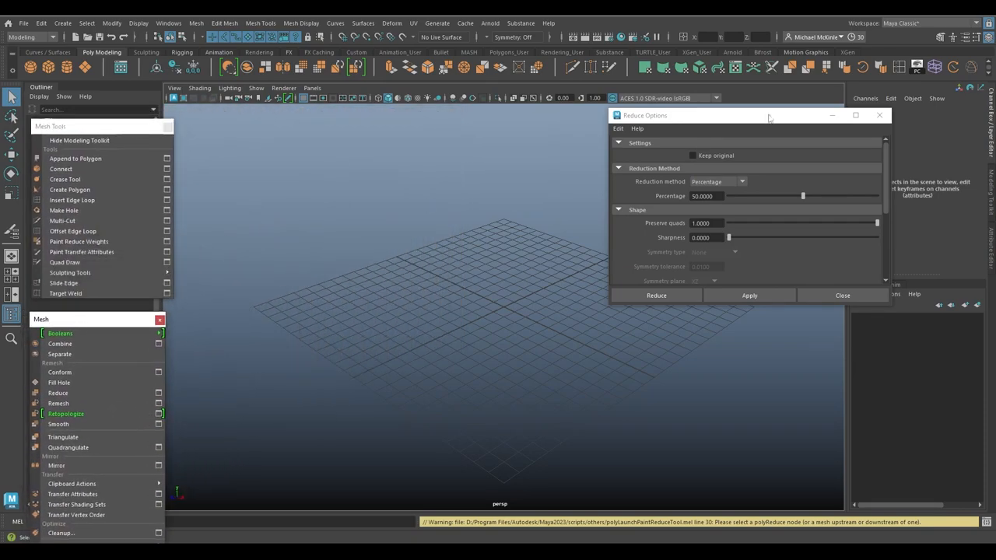
Step: Add a polygon cube and smooth it into a densely subdivided mesh via Edit Mesh
click(842, 295)
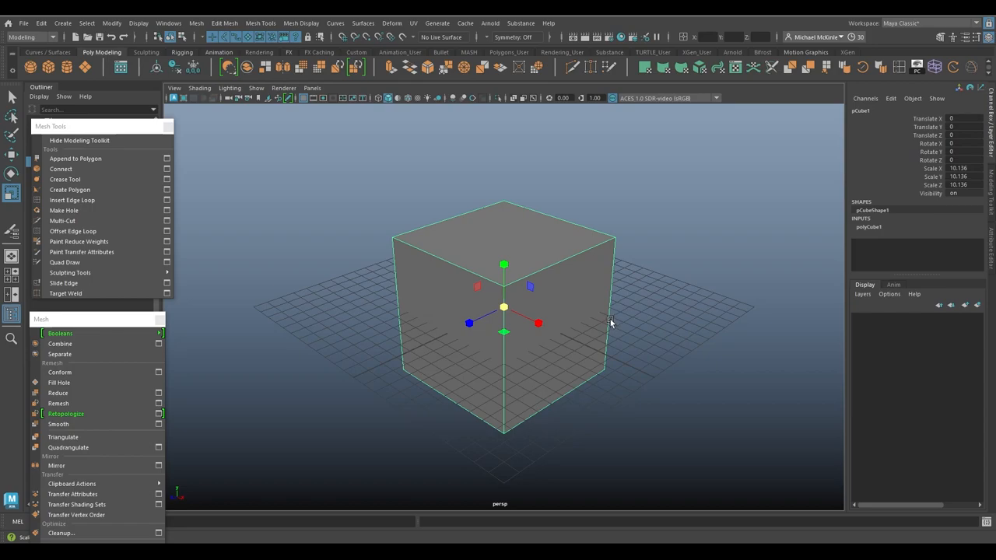
mouse_move(604, 317)
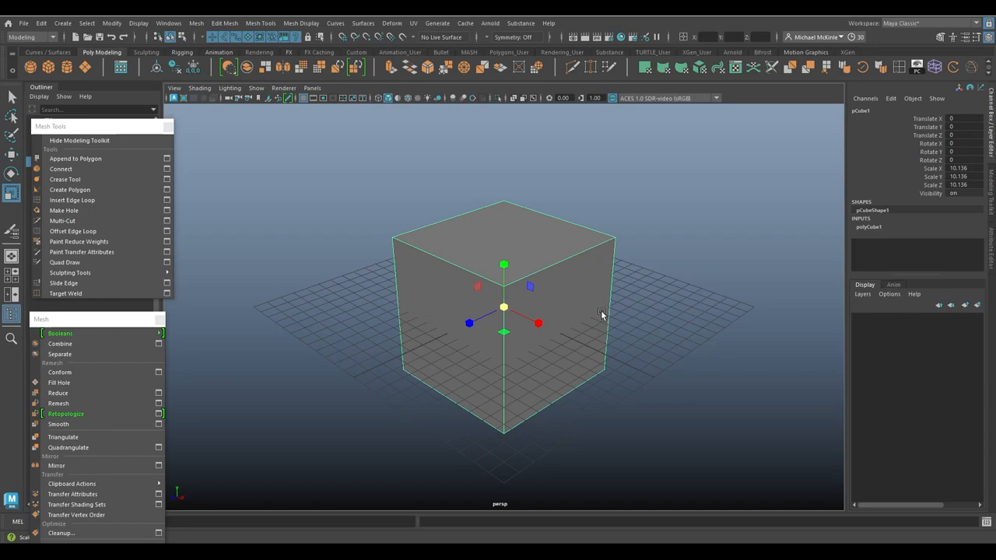
mouse_move(575, 291)
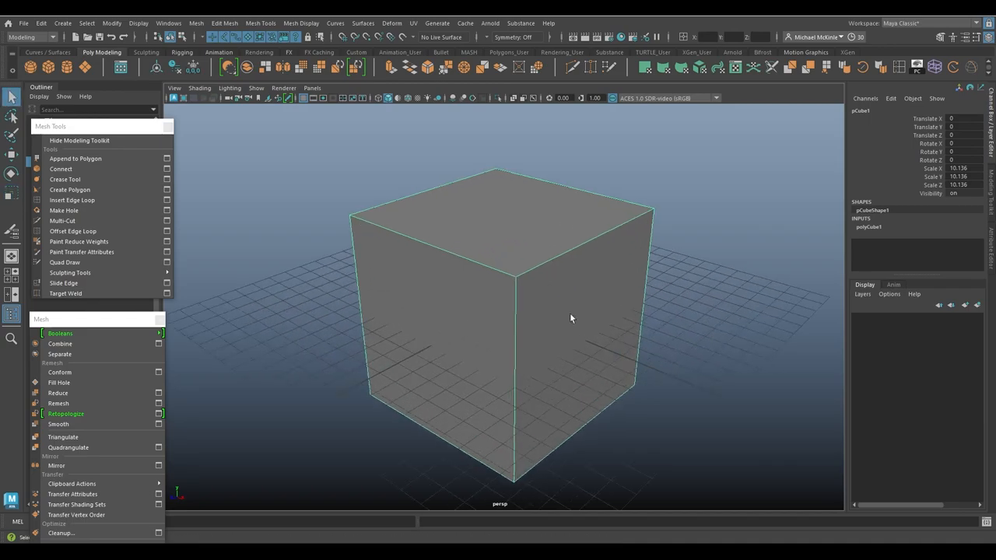
click(225, 24)
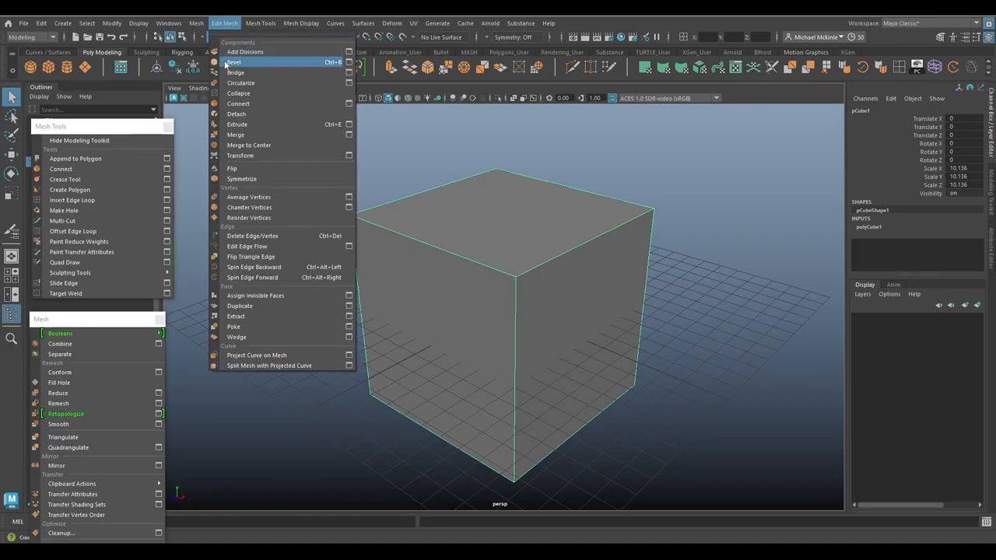
click(234, 62)
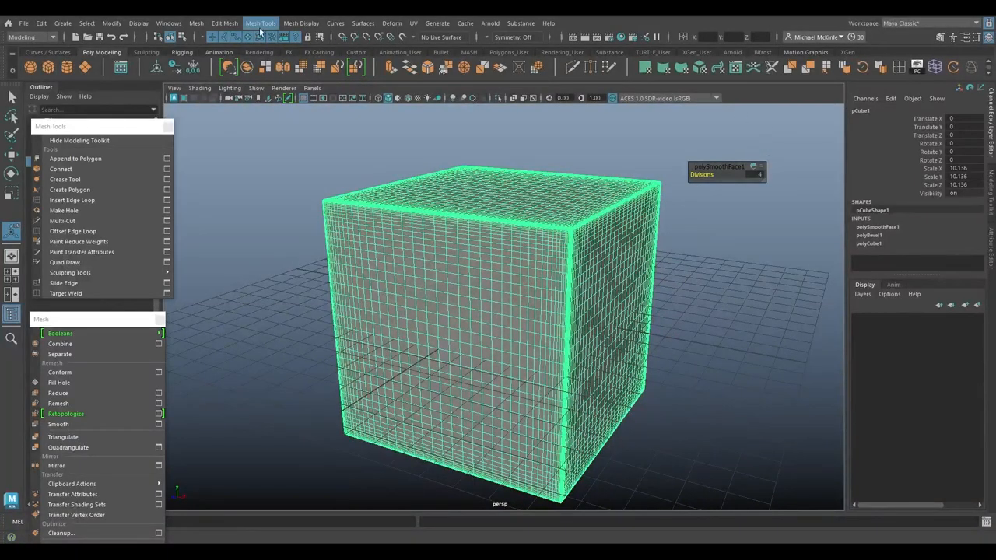
Step: Show the live polygon count for the dense cube in the viewport display options
click(138, 23)
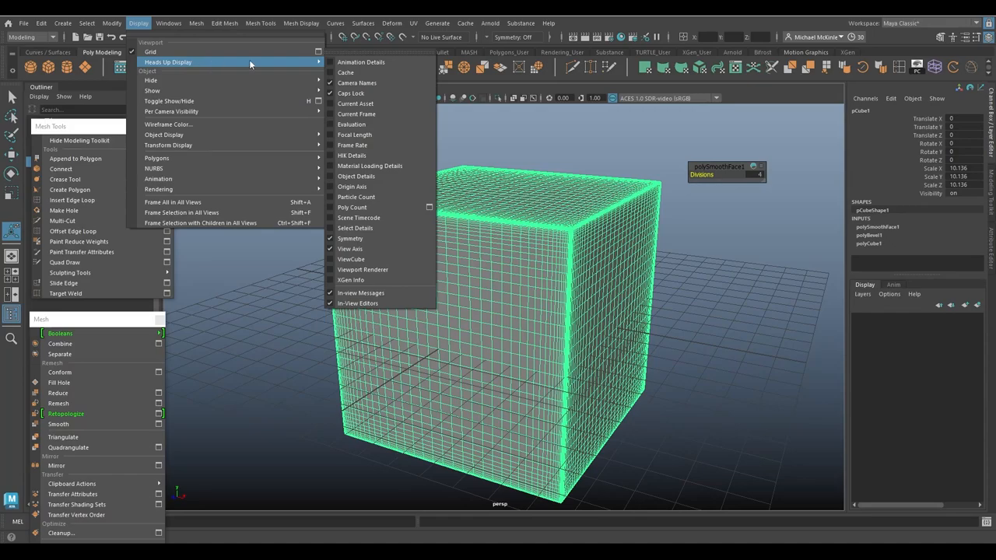
mouse_move(352, 207)
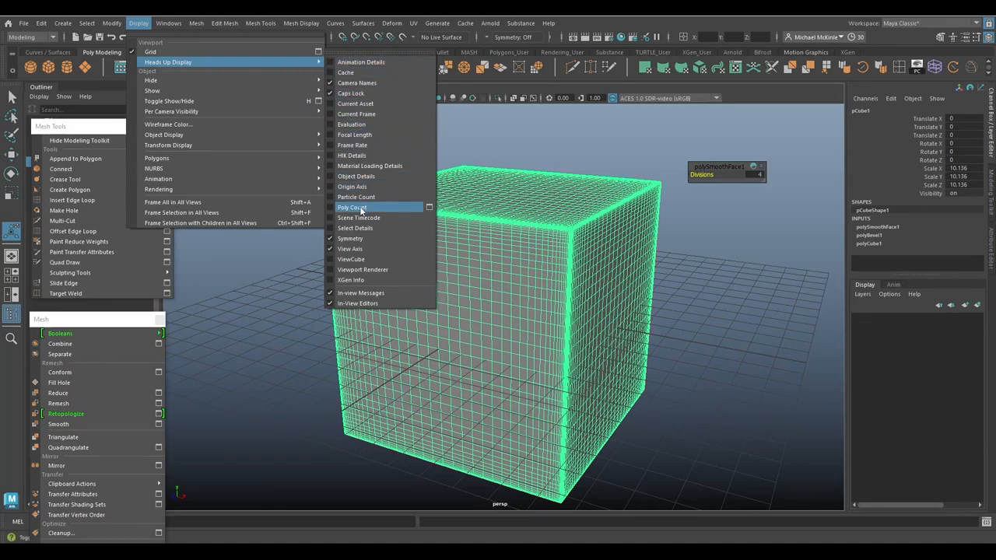
click(352, 207)
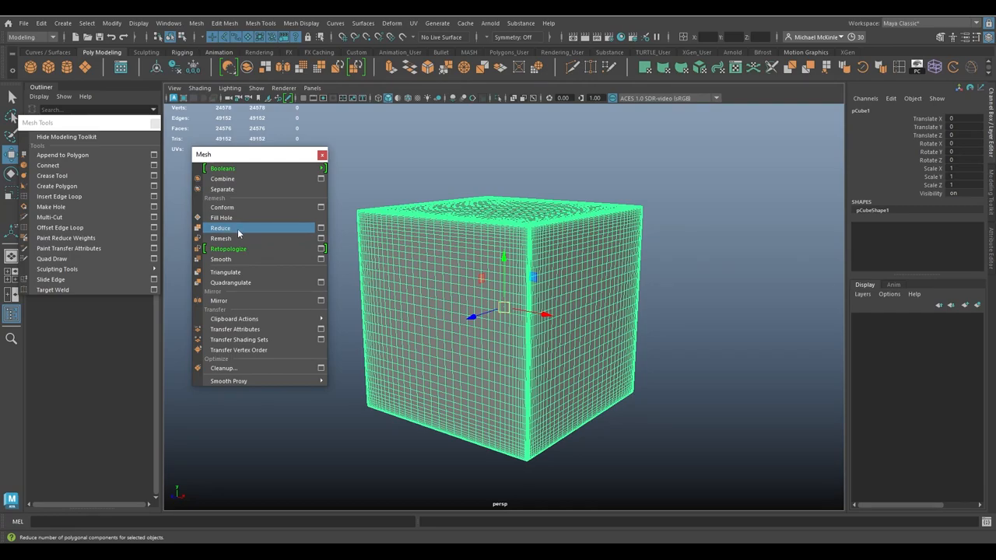
Step: Reduce the cube, keeping Reduction Method as Percentage at 50 in the in-view editor
click(221, 228)
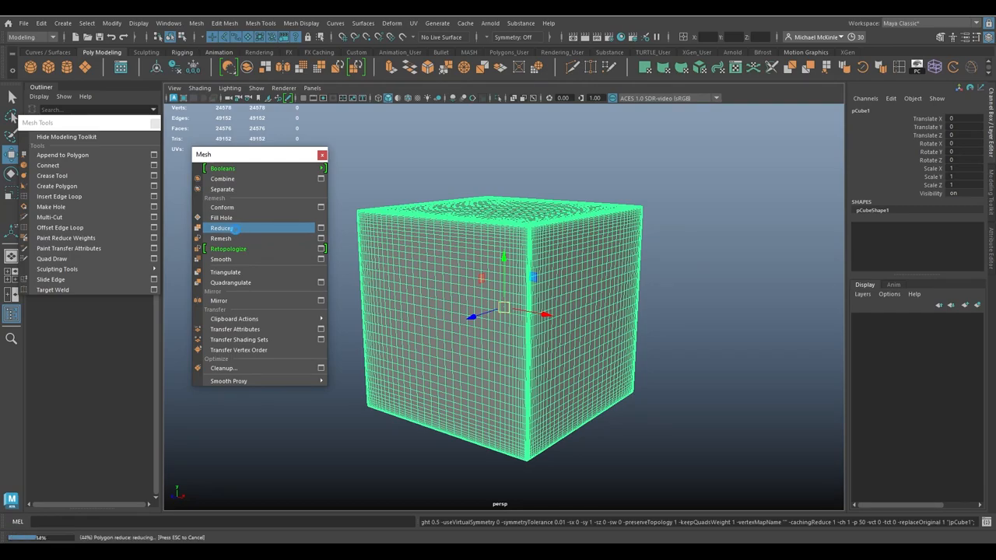
click(221, 228)
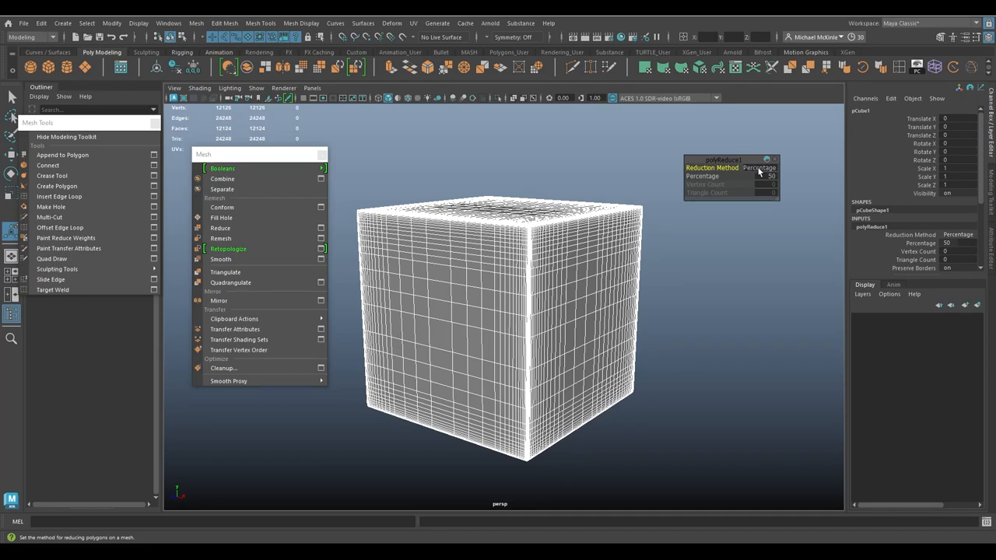
click(759, 168)
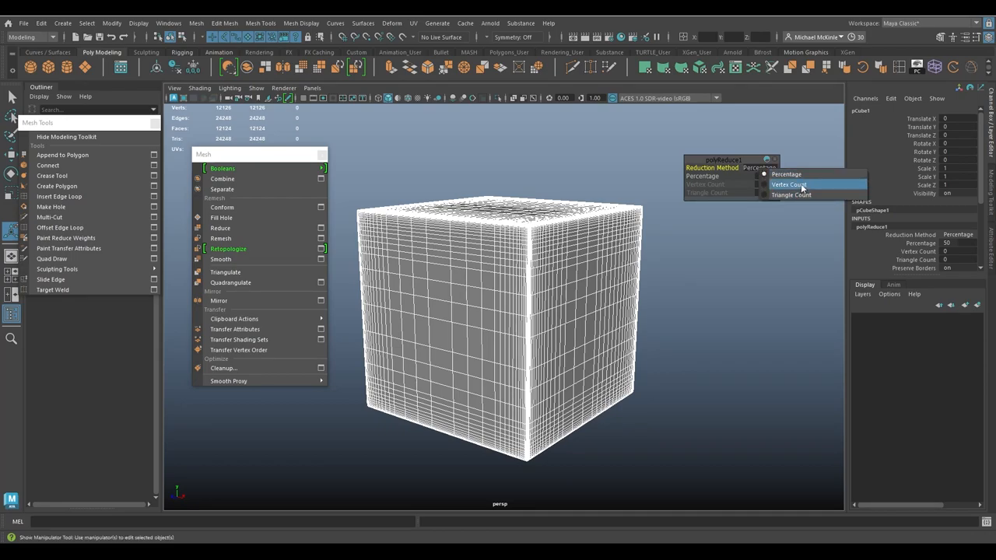
mouse_move(791, 196)
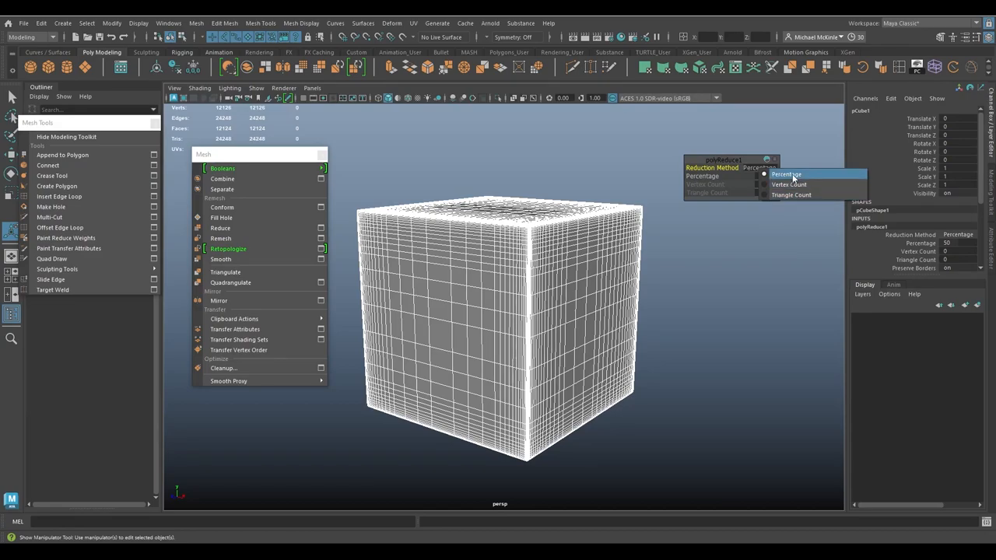
click(786, 174)
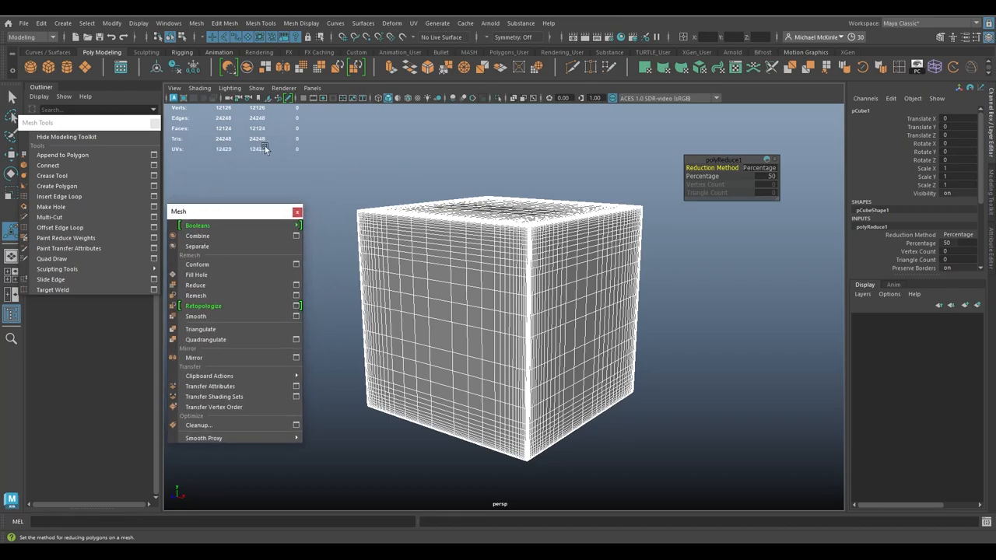
mouse_move(404, 179)
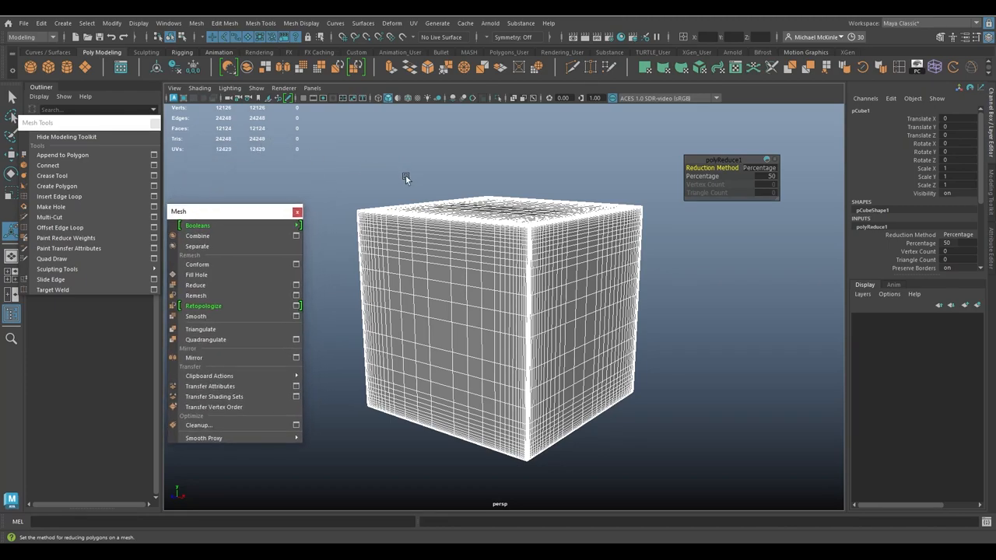
mouse_move(464, 179)
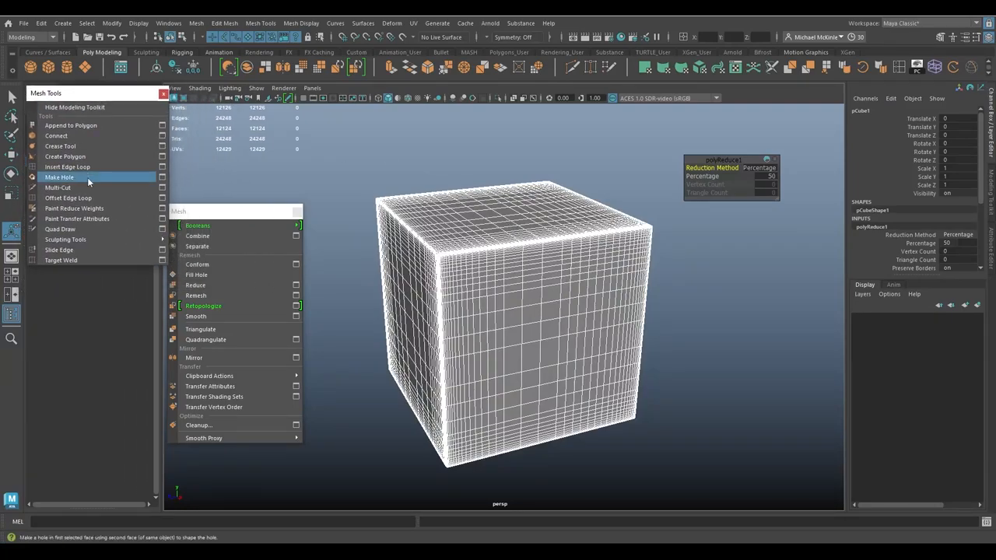
mouse_move(75, 208)
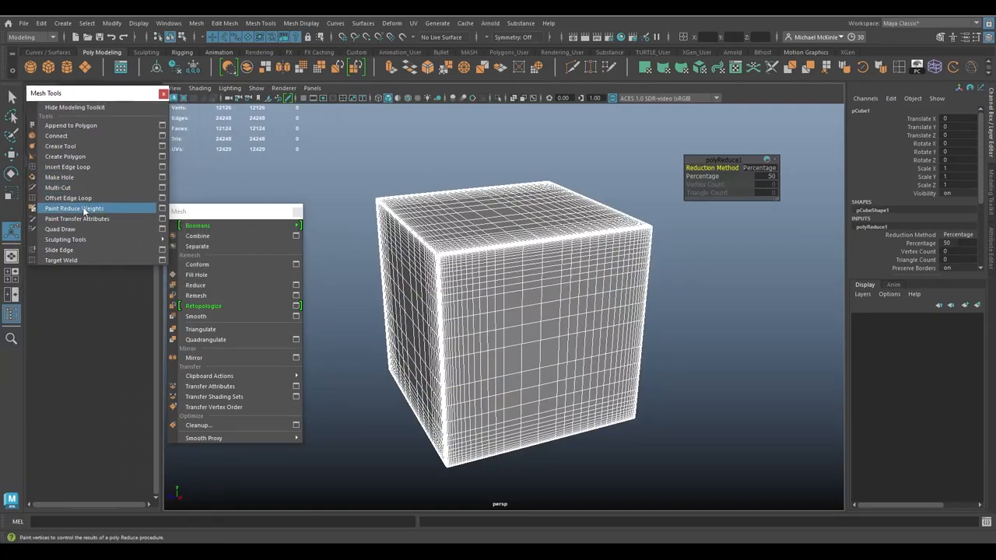
click(75, 209)
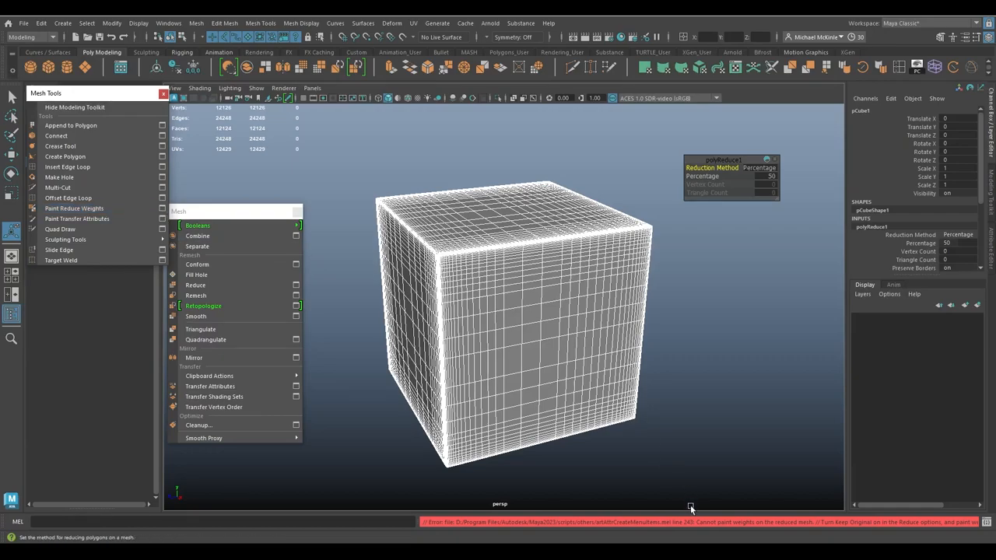
mouse_move(576, 521)
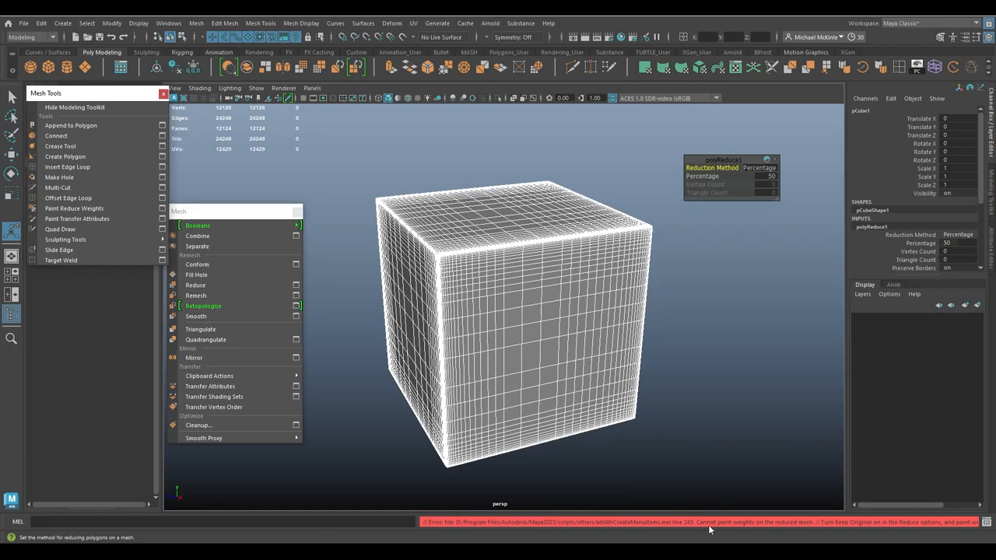
mouse_move(806, 528)
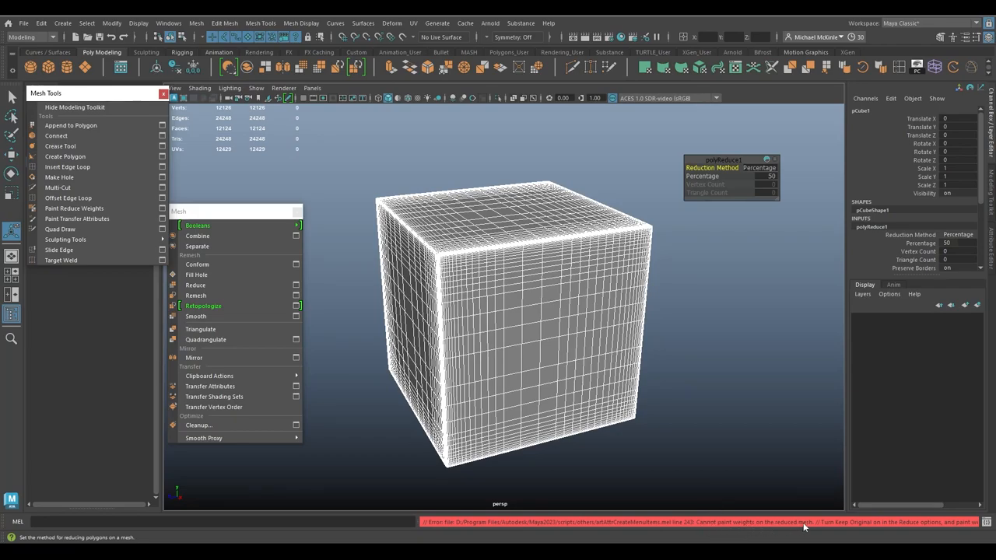
mouse_move(865, 528)
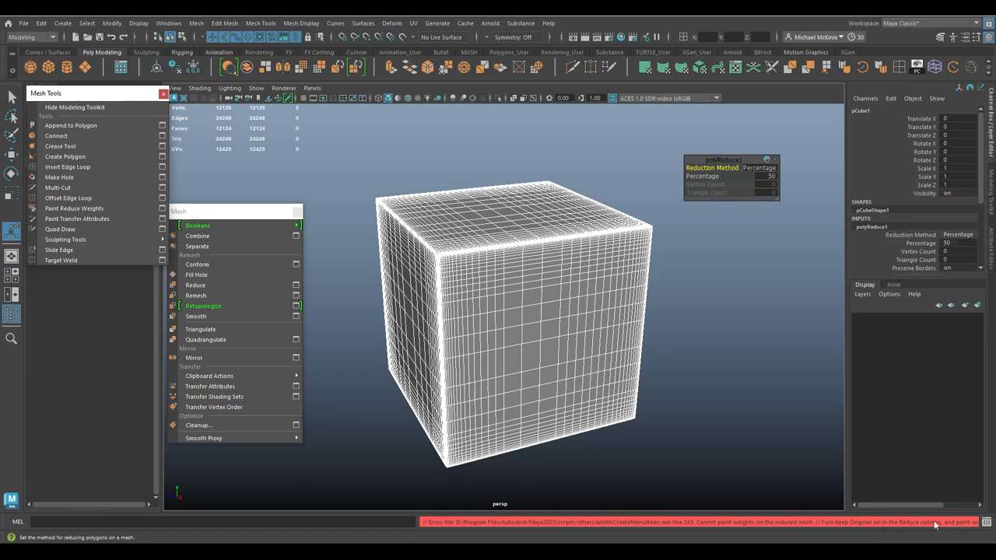
mouse_move(685, 386)
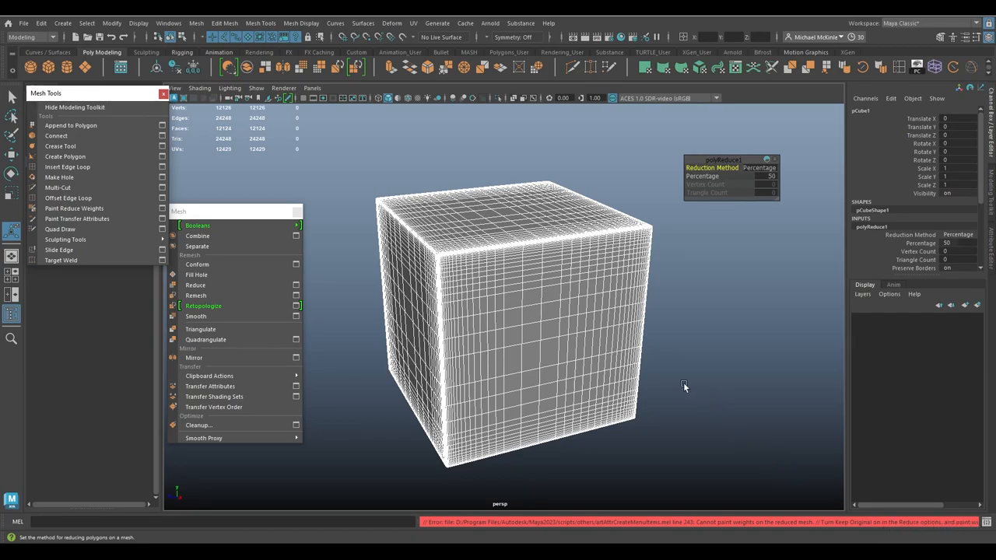
mouse_move(647, 351)
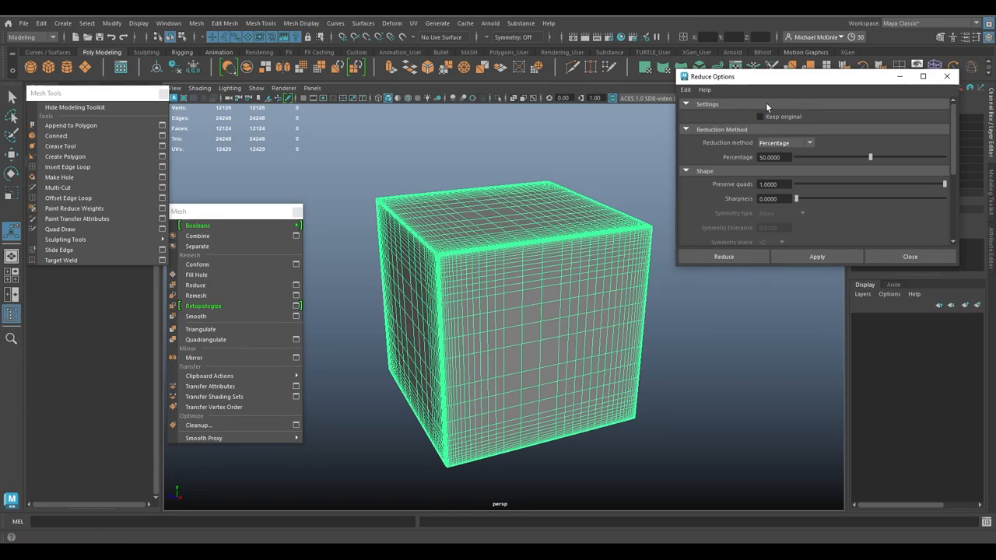
mouse_move(75, 208)
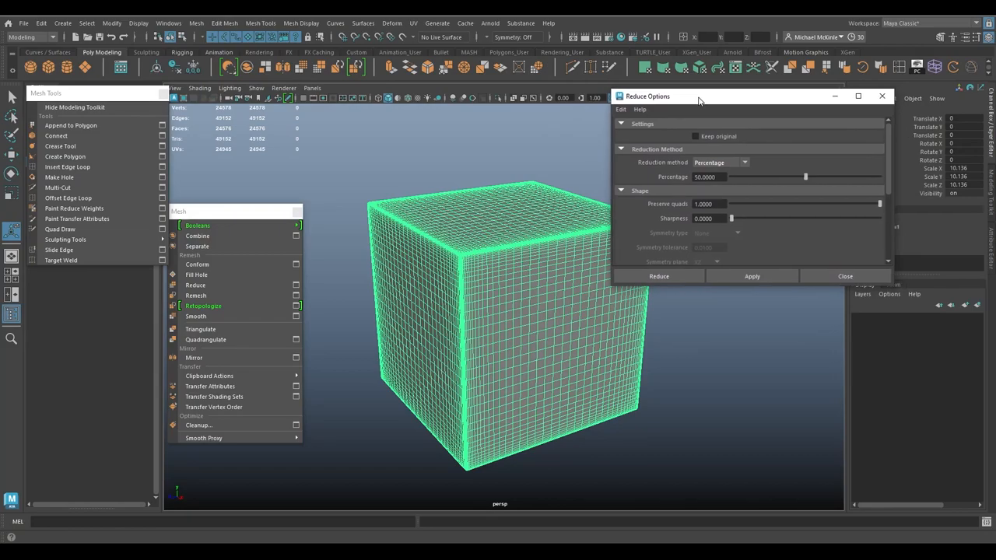
Step: Enable Keep original in the Reduce Options so the untouched cube is preserved
click(694, 137)
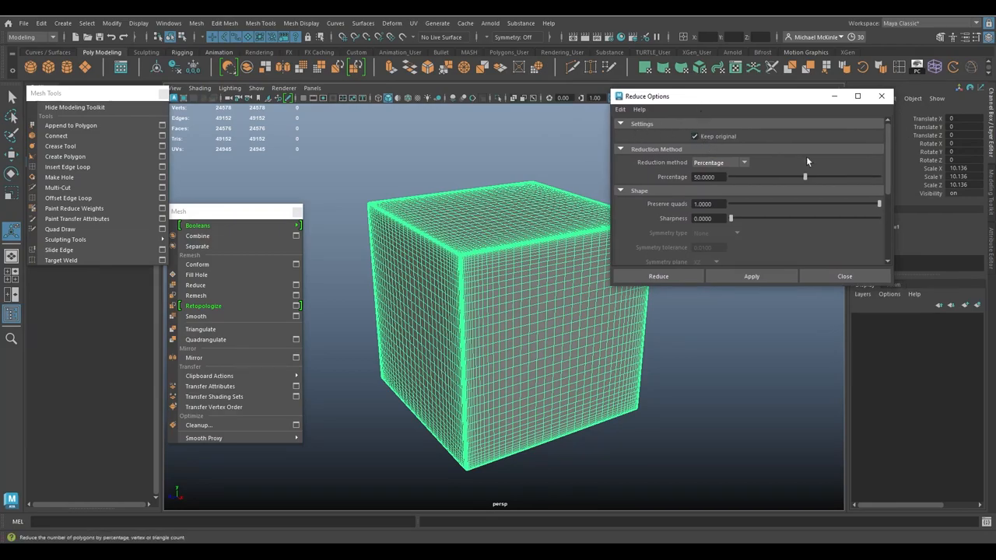
mouse_move(716, 164)
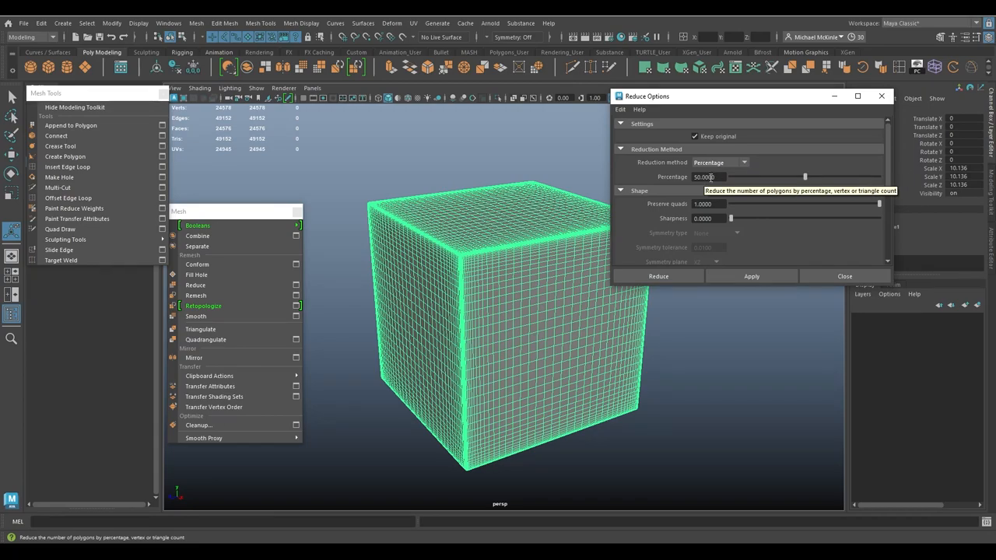
mouse_move(658, 277)
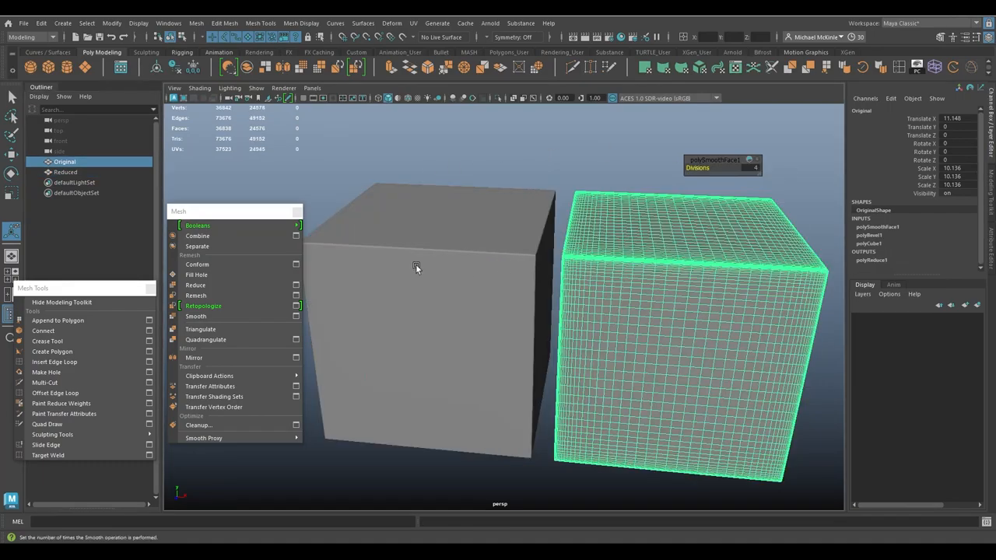
Step: Select the reduced copy and orbit to compare its sparser wireframe against the original cube
click(65, 171)
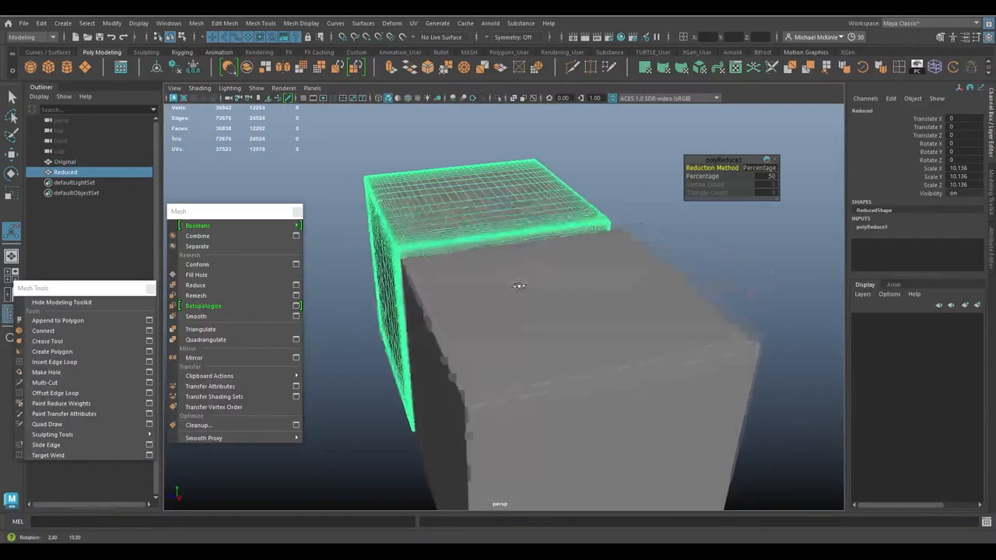
drag(520, 286, 574, 274)
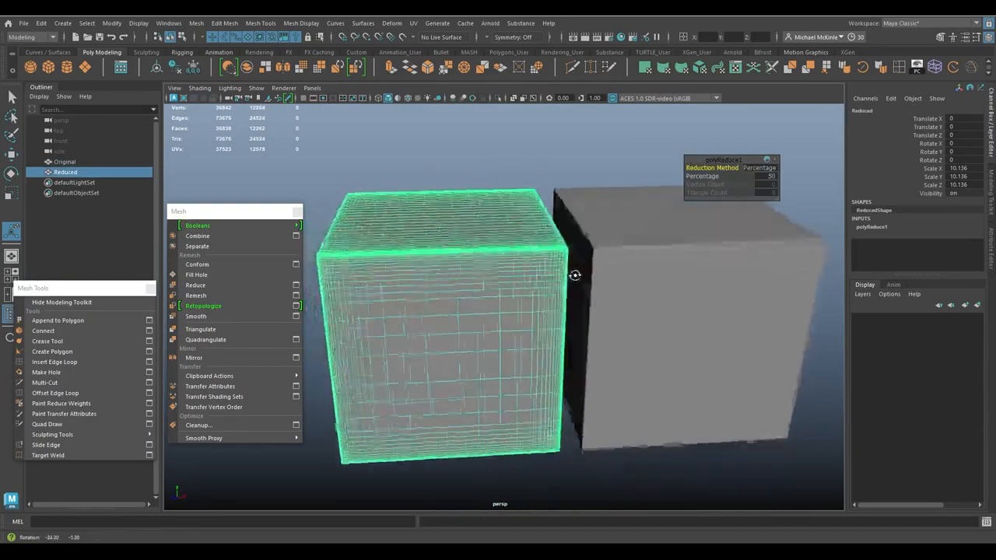
drag(574, 275, 604, 311)
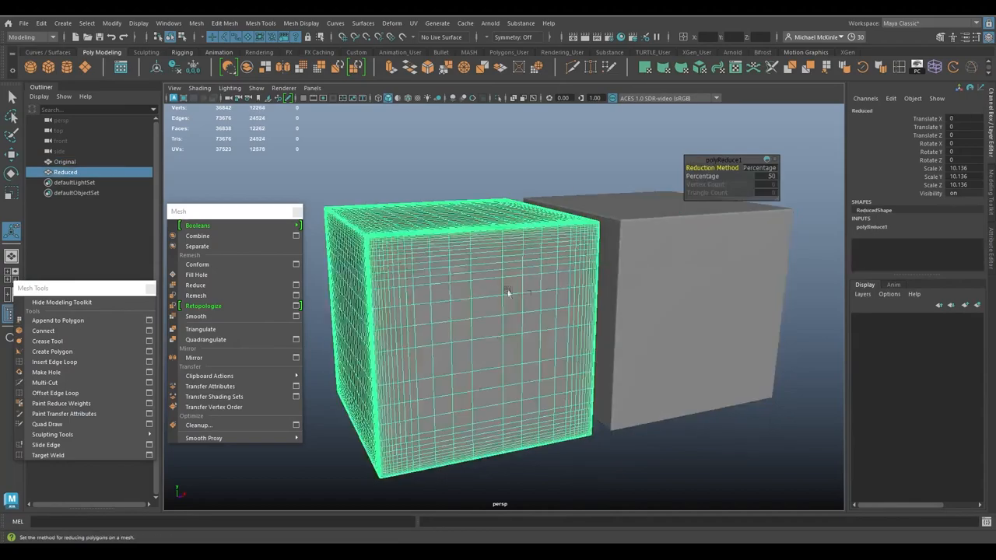
click(65, 161)
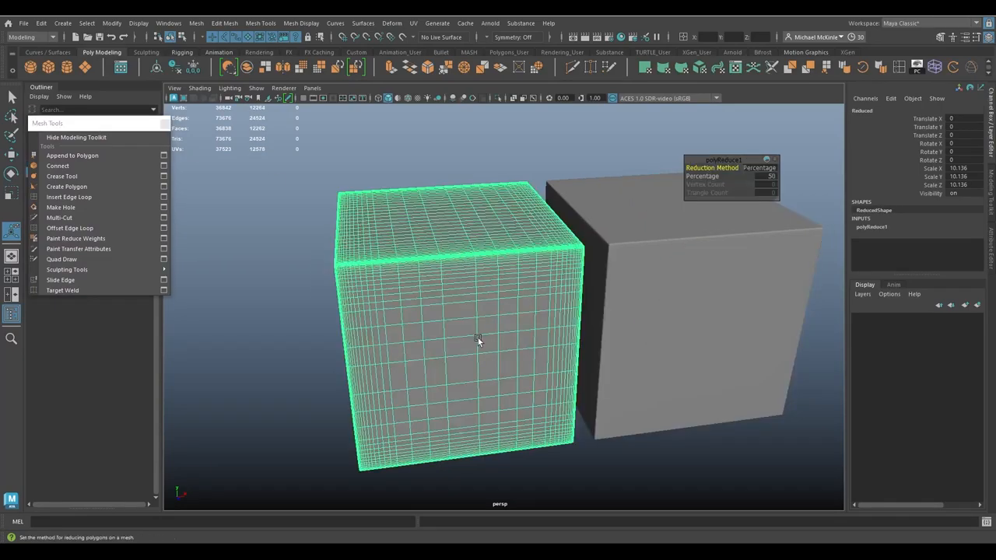
mouse_move(759, 126)
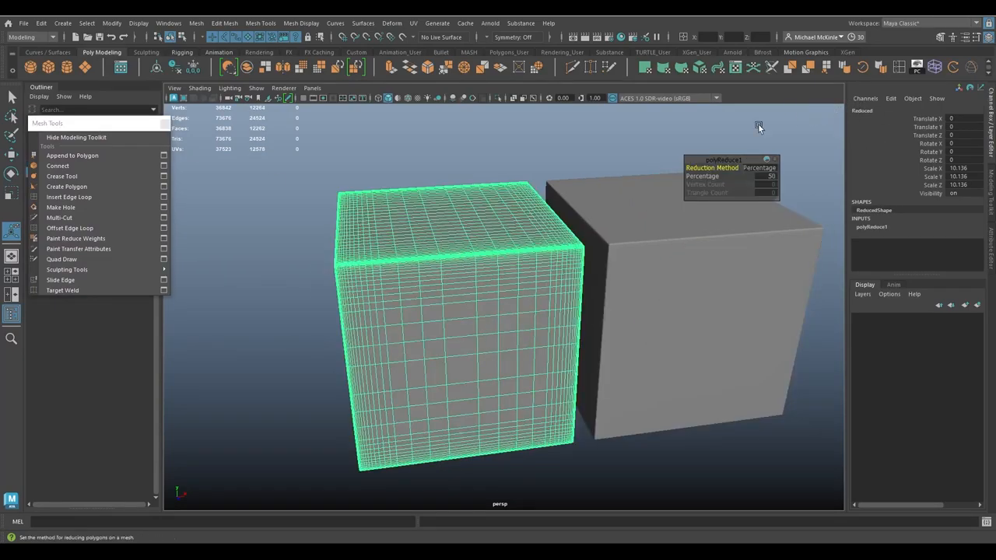
mouse_move(75, 238)
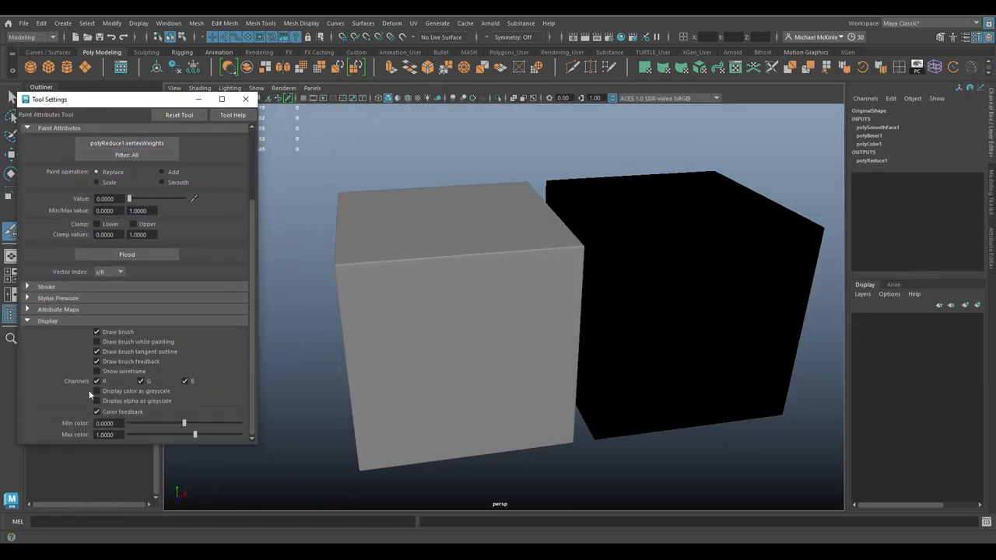
Step: Start the Paint Reduce Weights tool on the original cube with its settings open
click(96, 370)
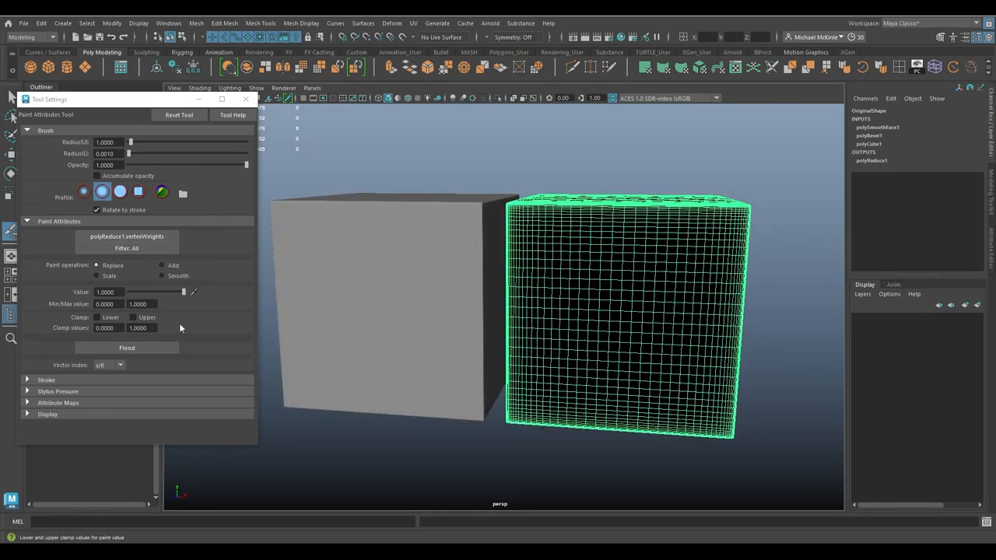
mouse_move(209, 335)
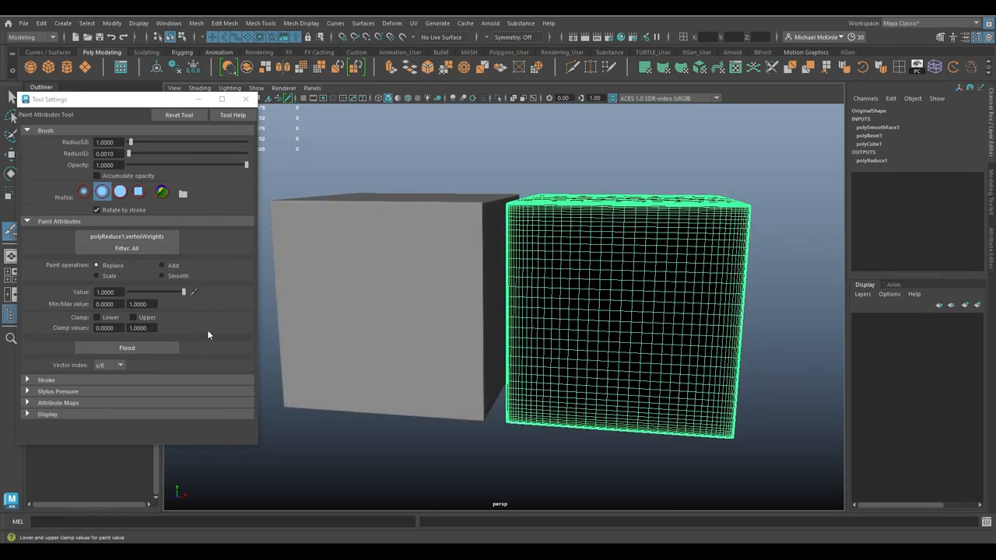
mouse_move(208, 336)
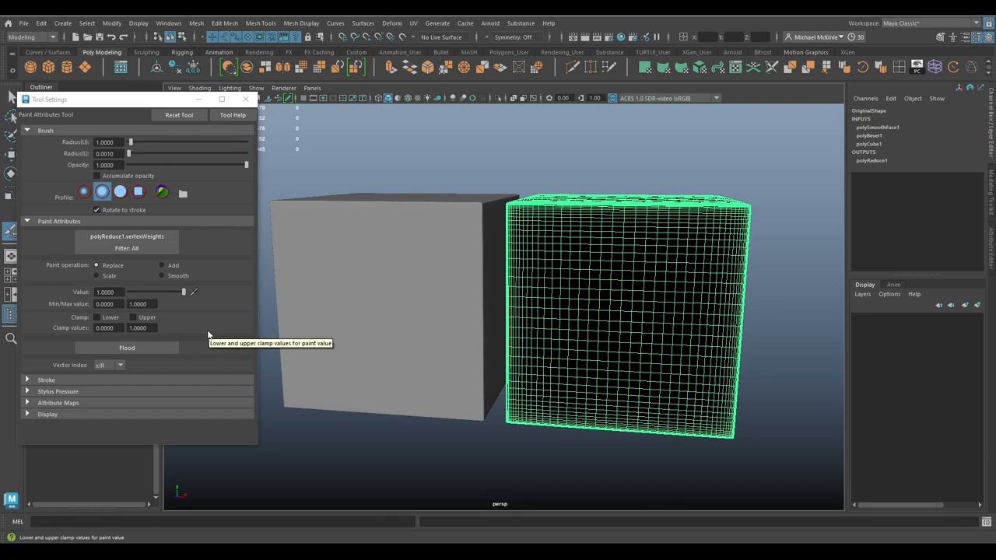
mouse_move(212, 324)
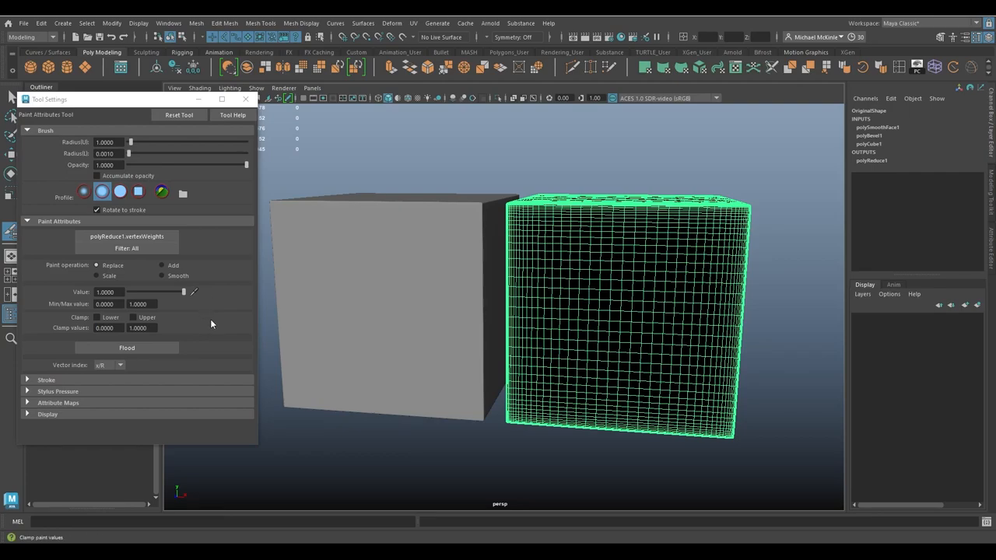
mouse_move(210, 327)
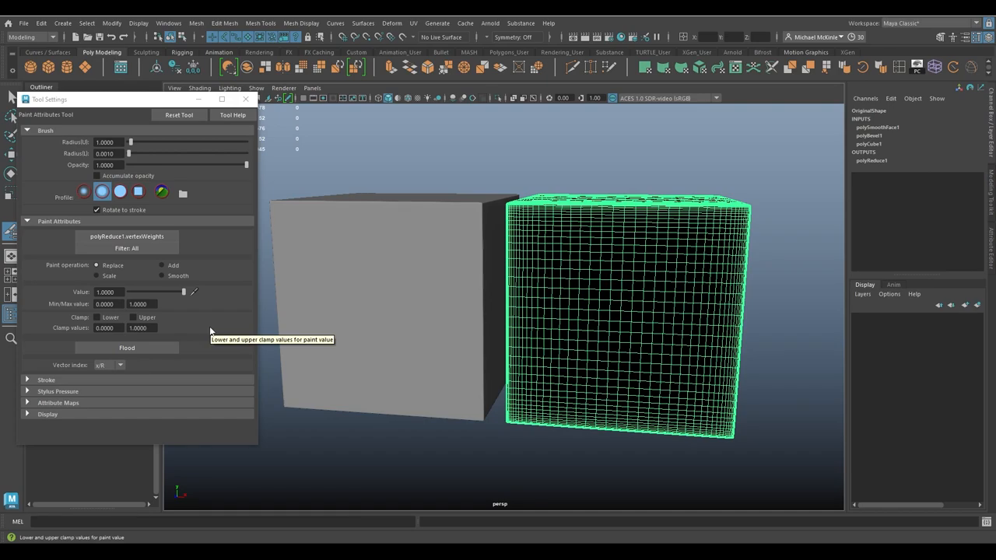
mouse_move(188, 302)
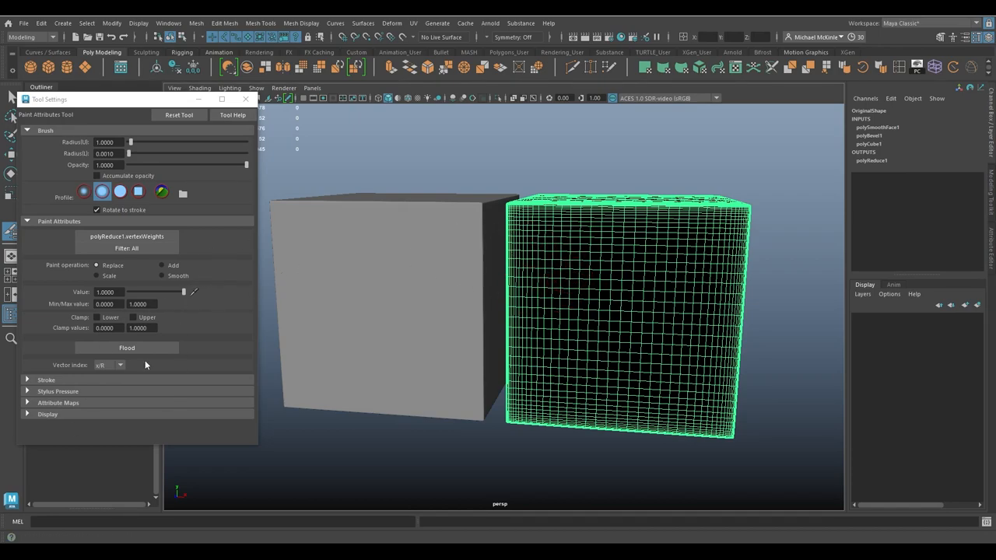
mouse_move(181, 311)
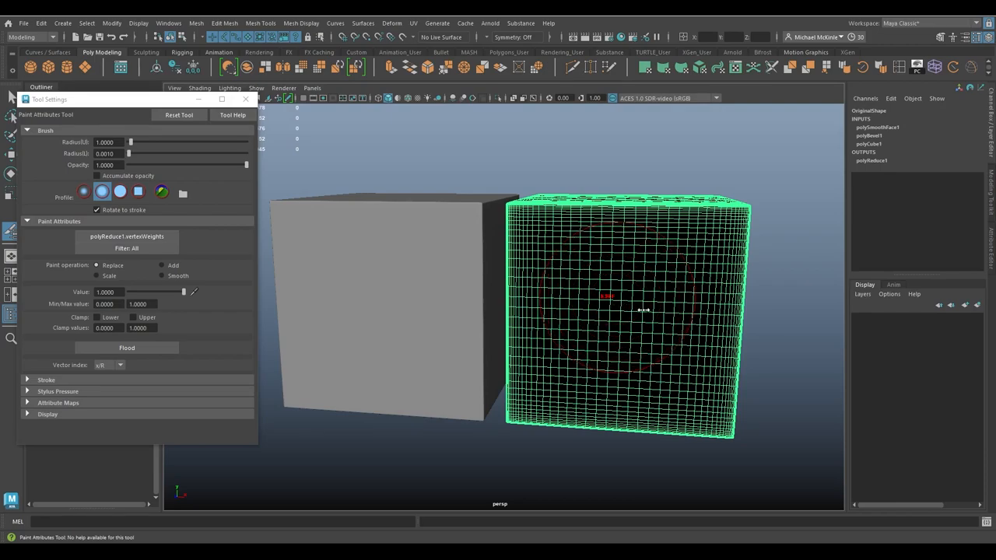
Step: Enlarge the weight-painting brush, settling it at a slightly smaller size
drag(644, 309, 613, 313)
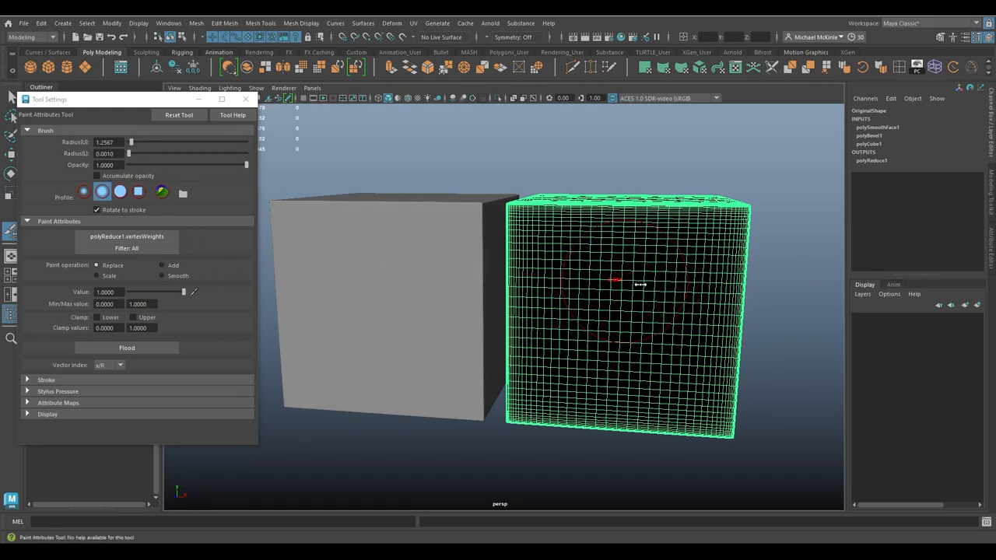
drag(615, 283, 635, 293)
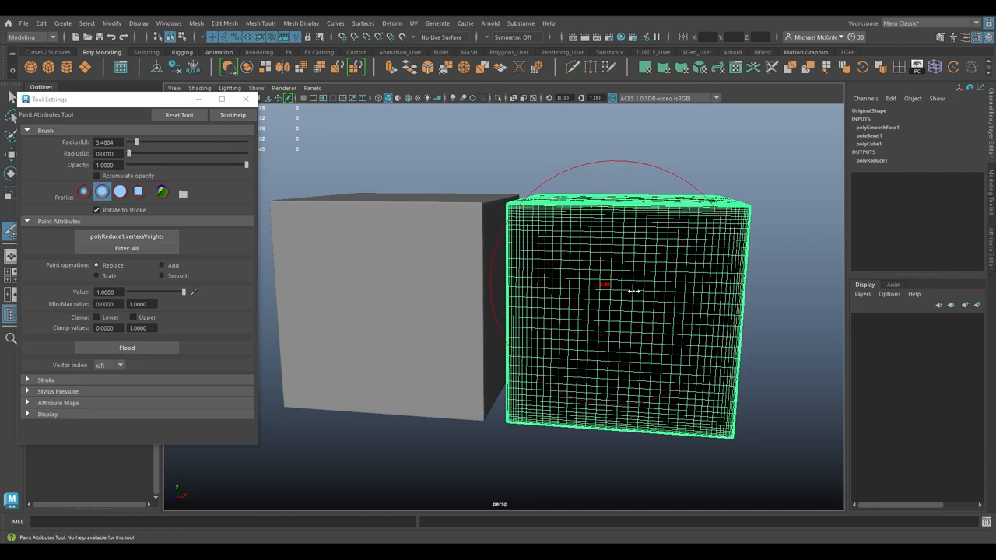
drag(137, 144, 130, 143)
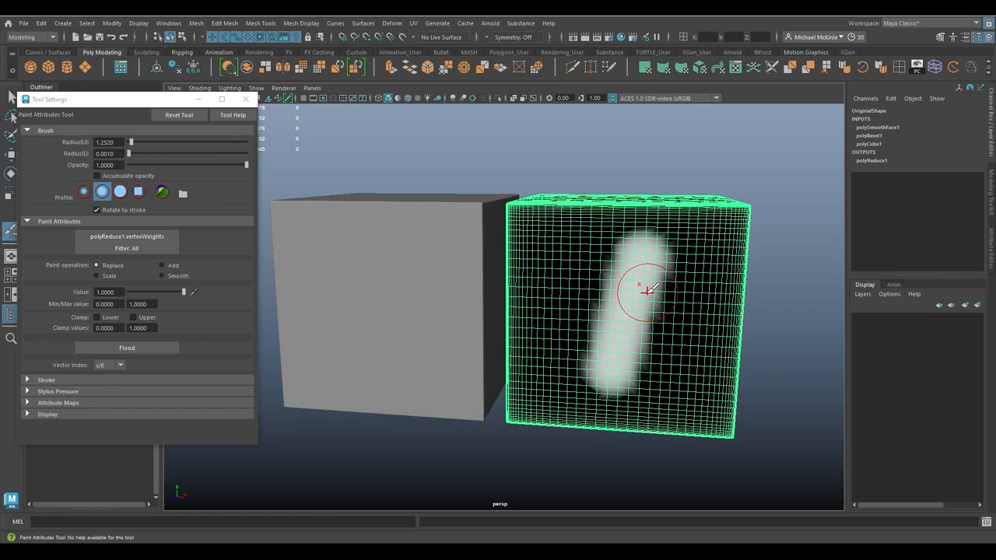
mouse_move(635, 292)
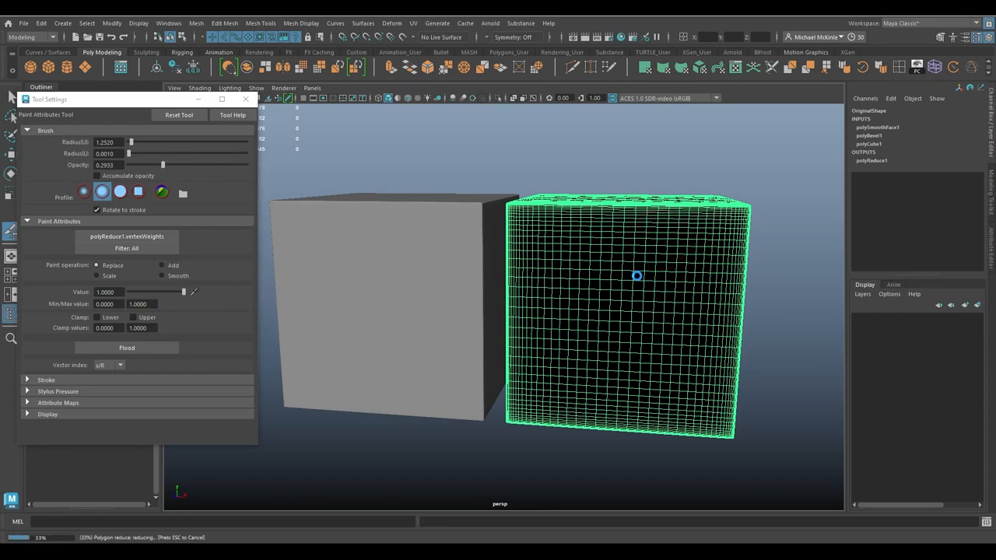
Step: Adjust the brush opacity and paint a trial stroke on the cube, then undo it
drag(637, 275, 676, 351)
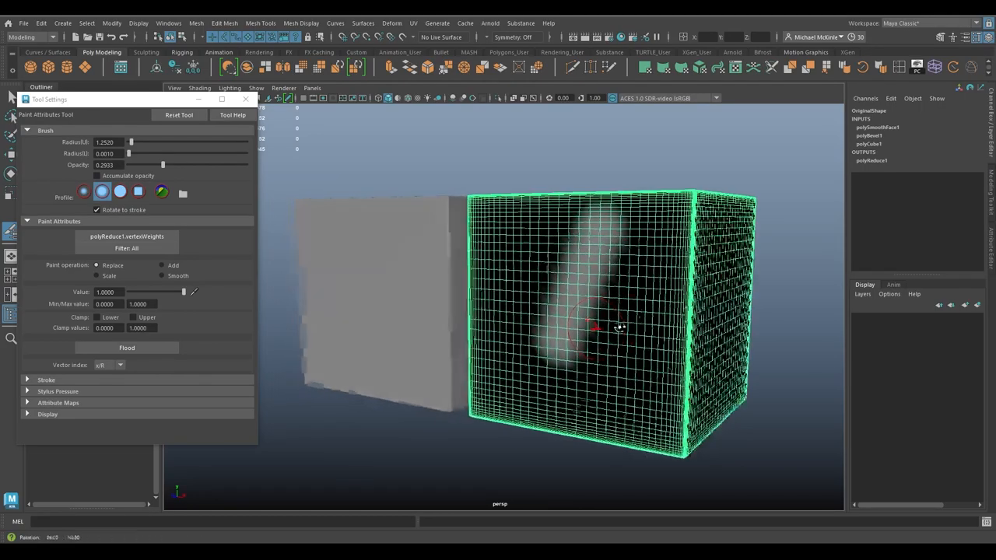
drag(623, 327, 650, 333)
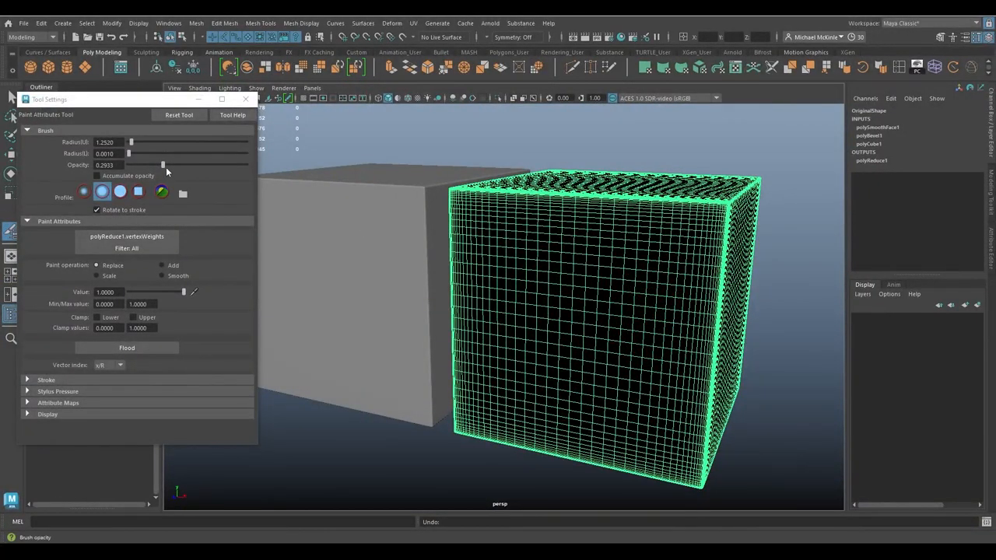
drag(163, 165, 245, 165)
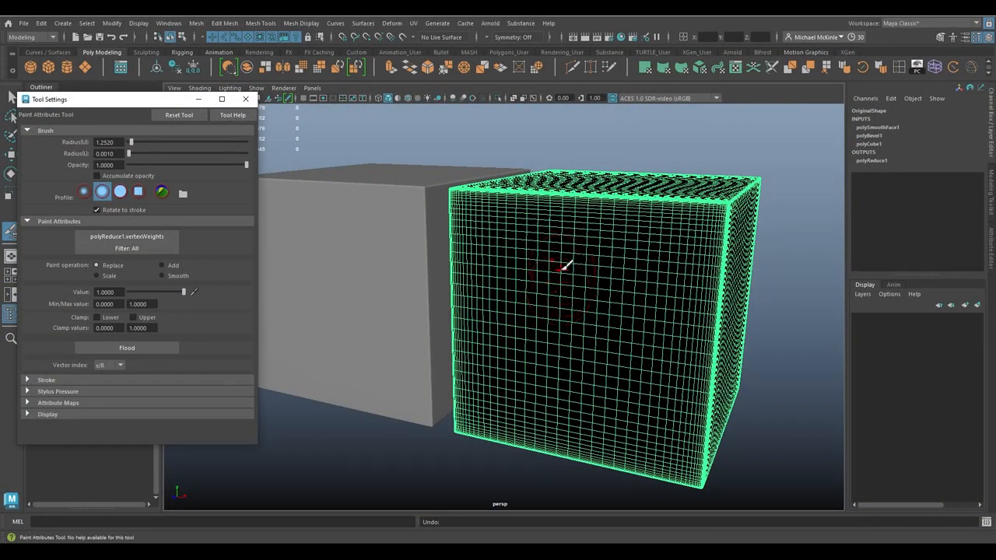
drag(560, 267, 596, 366)
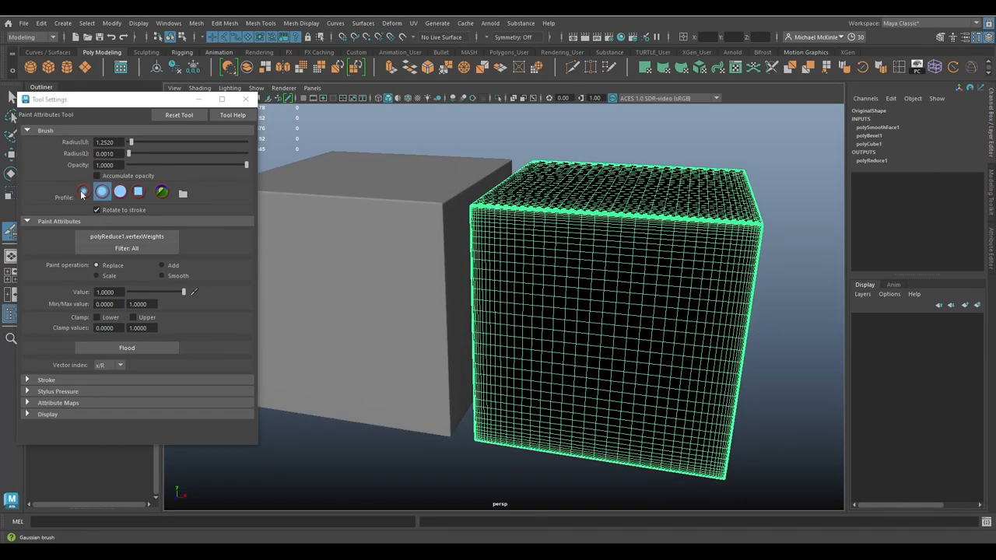
Step: Try different brush falloff profiles on a test stroke, settling on a round profile
click(137, 193)
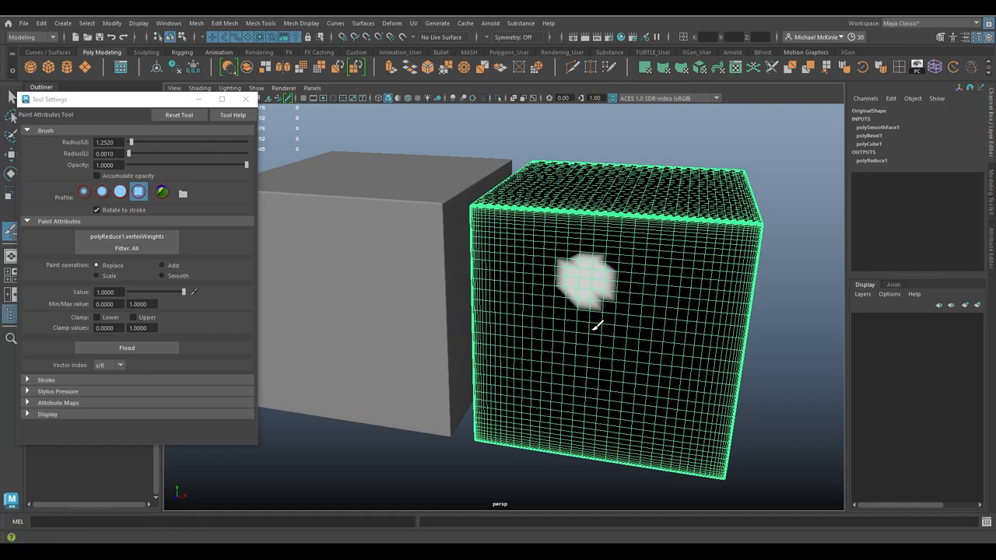
drag(589, 280, 681, 293)
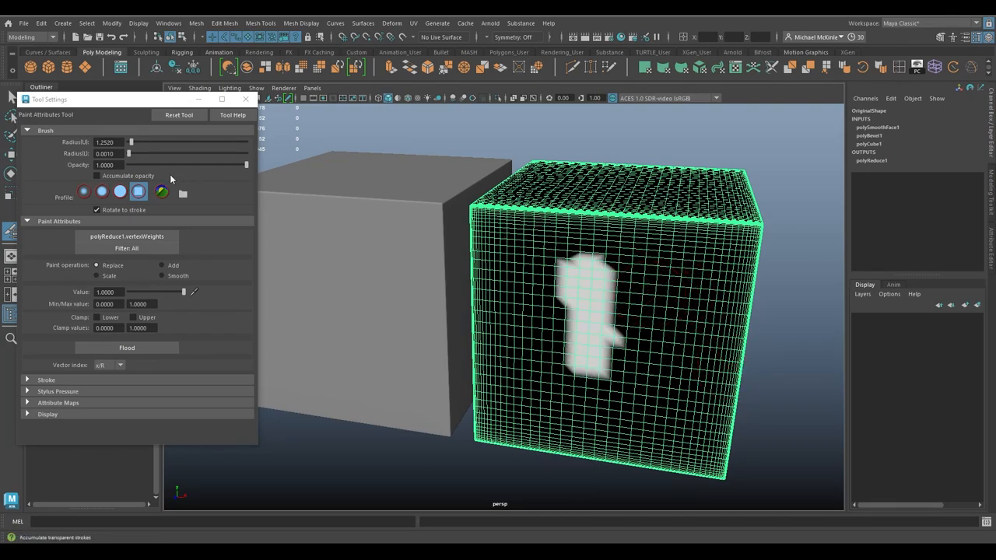
click(84, 193)
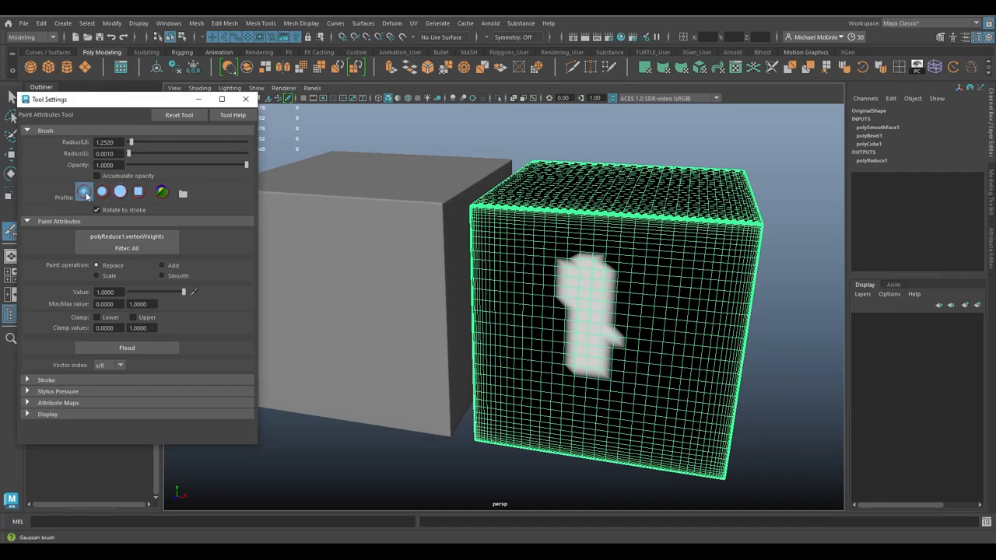
click(120, 191)
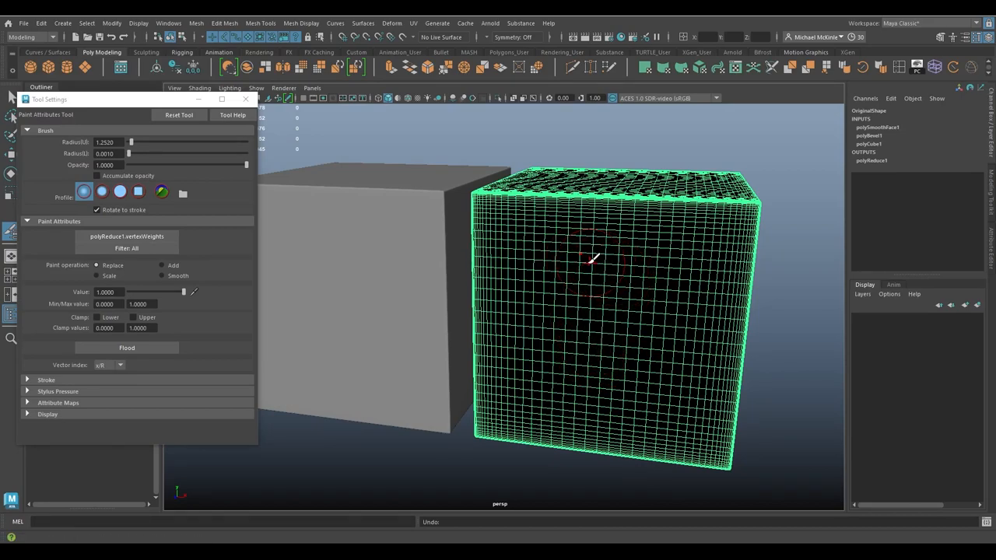
click(119, 192)
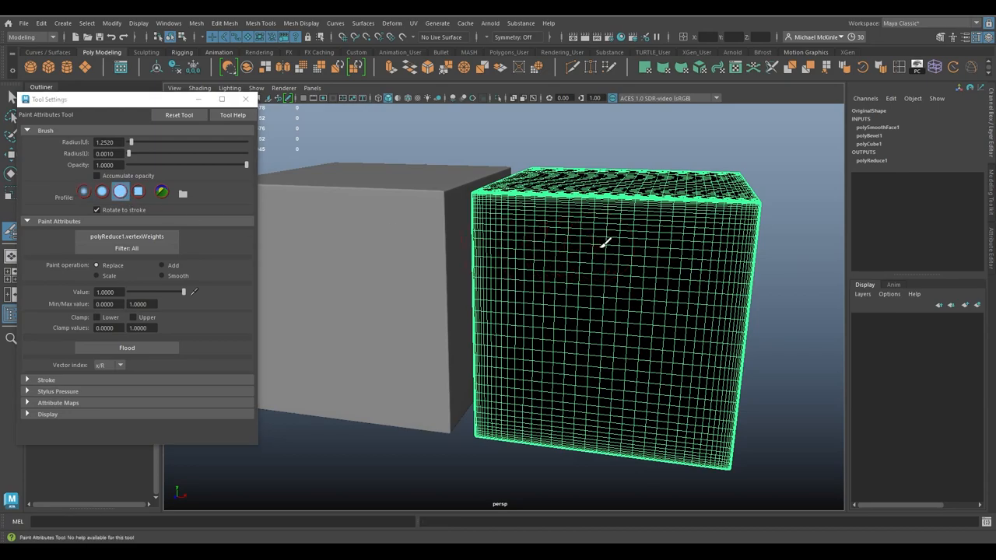
Step: Paint several white reduce-weight patches across the dense cube's front face
drag(611, 241, 610, 364)
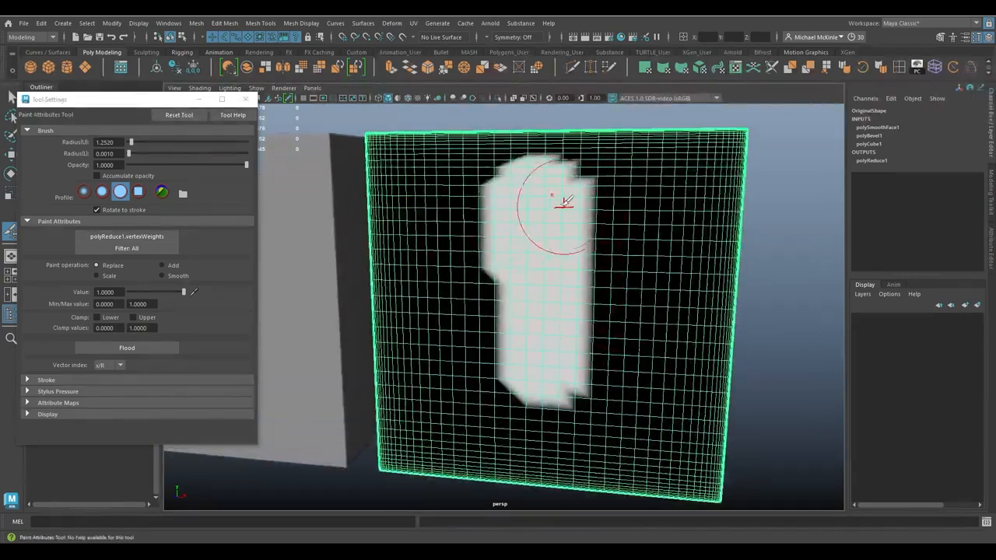
drag(553, 200, 548, 355)
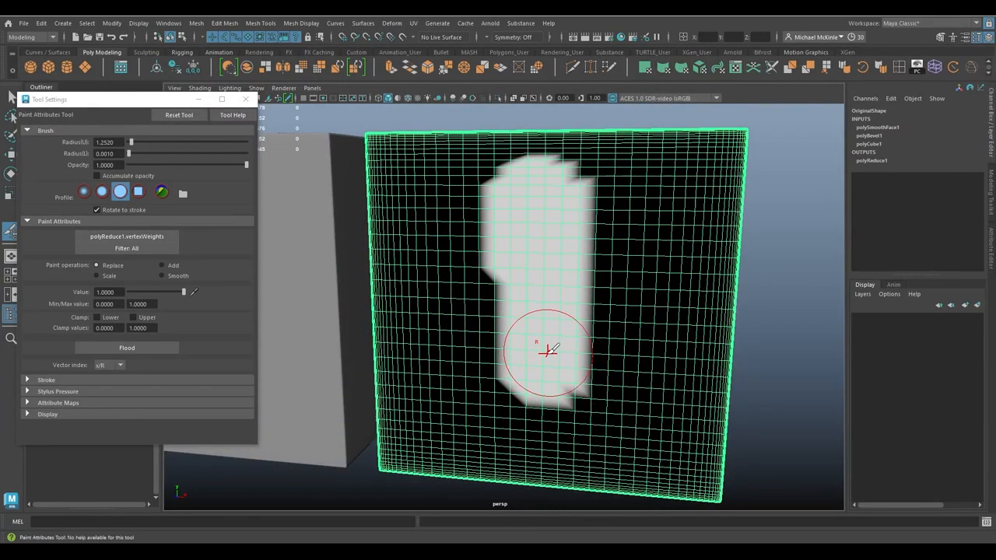
drag(548, 352, 666, 230)
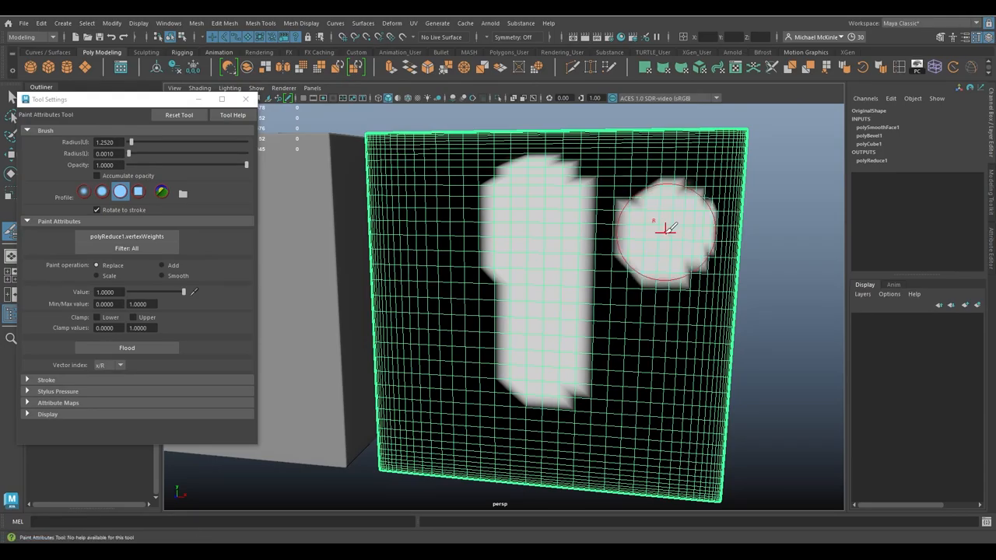
drag(666, 226, 635, 308)
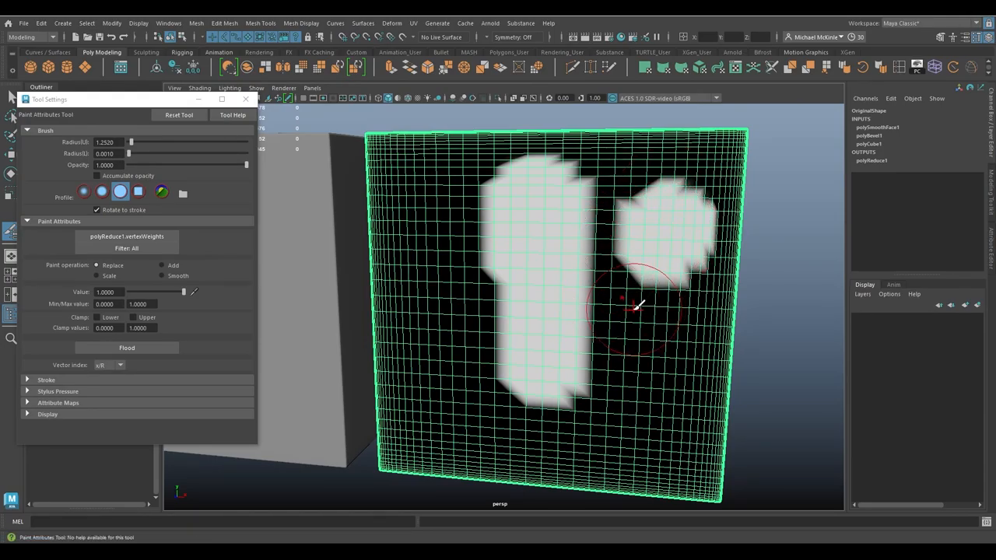
drag(635, 304, 576, 298)
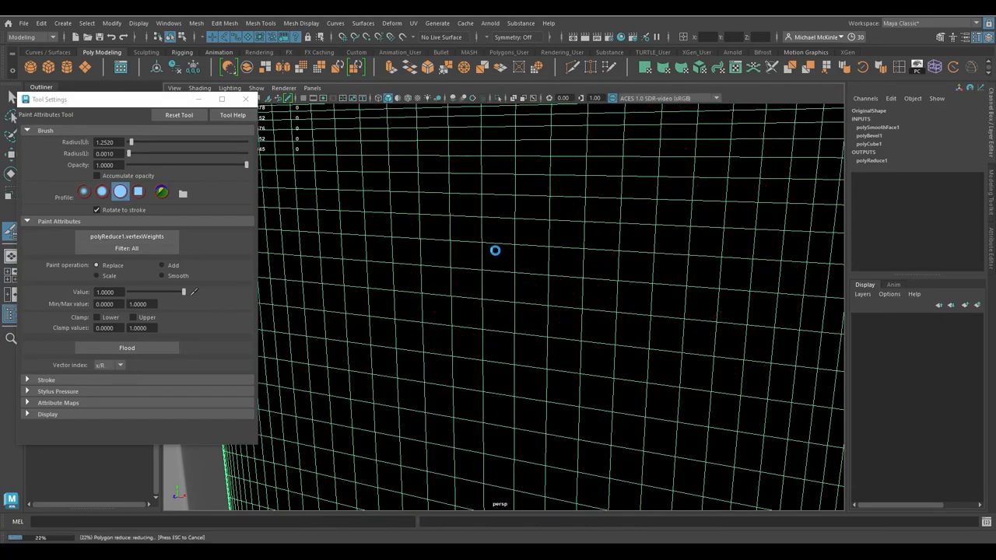
drag(495, 251, 542, 286)
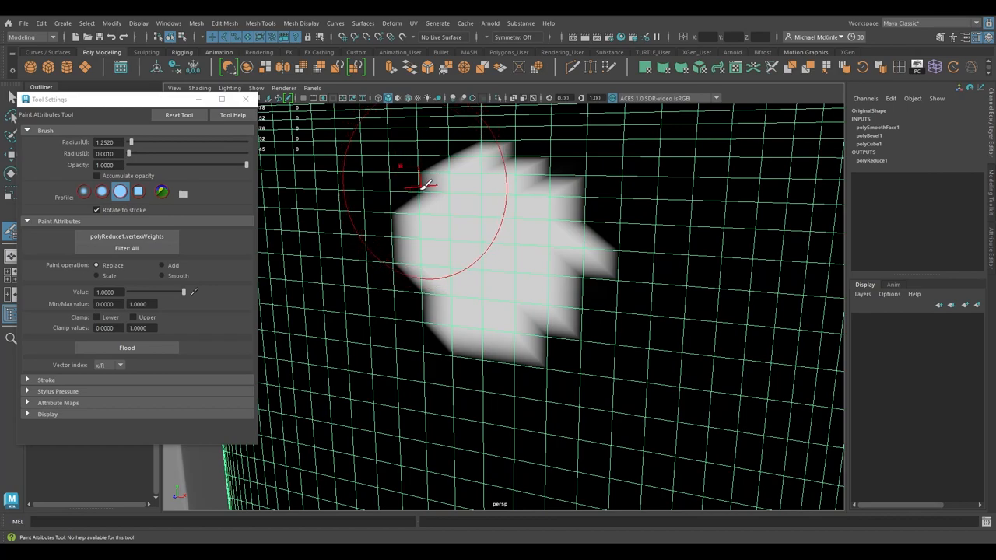
mouse_move(408, 199)
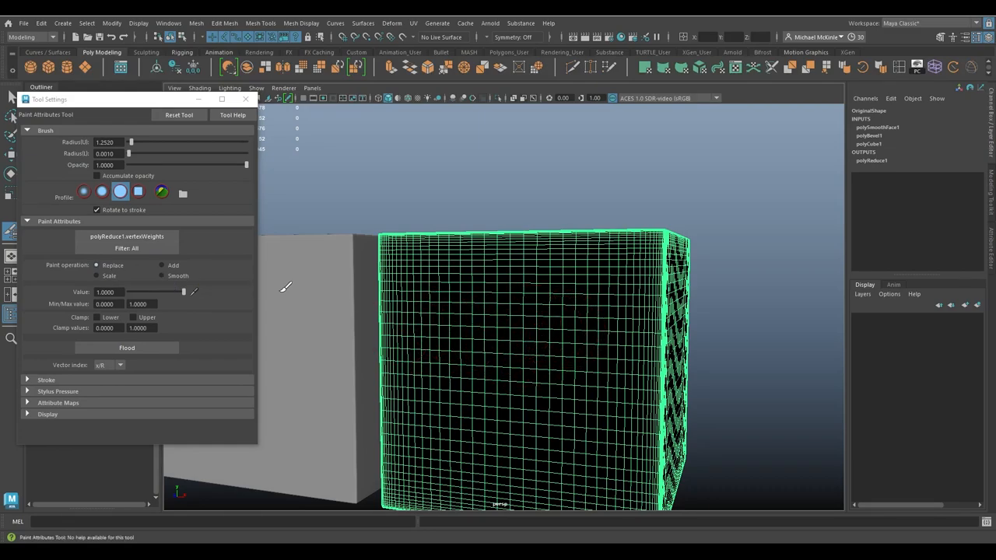
mouse_move(195, 277)
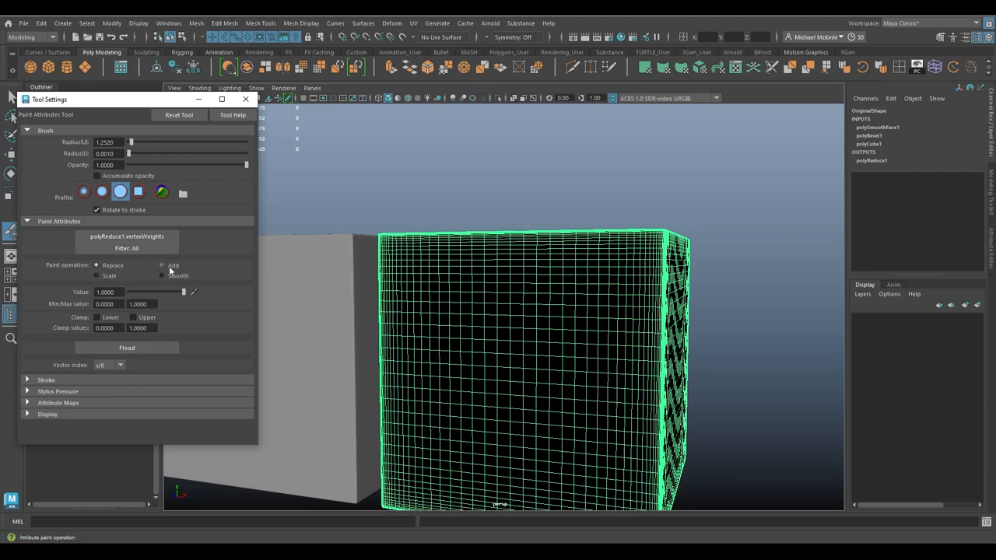
mouse_move(197, 284)
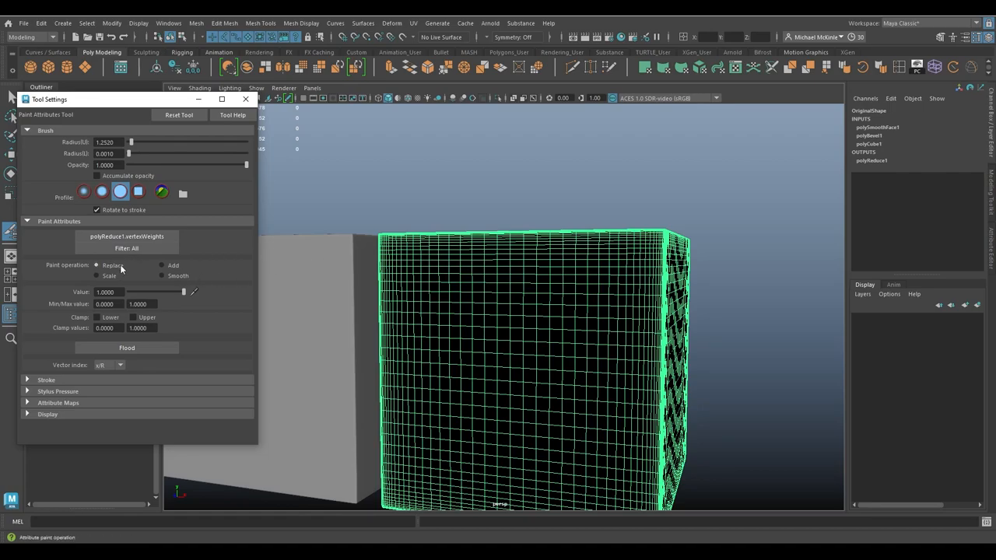
Step: Set the Paint Attributes operation to Replace existing weights
click(526, 299)
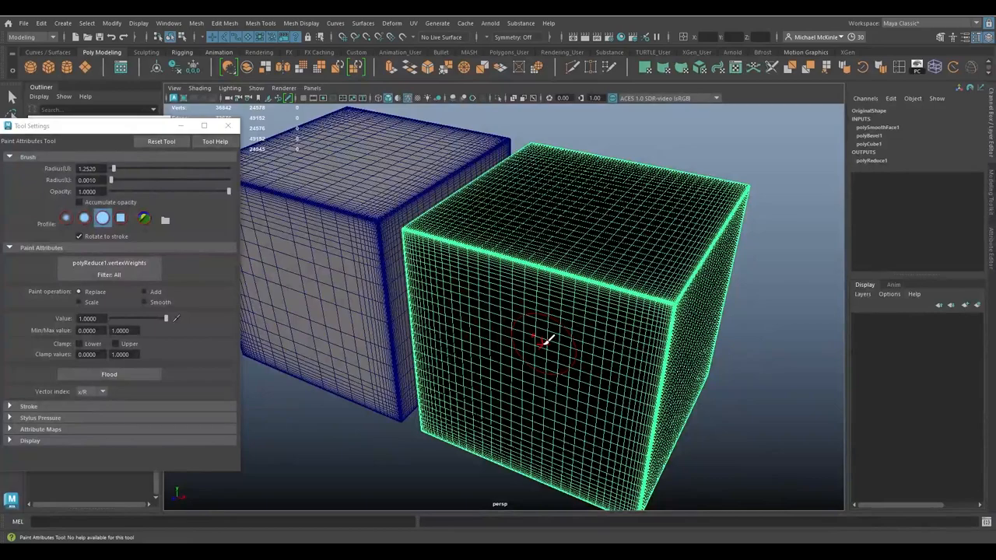
Step: Paint Value 0 black weights over the cube, leaving a white band across the front
drag(548, 343, 578, 293)
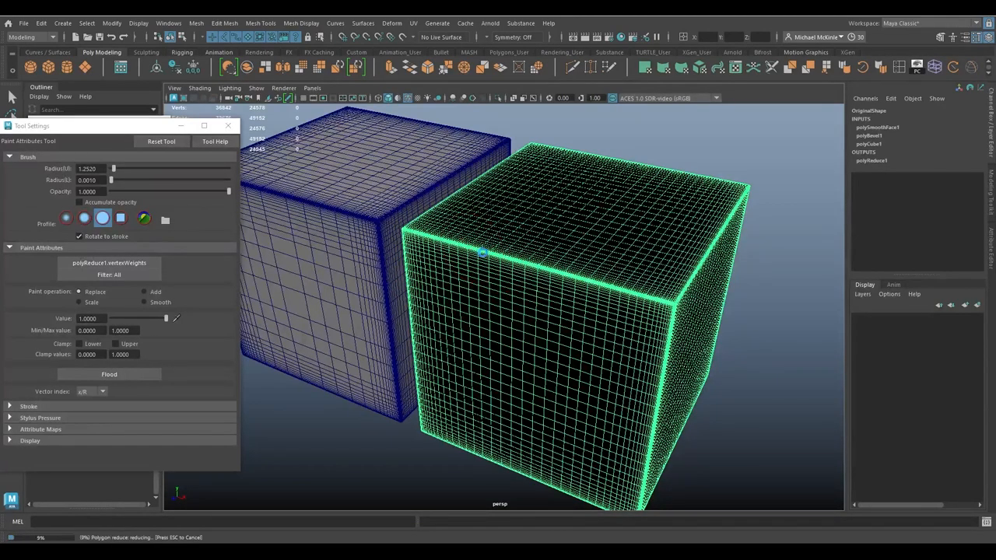
drag(459, 256, 595, 288)
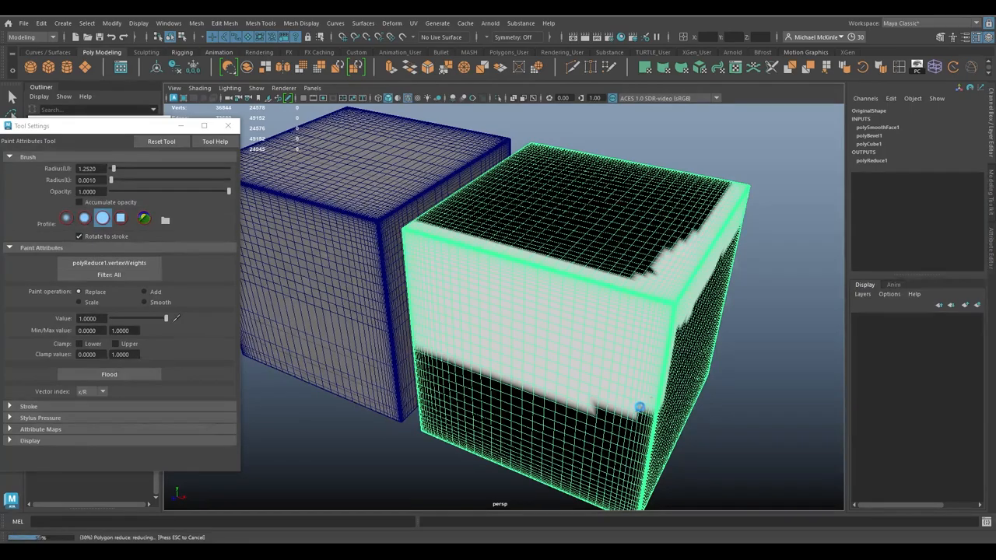
mouse_move(630, 327)
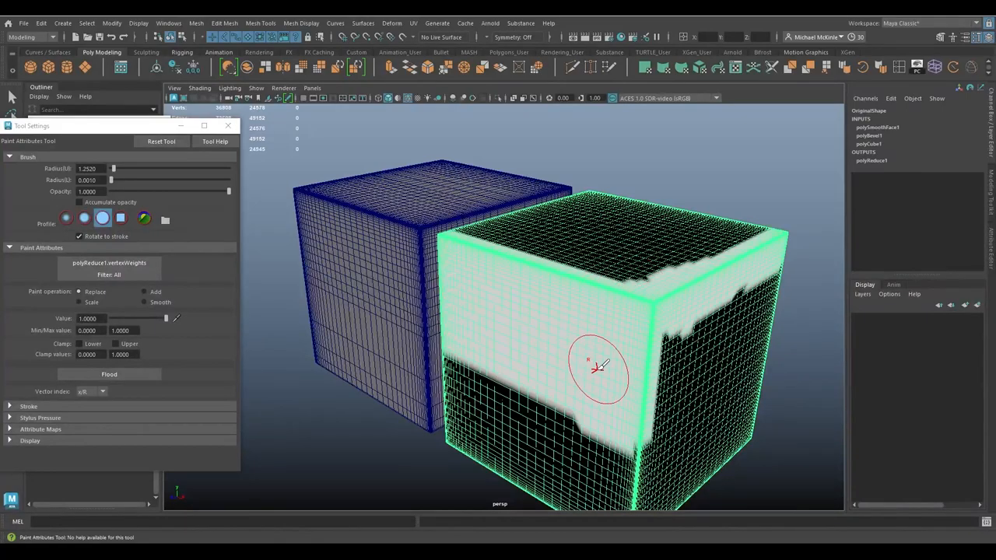
mouse_move(548, 335)
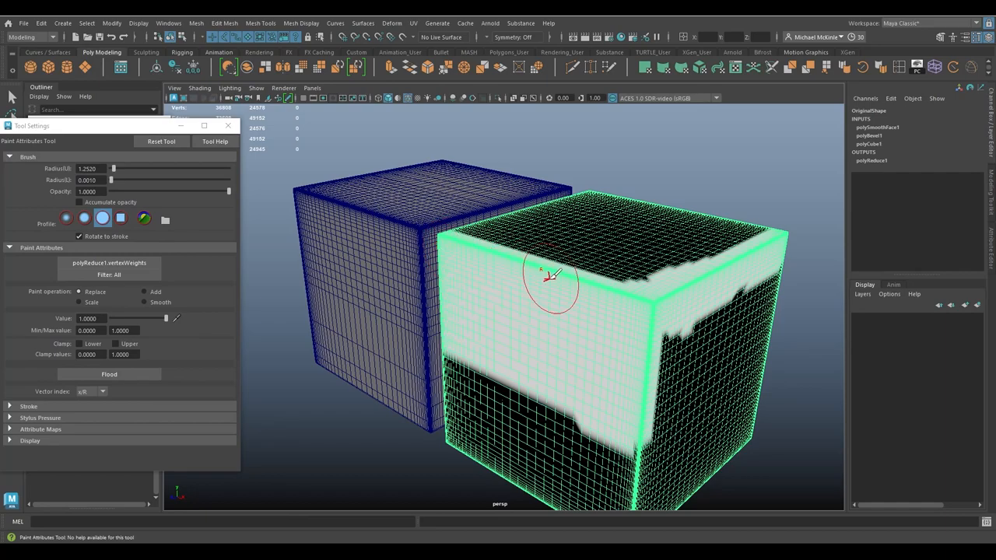
mouse_move(599, 315)
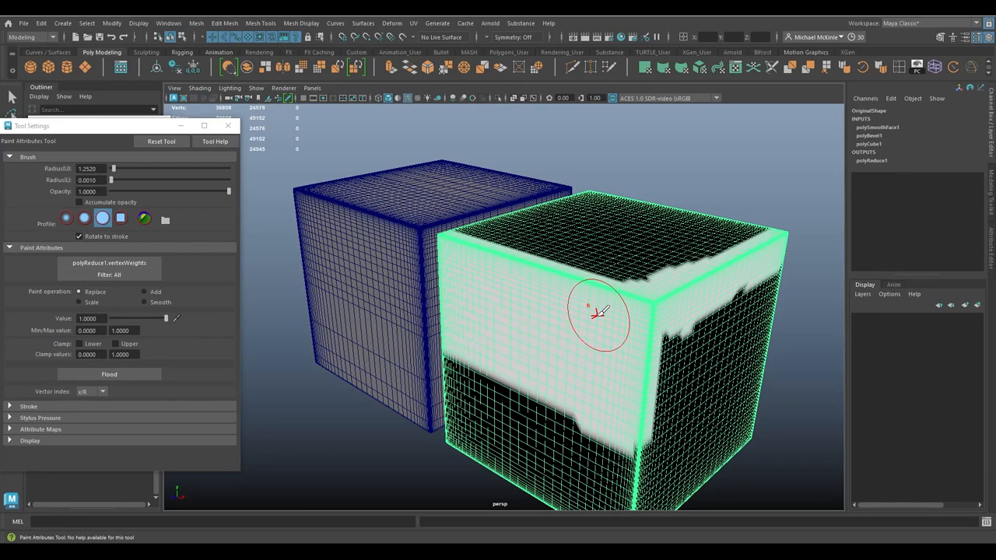
mouse_move(610, 309)
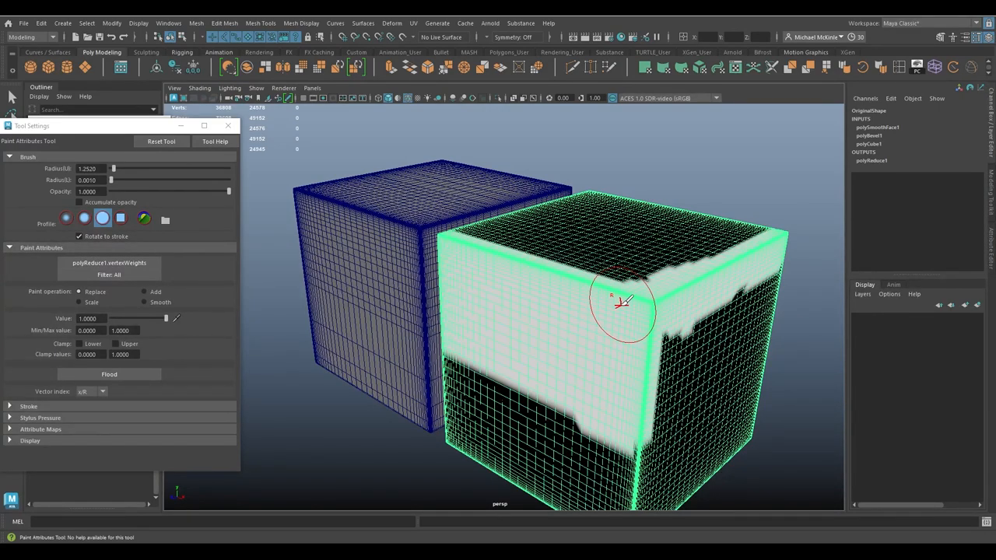
mouse_move(716, 272)
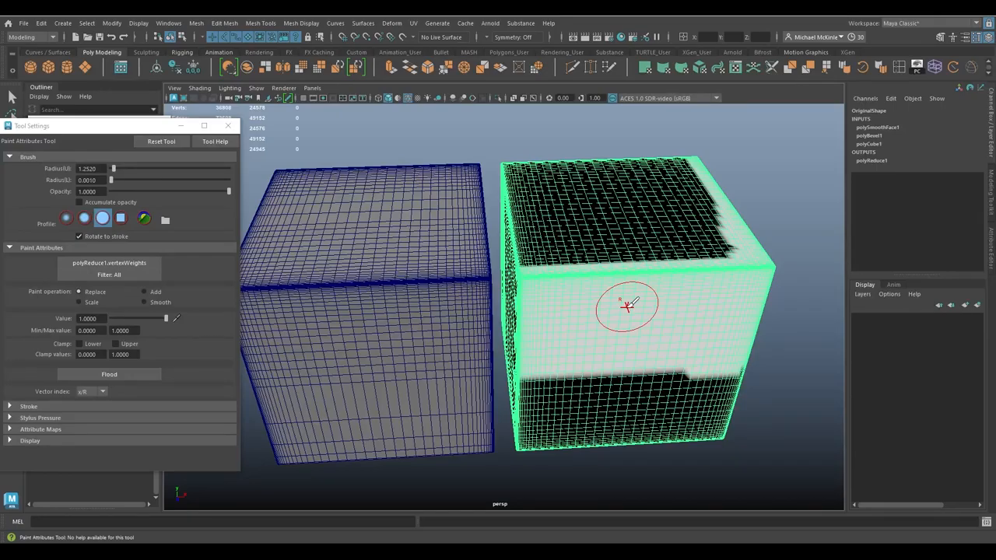
Step: Stroke the original cube's front, then smooth the boundary between white and black weights
drag(626, 308, 626, 355)
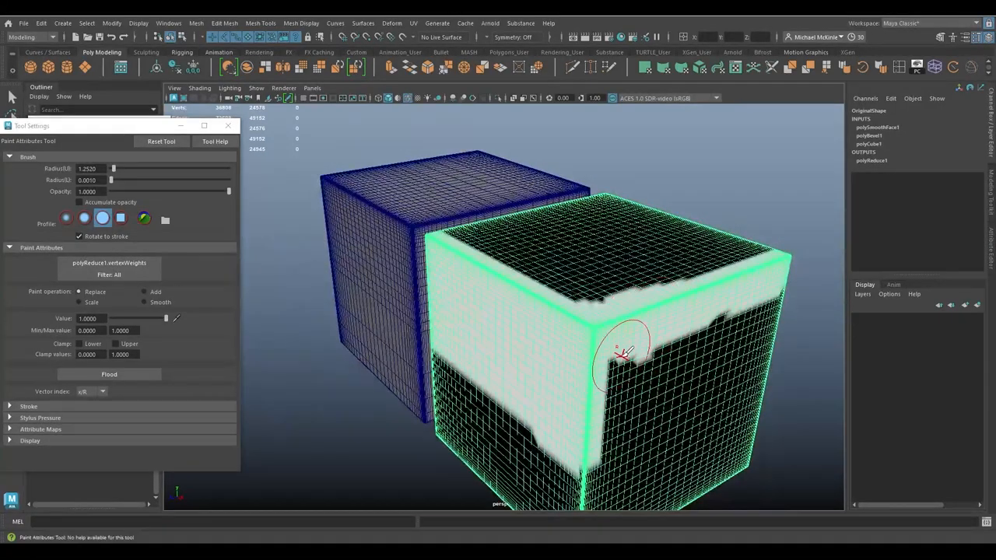
drag(623, 350, 615, 319)
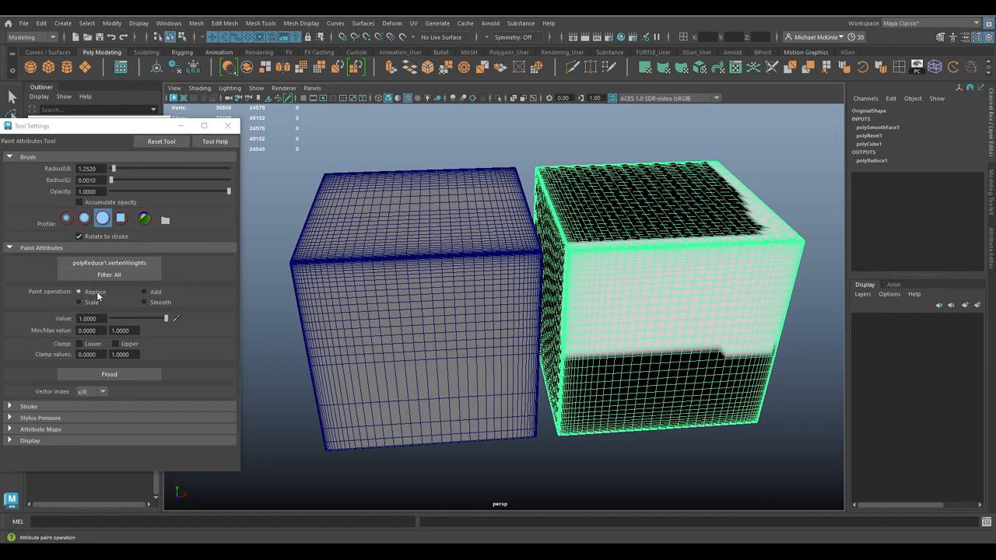
mouse_move(644, 282)
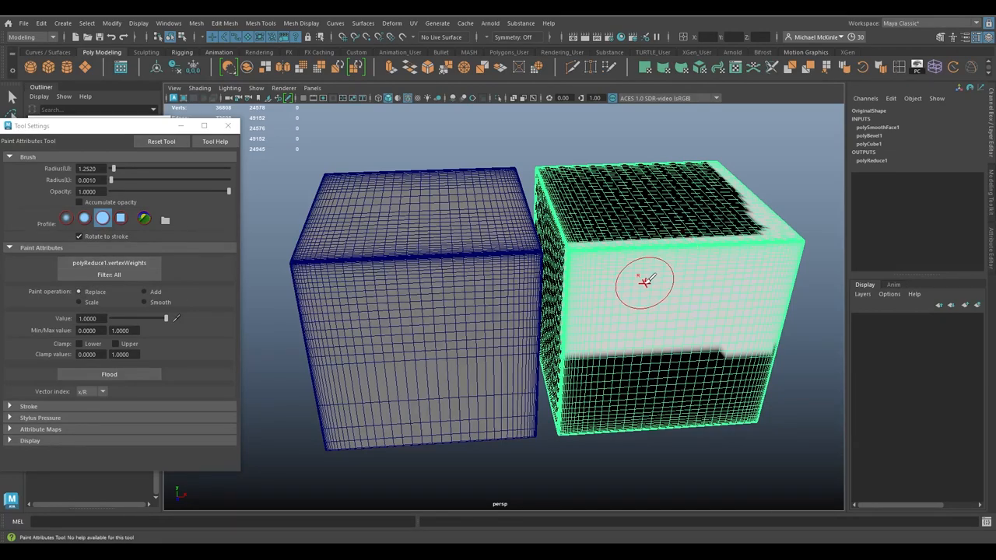
mouse_move(599, 277)
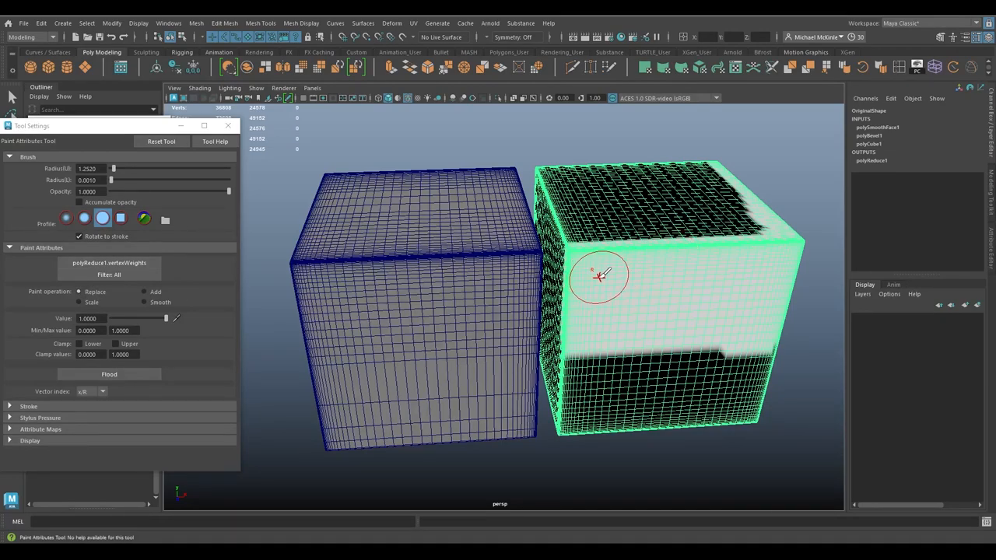
click(143, 291)
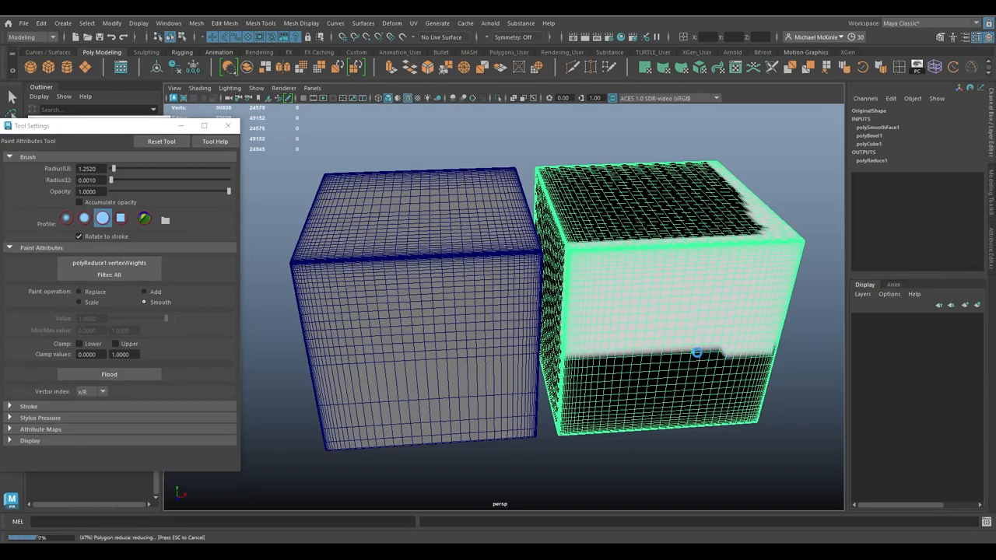
drag(697, 355, 594, 356)
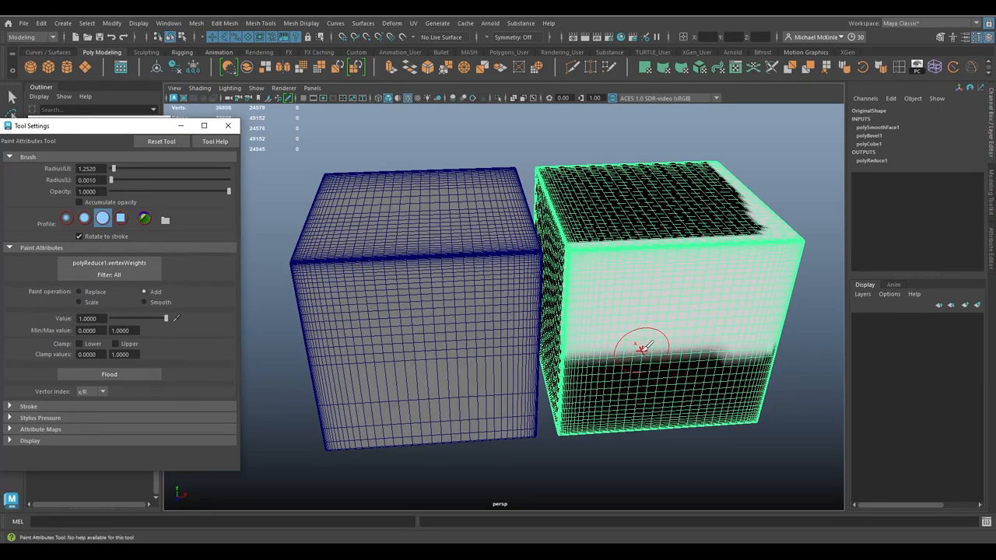
mouse_move(671, 352)
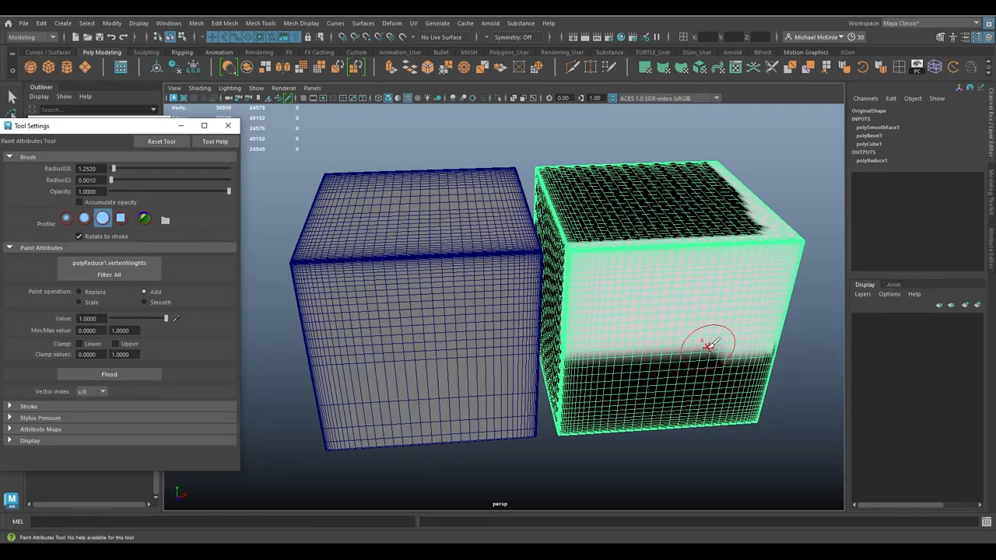
mouse_move(677, 330)
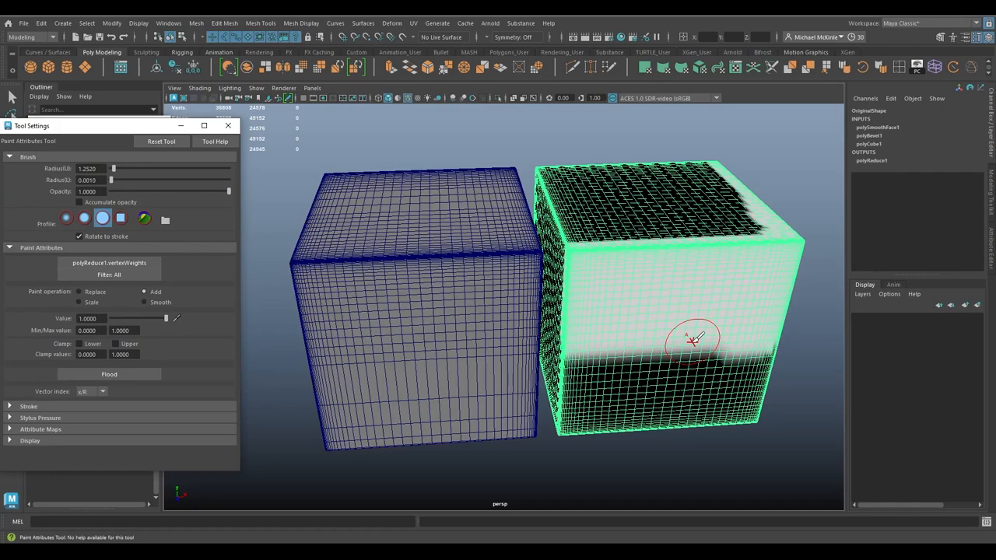
mouse_move(724, 358)
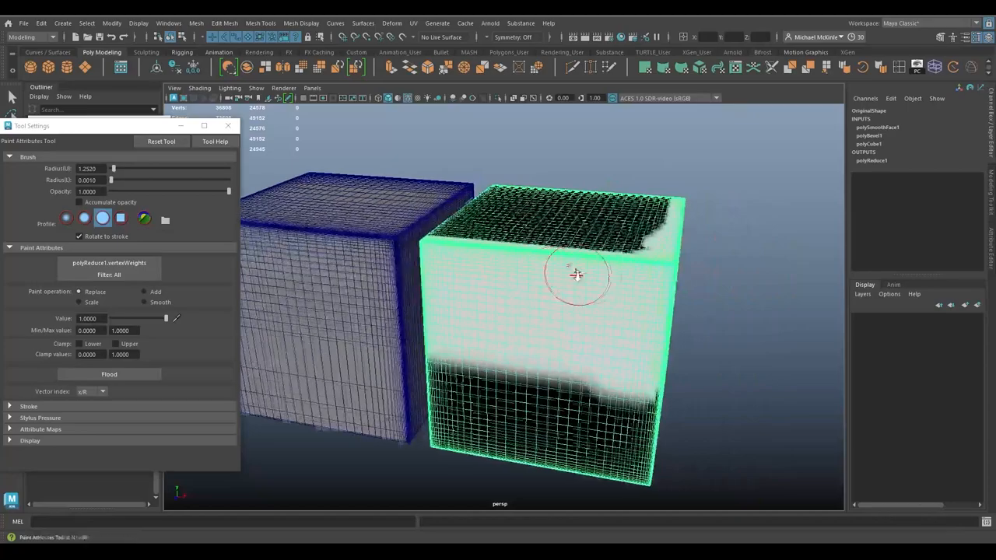
drag(576, 273, 583, 293)
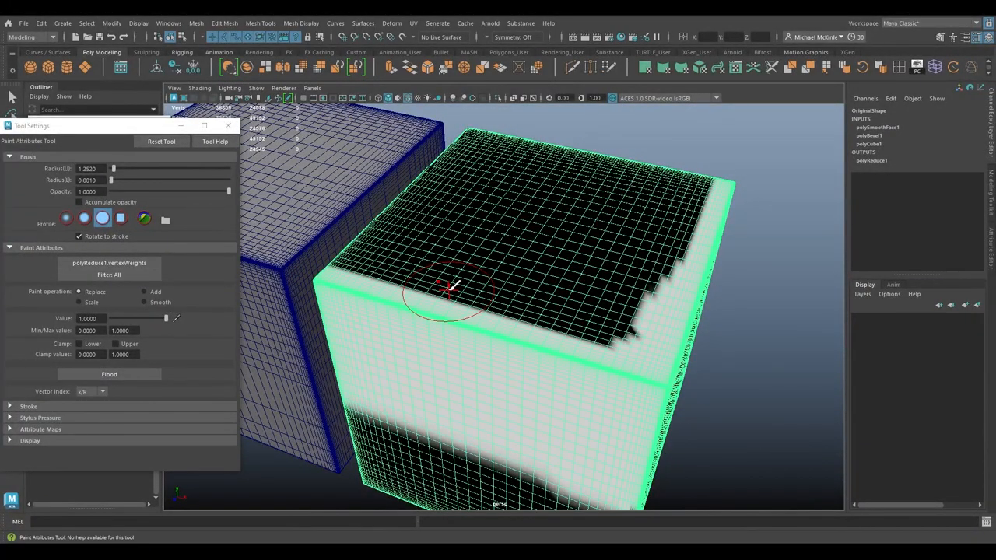
mouse_move(603, 322)
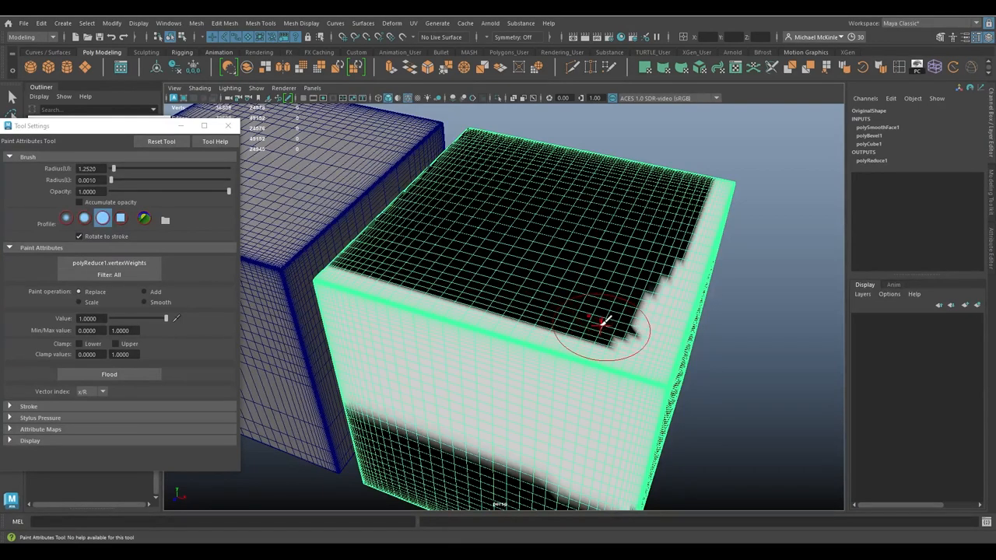
mouse_move(557, 294)
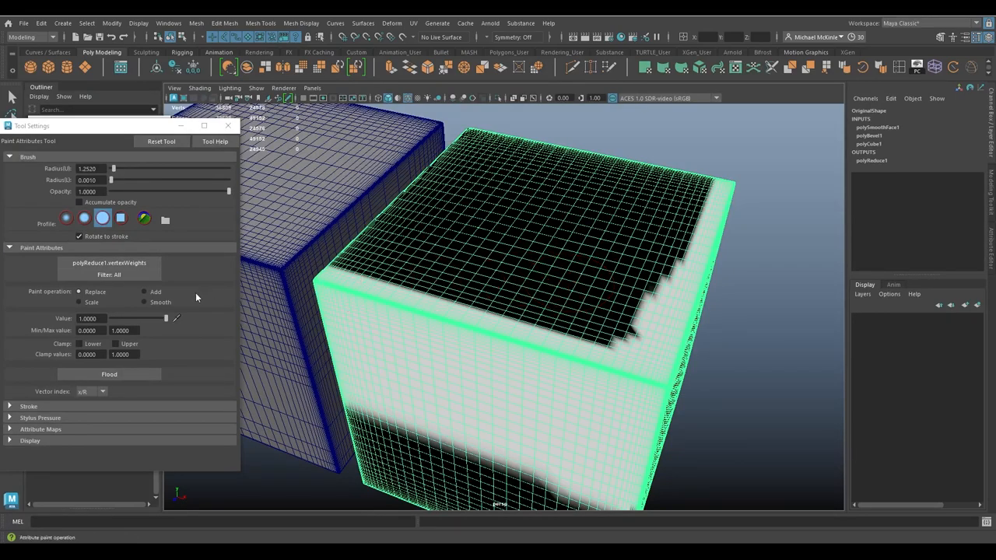
click(143, 293)
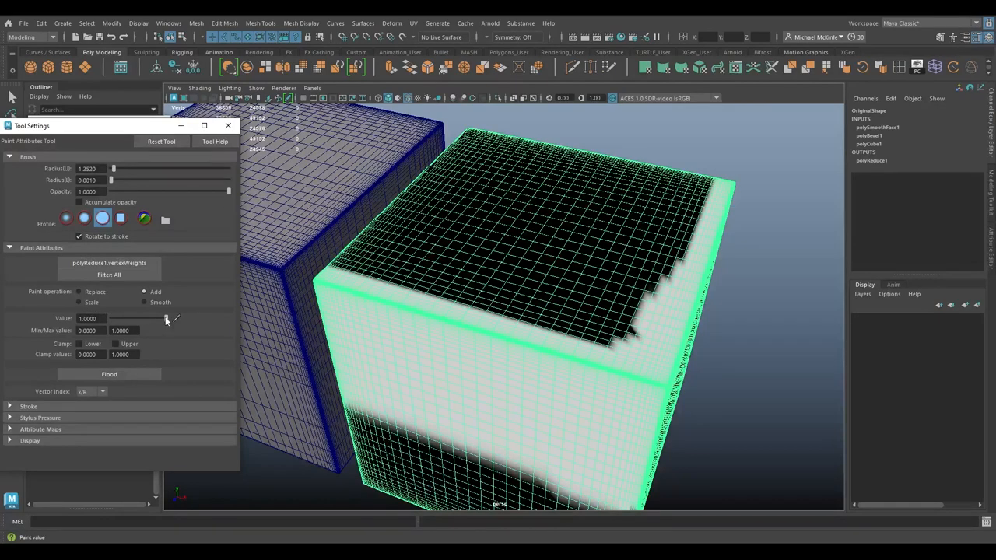
drag(165, 318, 132, 317)
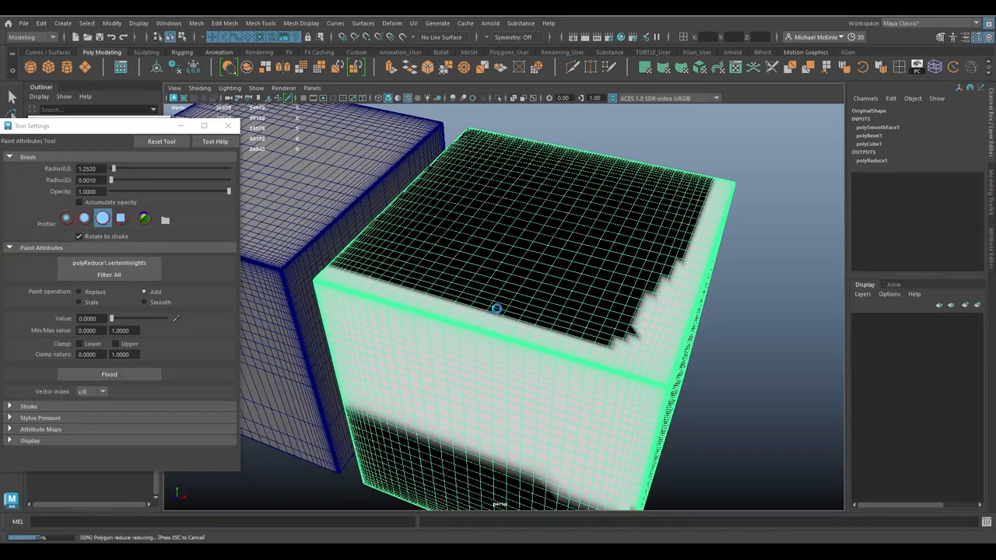
mouse_move(520, 302)
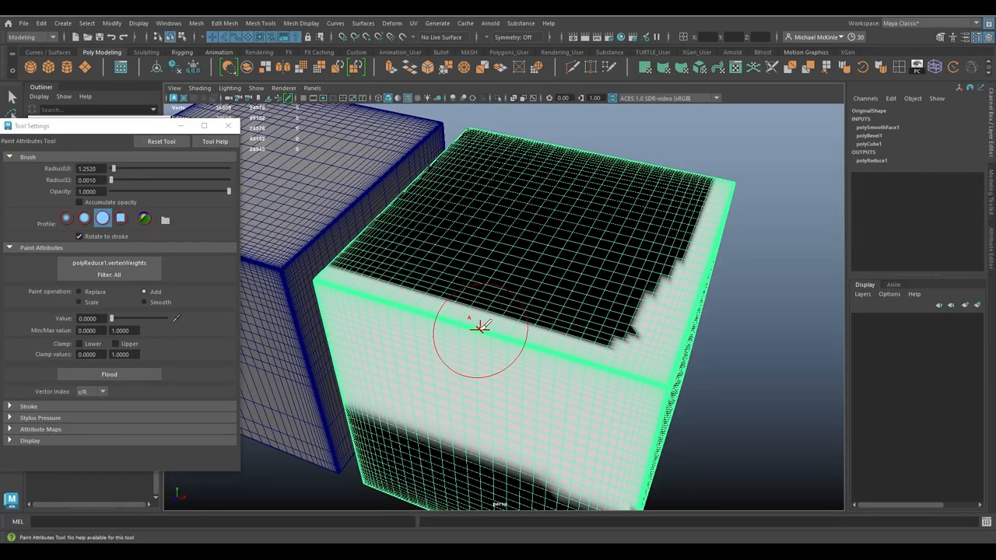
mouse_move(513, 311)
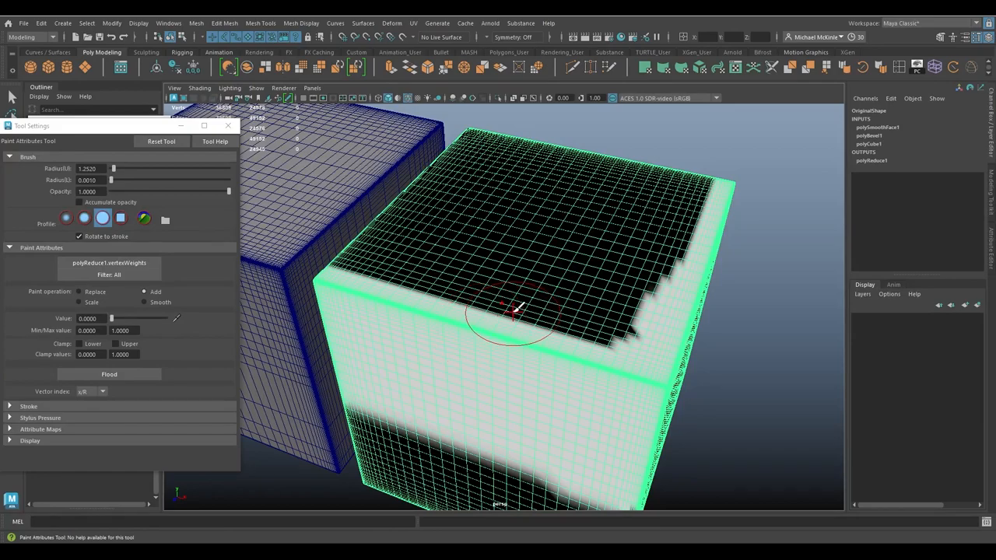
mouse_move(475, 343)
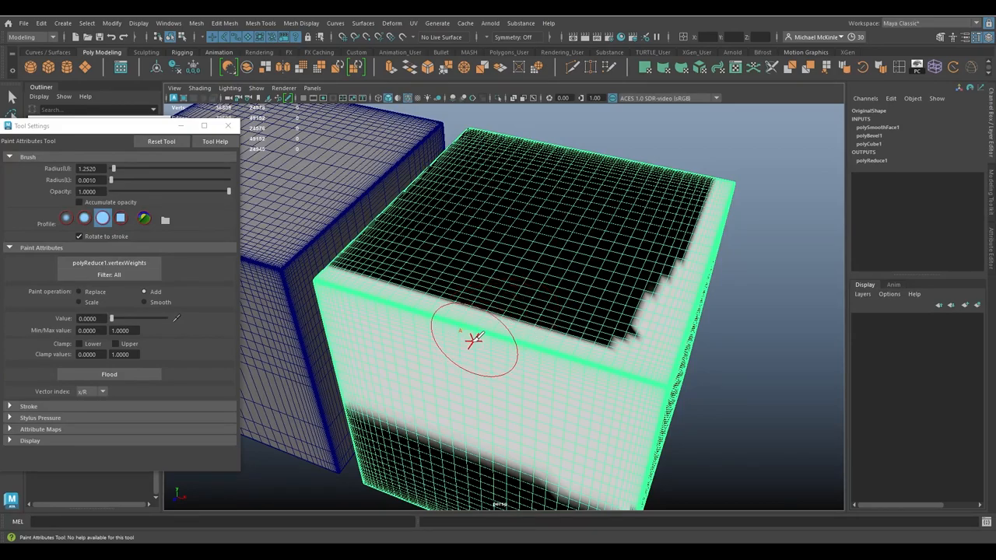
mouse_move(413, 327)
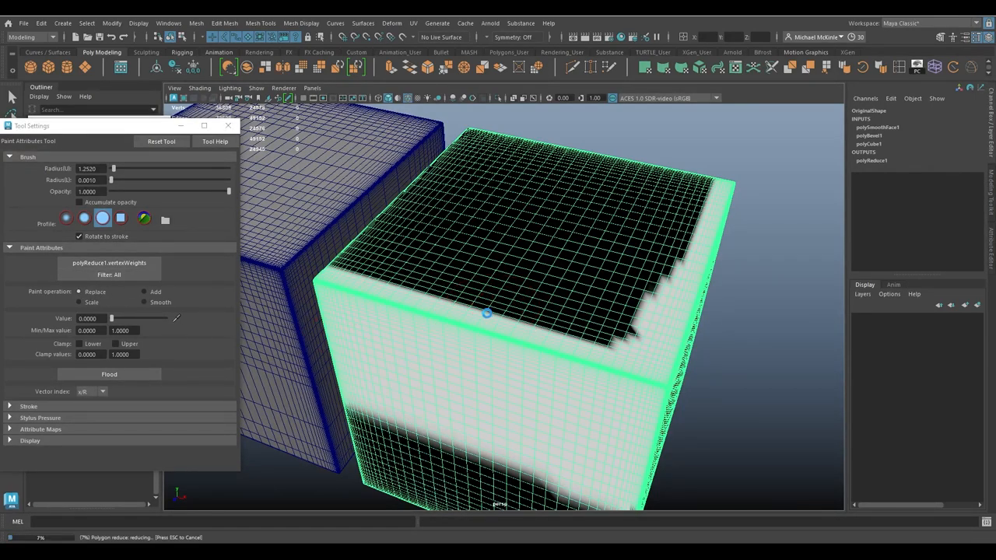
drag(486, 314, 461, 383)
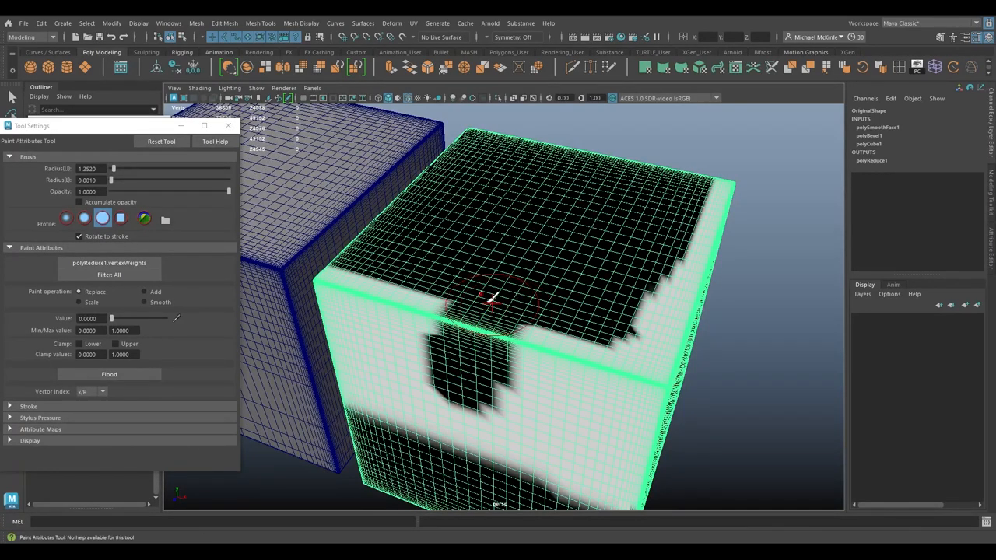
drag(110, 318, 165, 318)
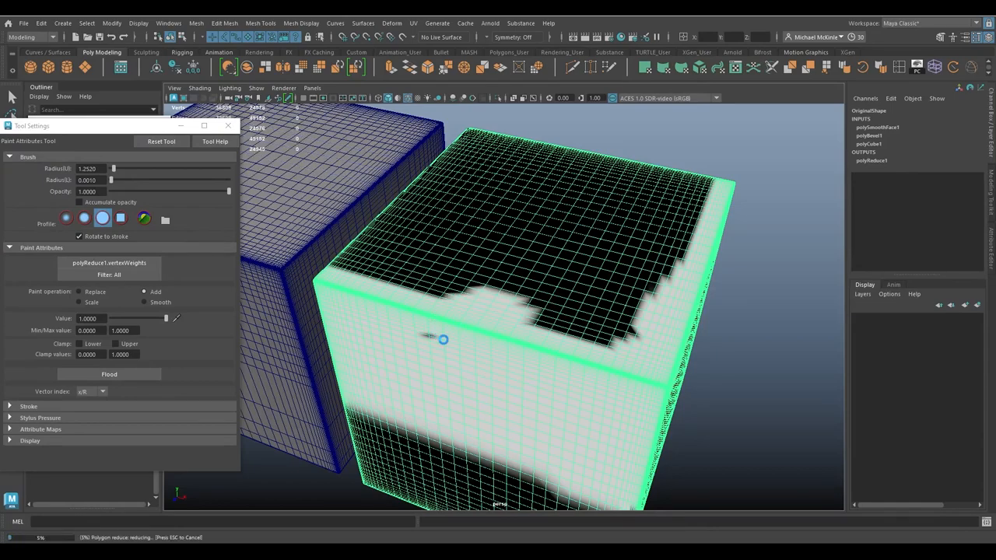
Step: Lower Value to about 0.17 and paint a pale cross into the black top face
drag(165, 317, 156, 317)
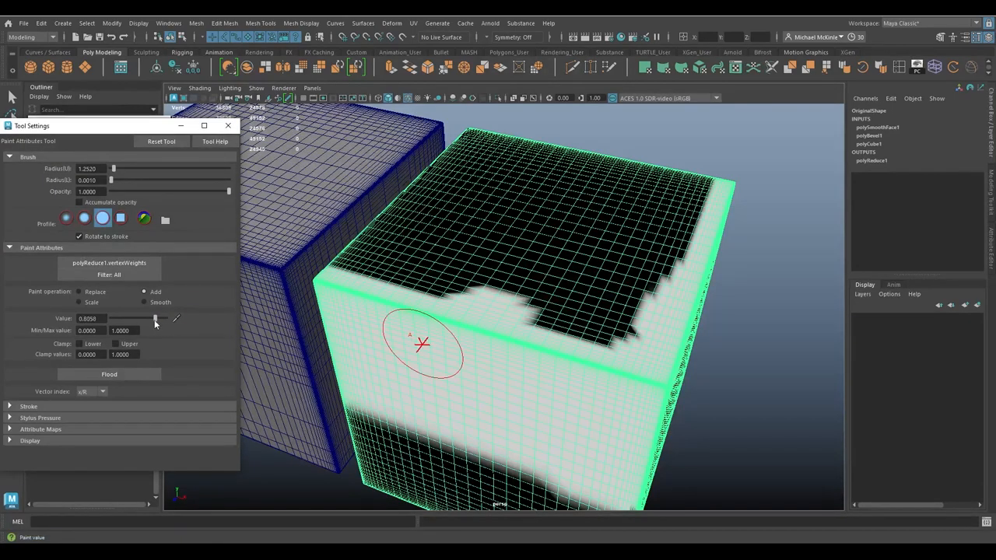
drag(155, 319, 137, 319)
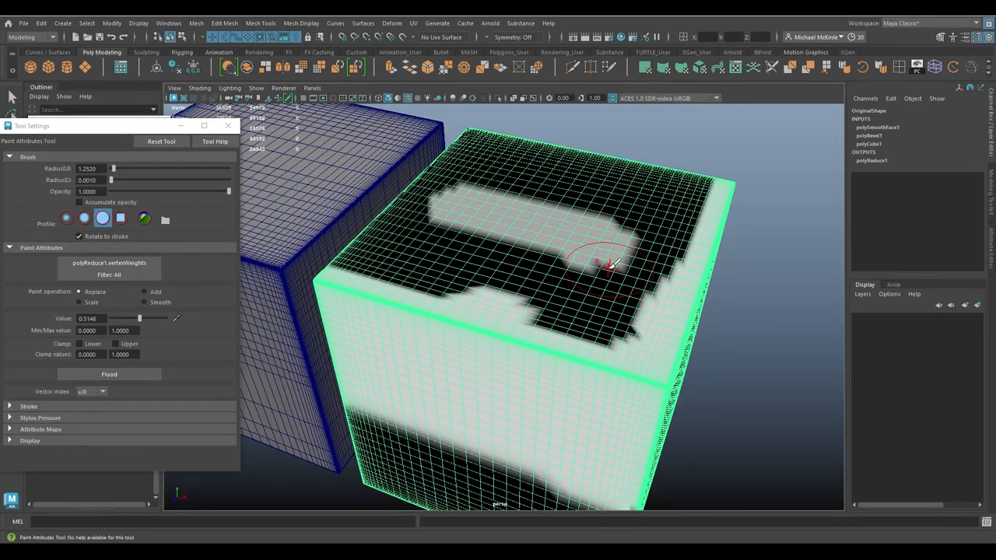
click(144, 292)
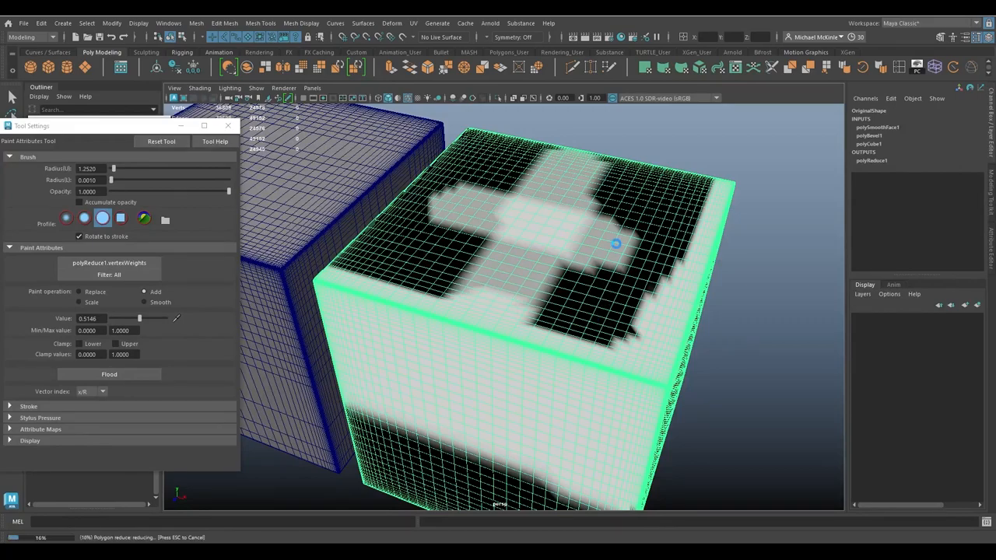
drag(615, 246, 579, 186)
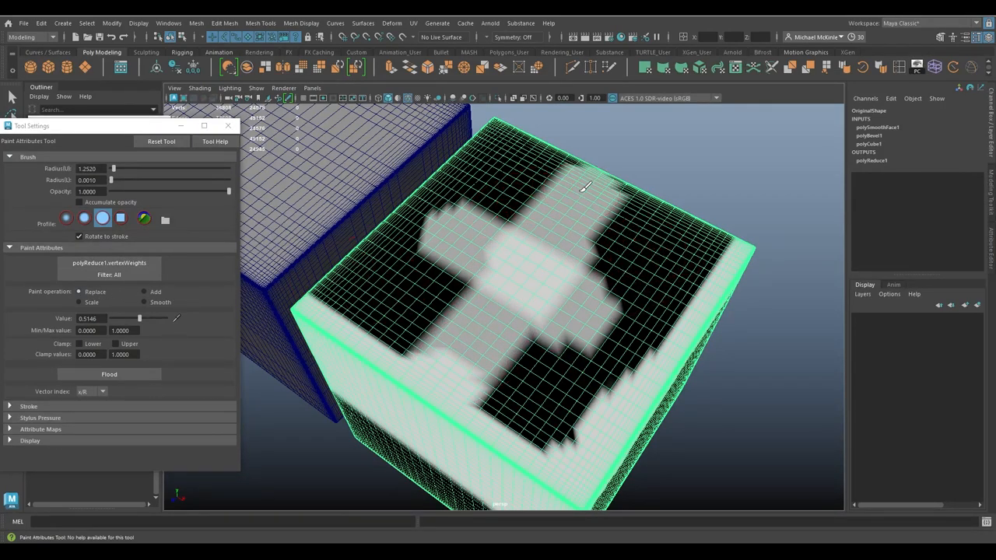
click(513, 281)
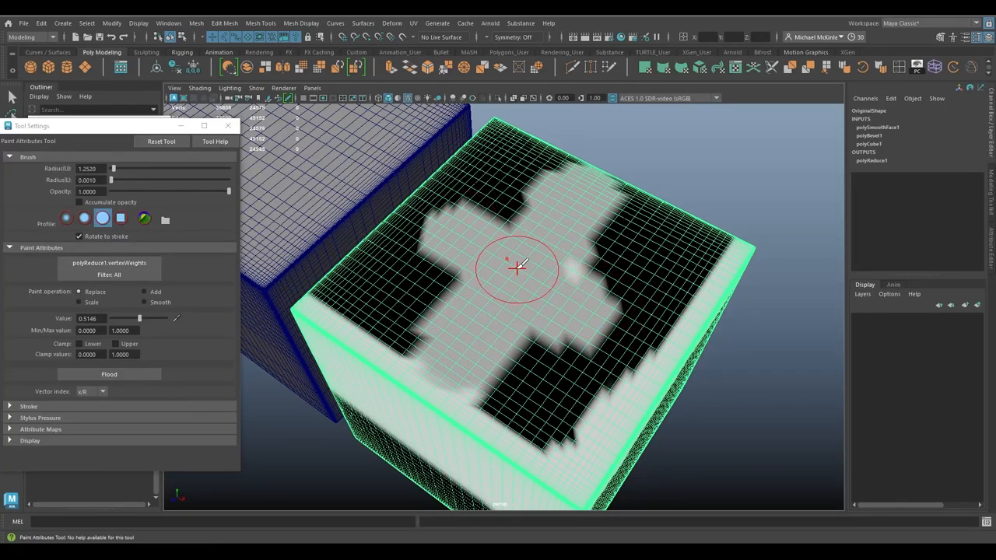
mouse_move(591, 284)
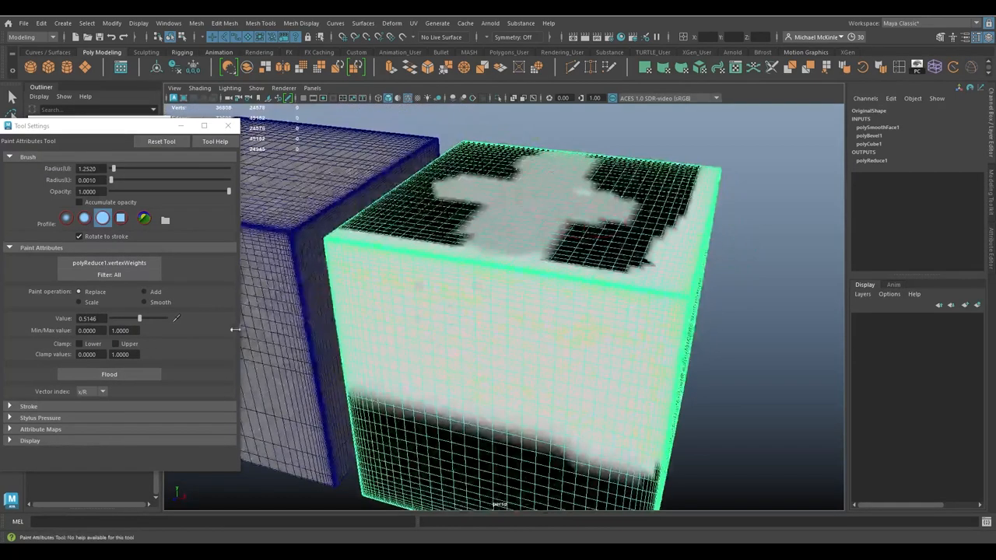
Step: Raise Value to 1.0 and Flood the whole cube's Reduce Weights to white
drag(139, 318, 150, 317)
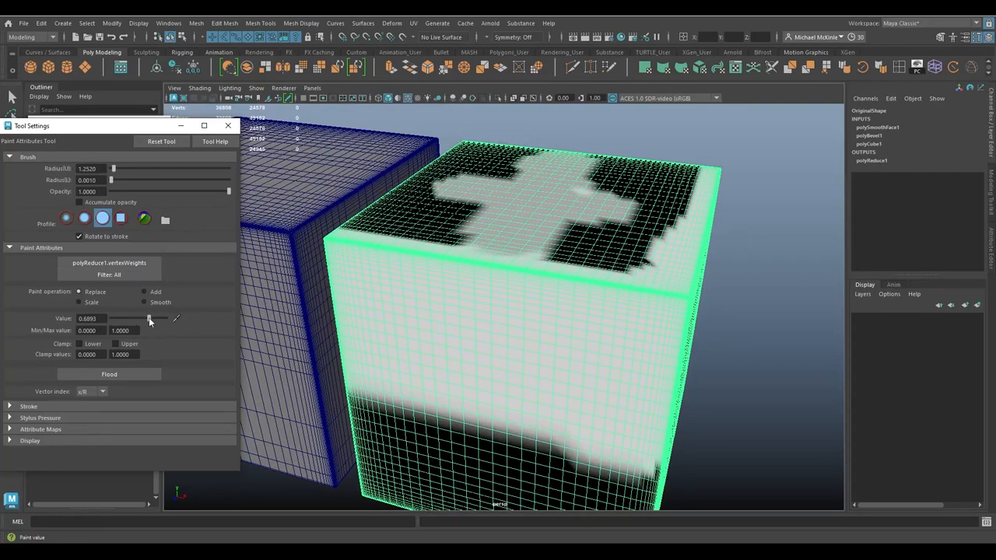
click(109, 374)
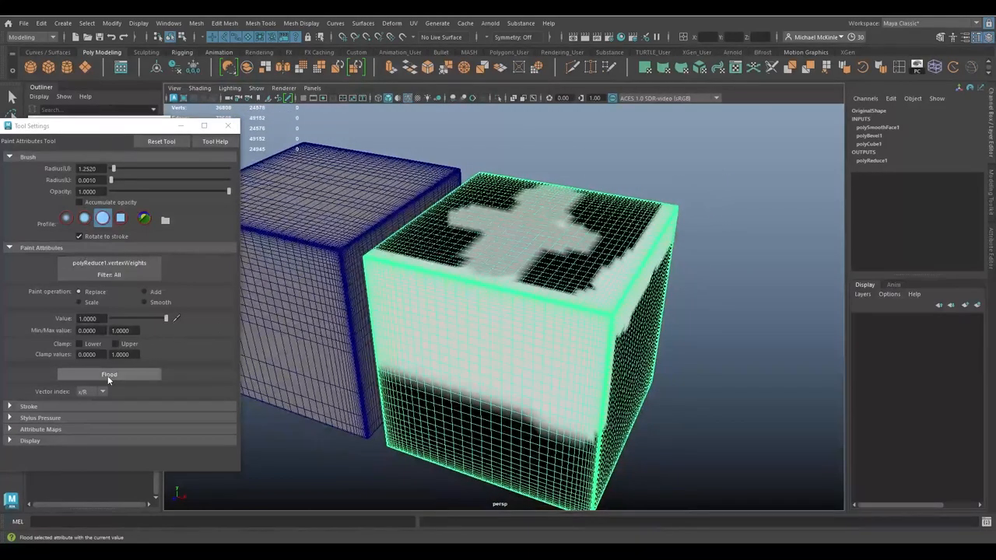
click(109, 373)
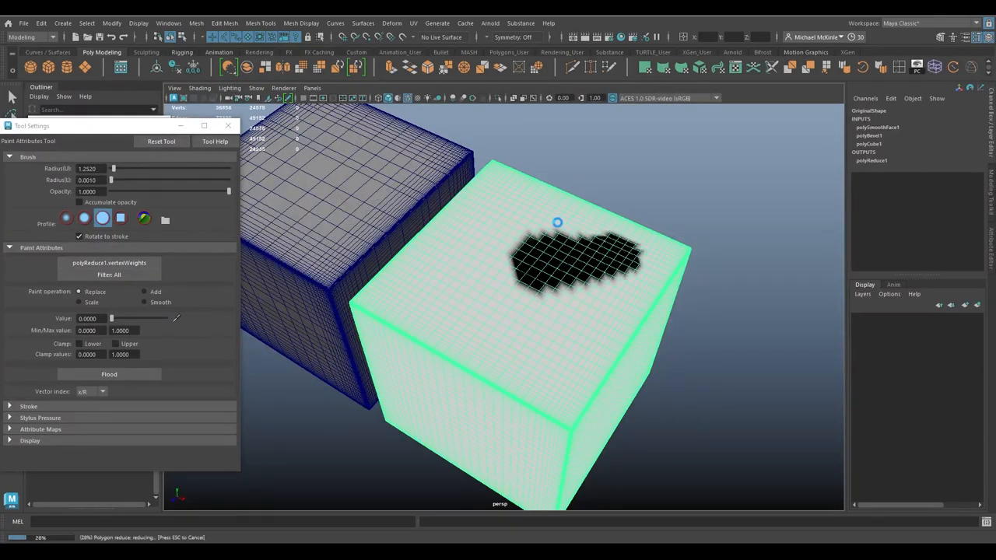
Step: Paint a Value 0 black blob on the top face and black strips along the front face edges
drag(557, 224, 546, 291)
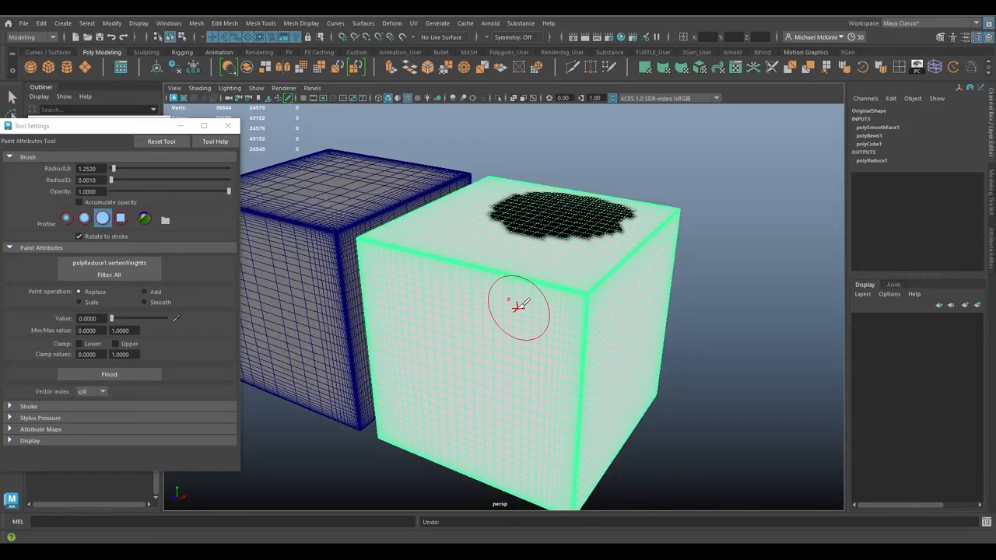
drag(514, 303, 619, 283)
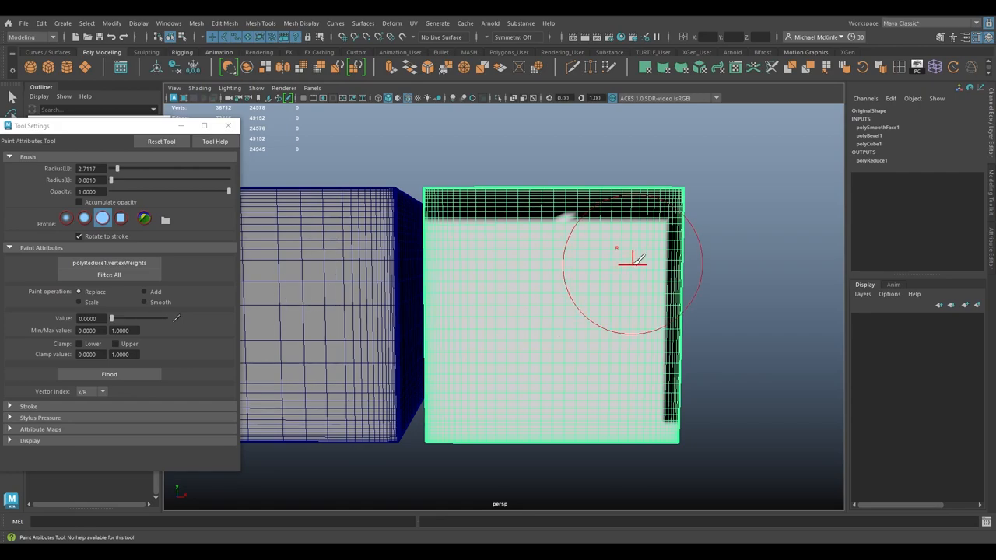
drag(632, 261, 457, 246)
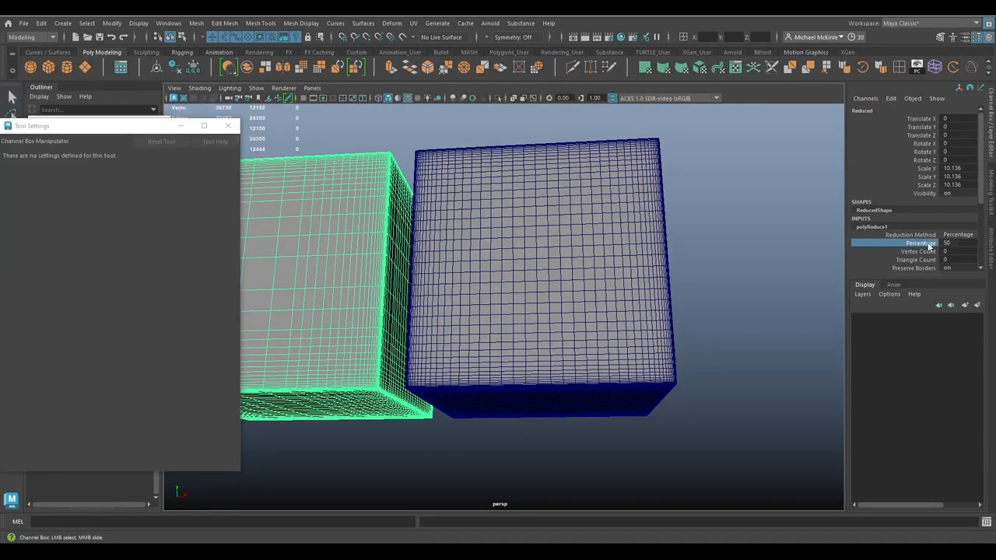
Step: Briefly start the Paint Reduce Weights Tool with radius 3.4, then return to selection
text(3.4)
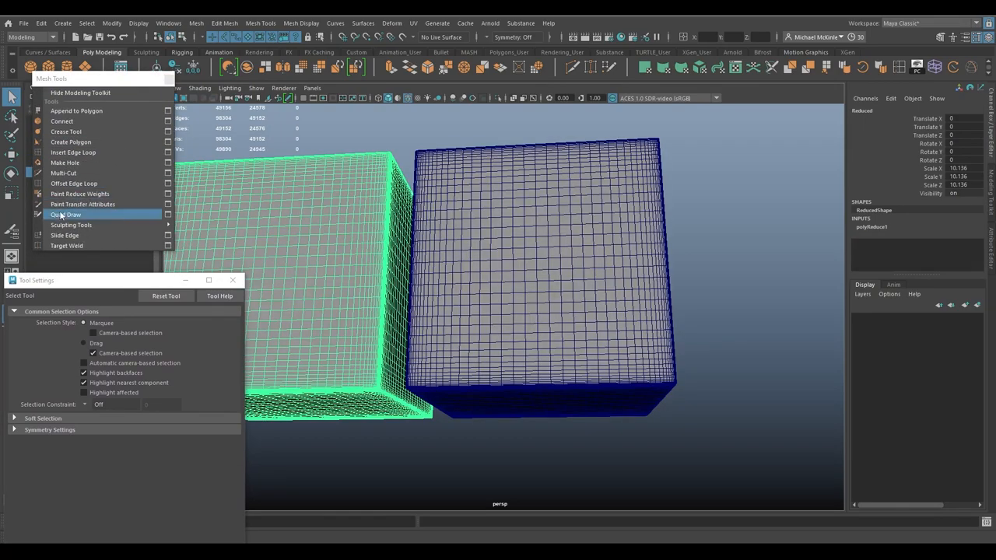
click(82, 204)
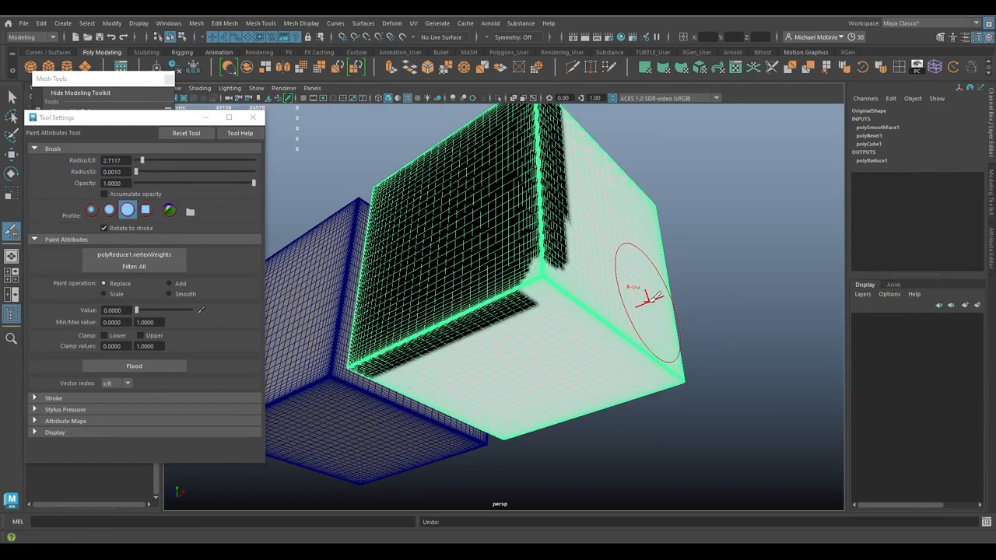
right_click(535, 265)
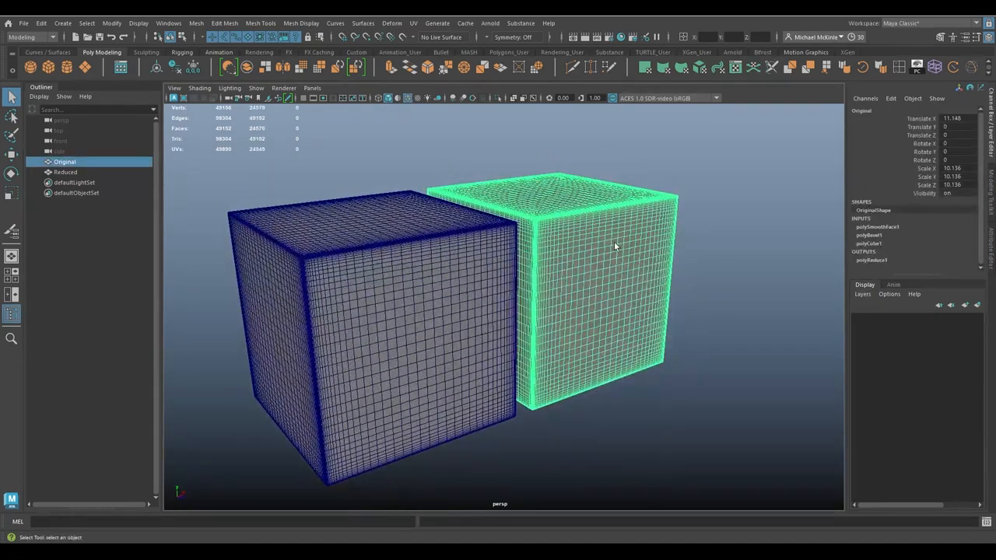
Step: Select the Reduced cube and raise its polyReduce1 Percentage to about 50
click(65, 171)
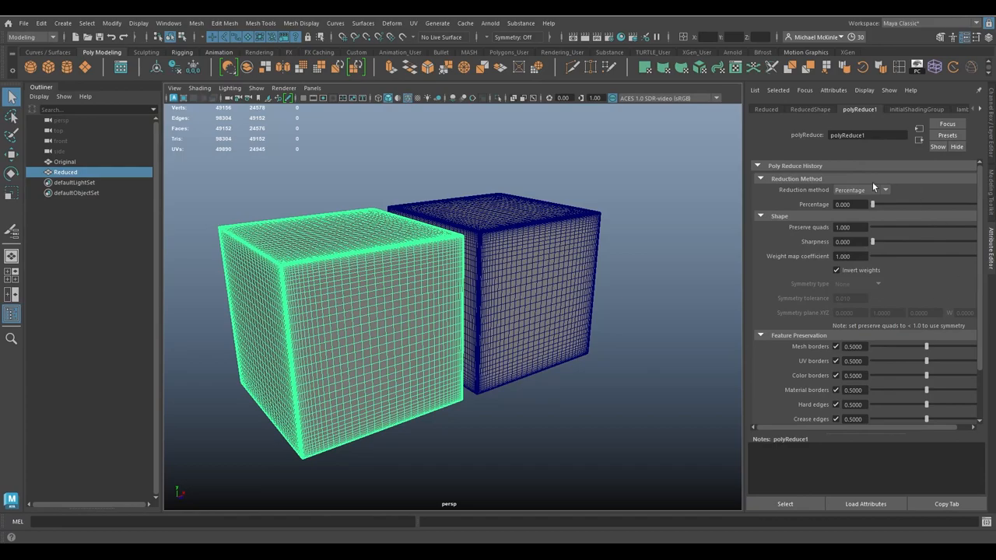
drag(871, 204, 890, 204)
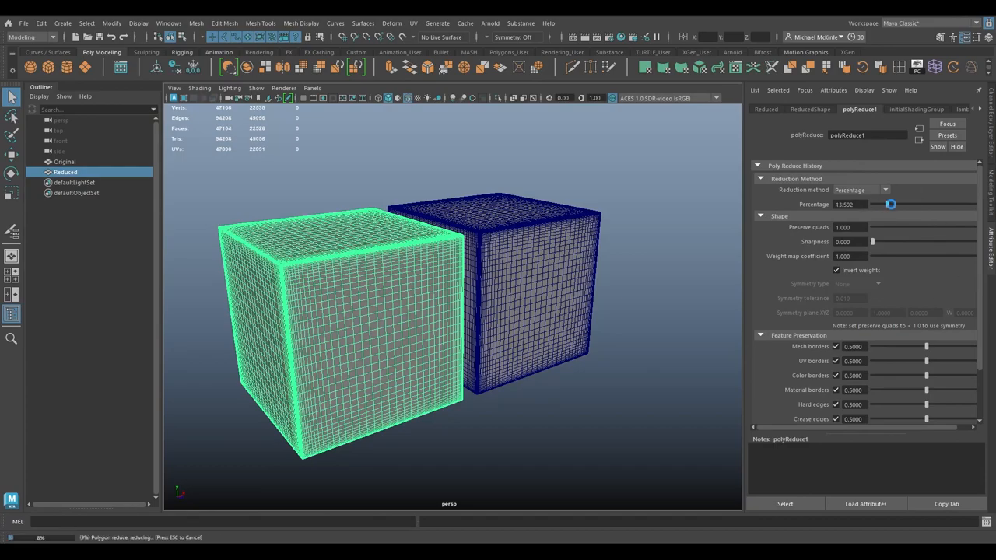
drag(890, 204, 915, 203)
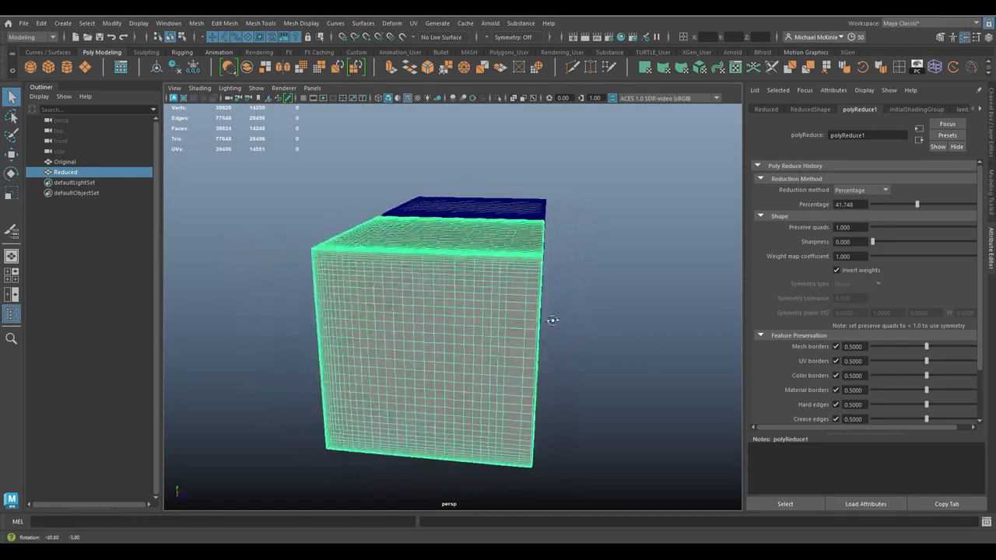
drag(553, 320, 490, 351)
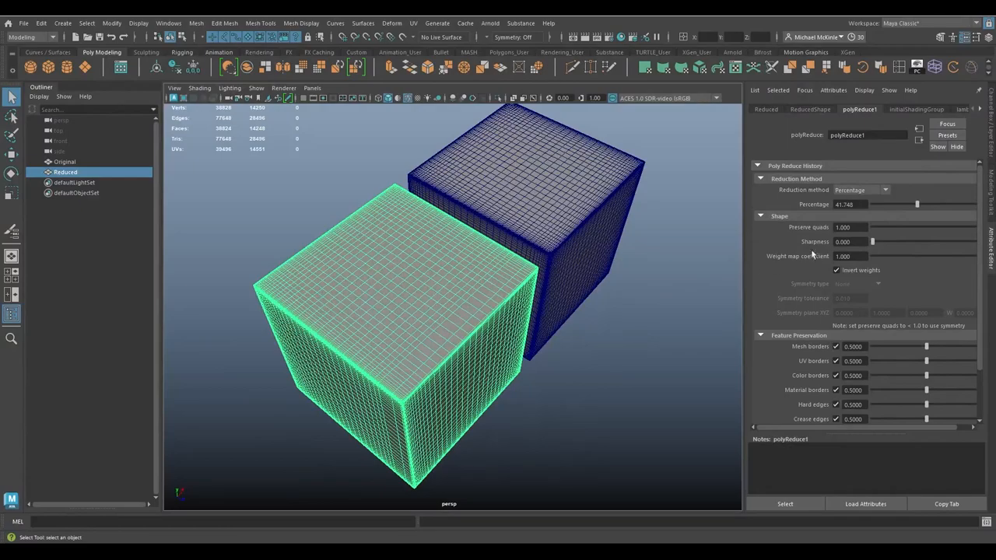
drag(917, 203, 942, 204)
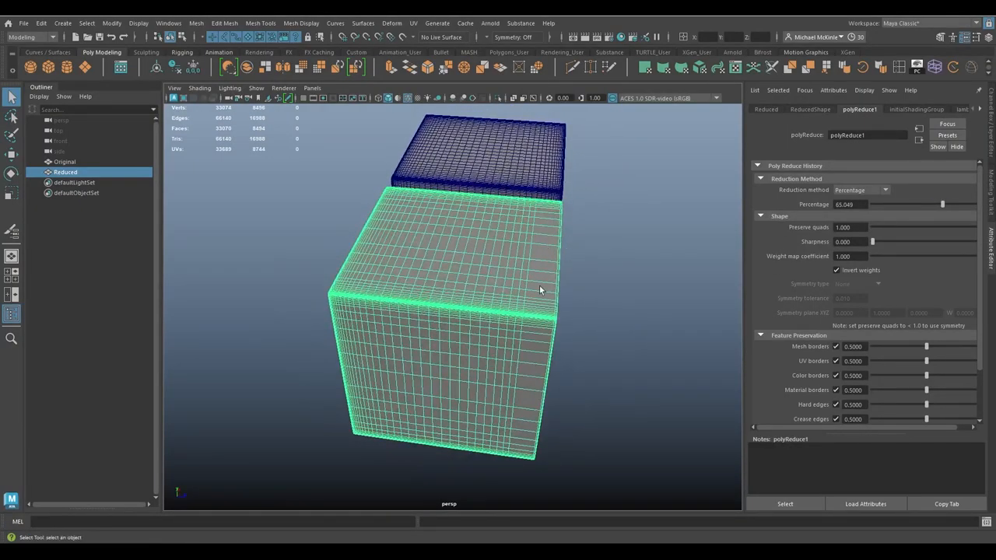
Step: Raise the Percentage further to about 72 and inspect the sparser mesh from several angles
drag(542, 291, 551, 355)
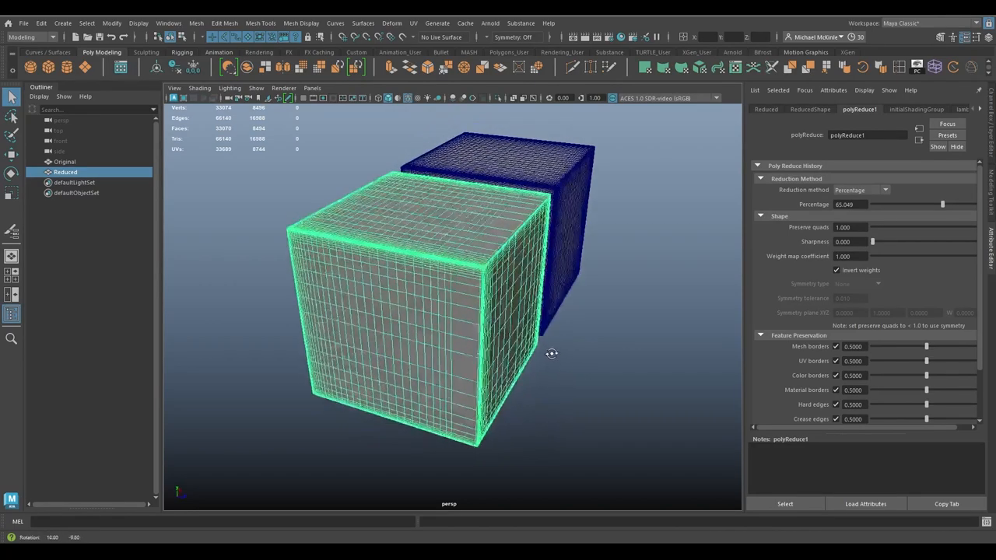
drag(551, 355, 526, 342)
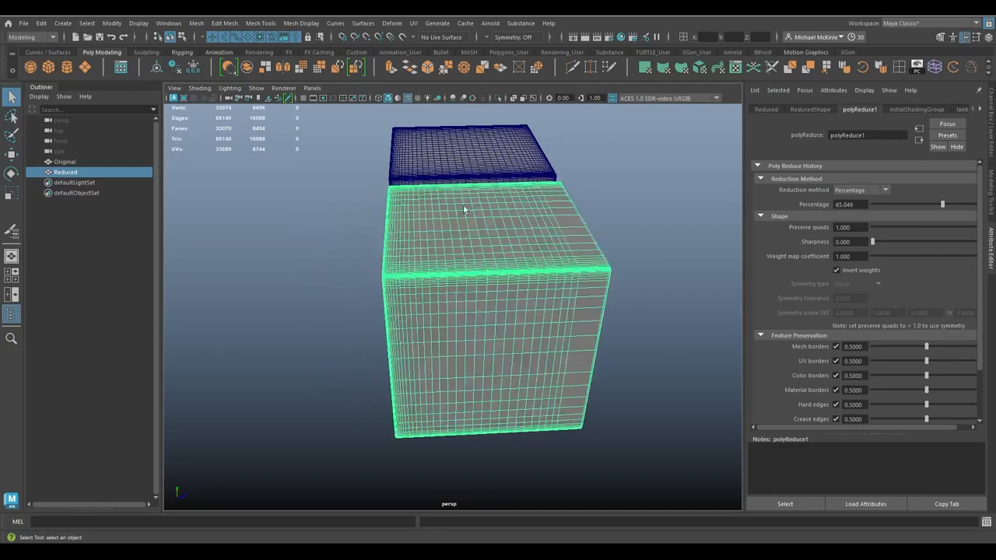
drag(464, 209, 529, 322)
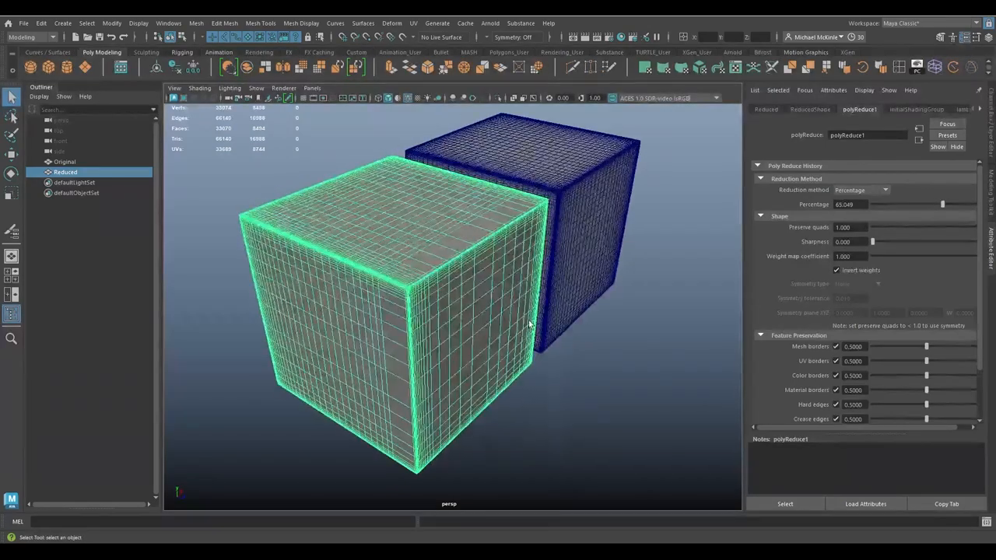
drag(941, 204, 947, 206)
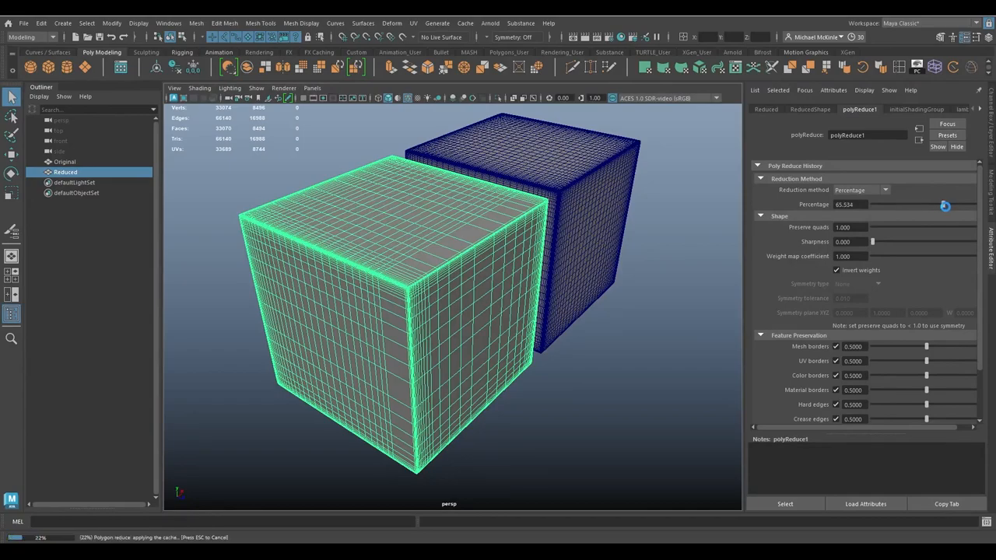
drag(946, 206, 951, 206)
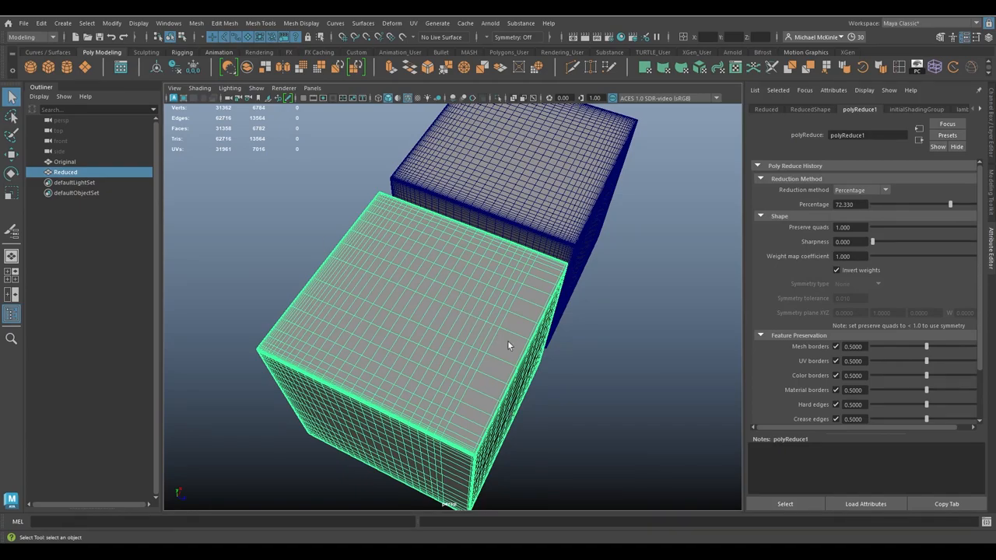
mouse_move(512, 342)
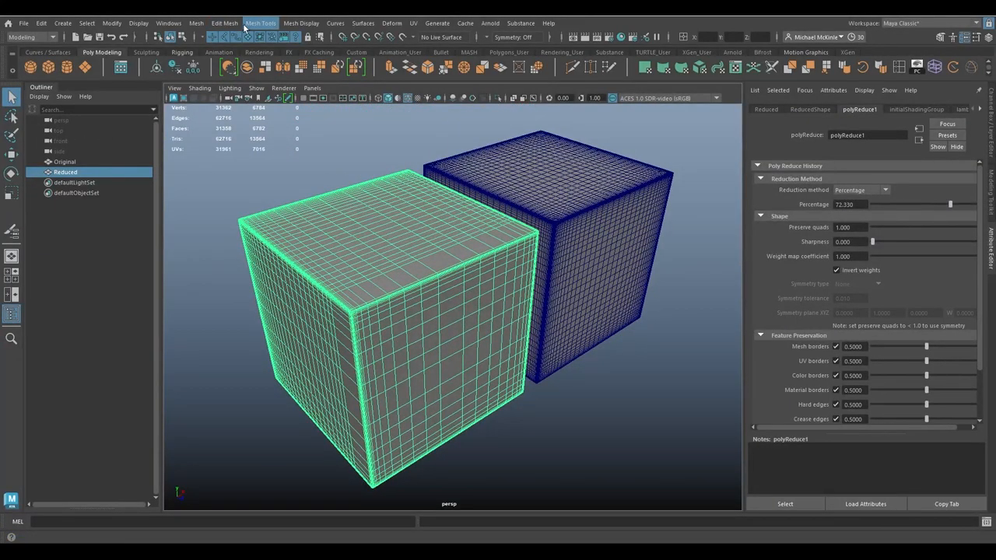
Step: Start the Paint Reduce Weights Tool on Original, then bring up the Mesh > Reduce options
click(261, 24)
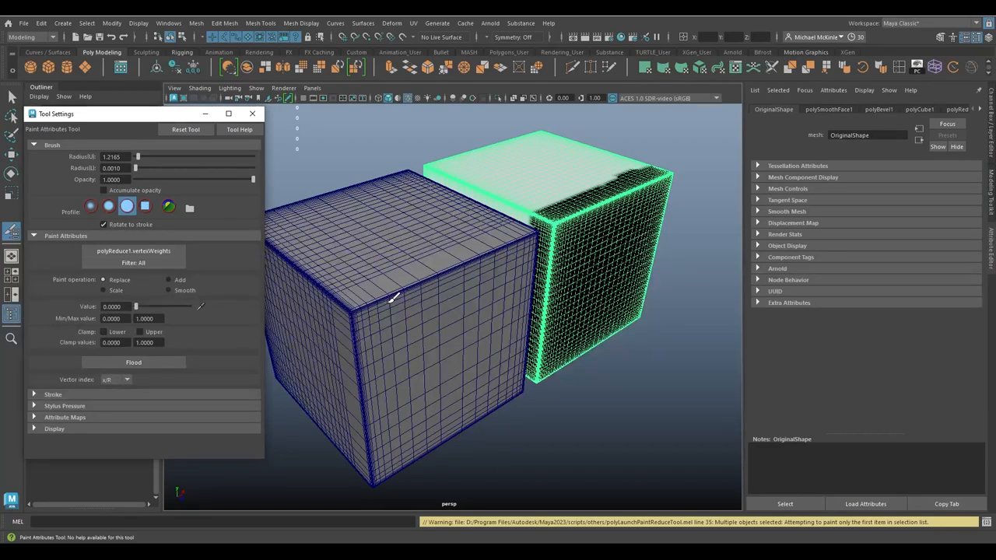
mouse_move(324, 294)
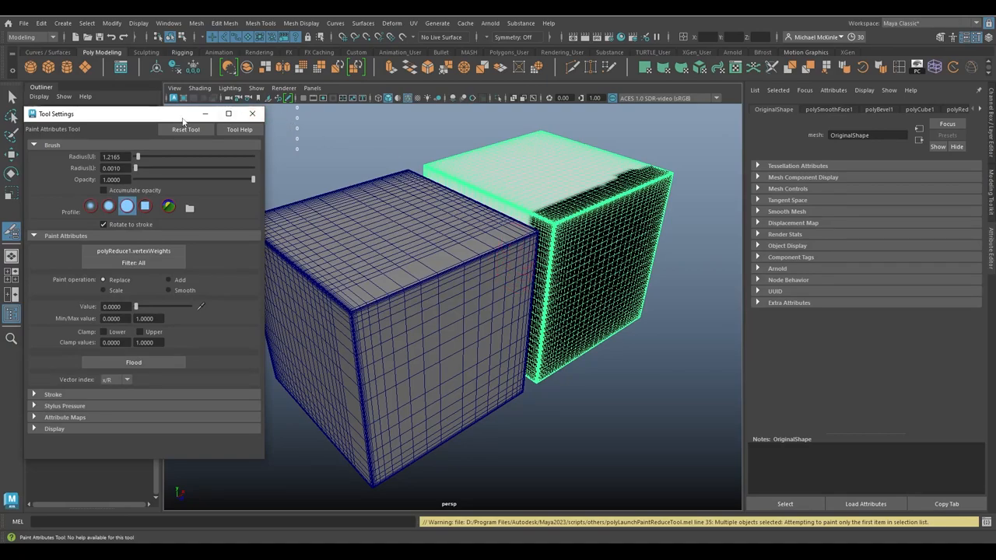
click(262, 23)
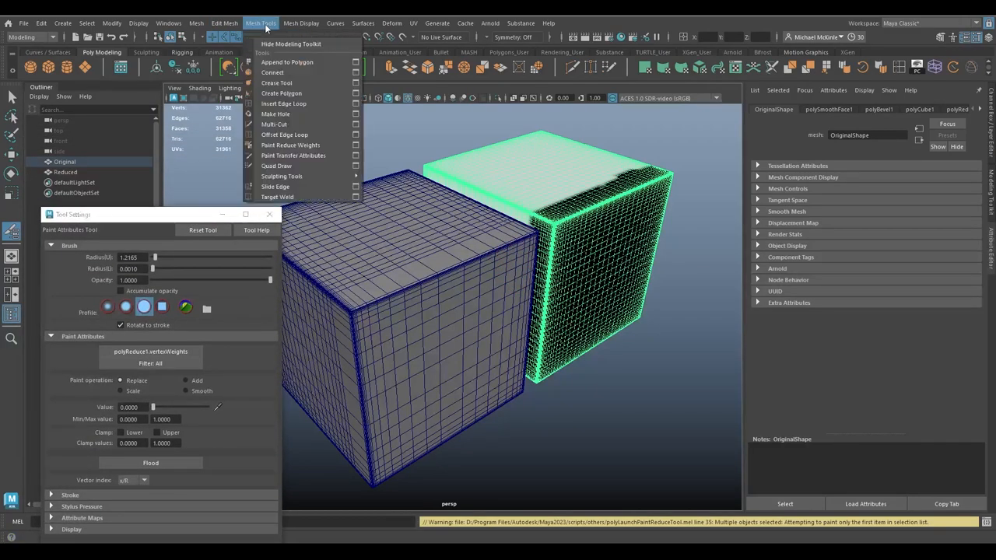
mouse_move(290, 146)
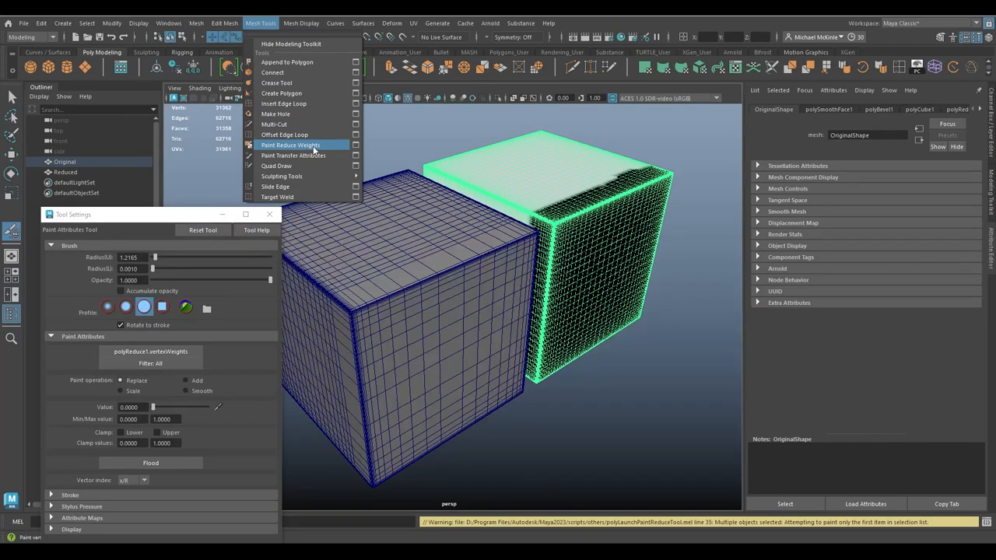
click(196, 23)
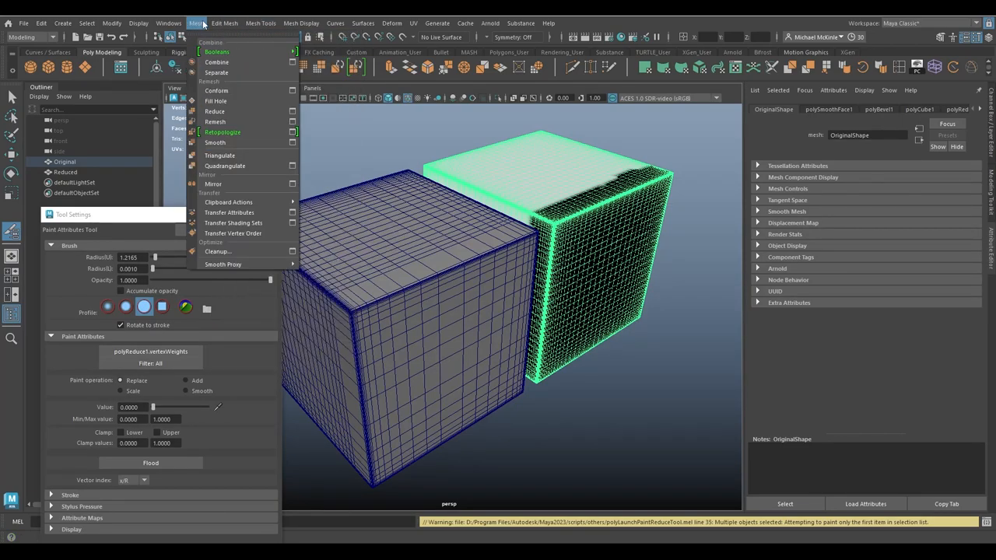
mouse_move(214, 112)
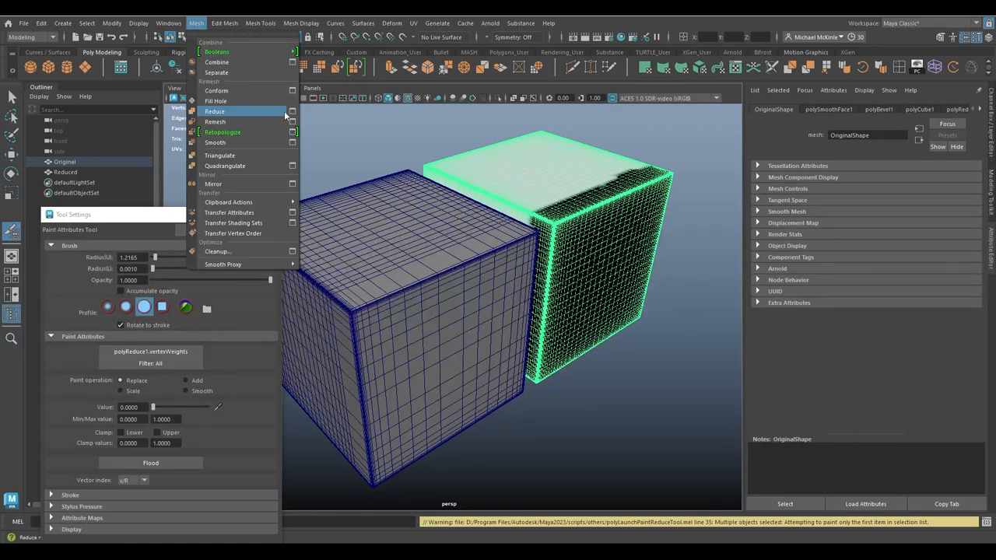
click(293, 112)
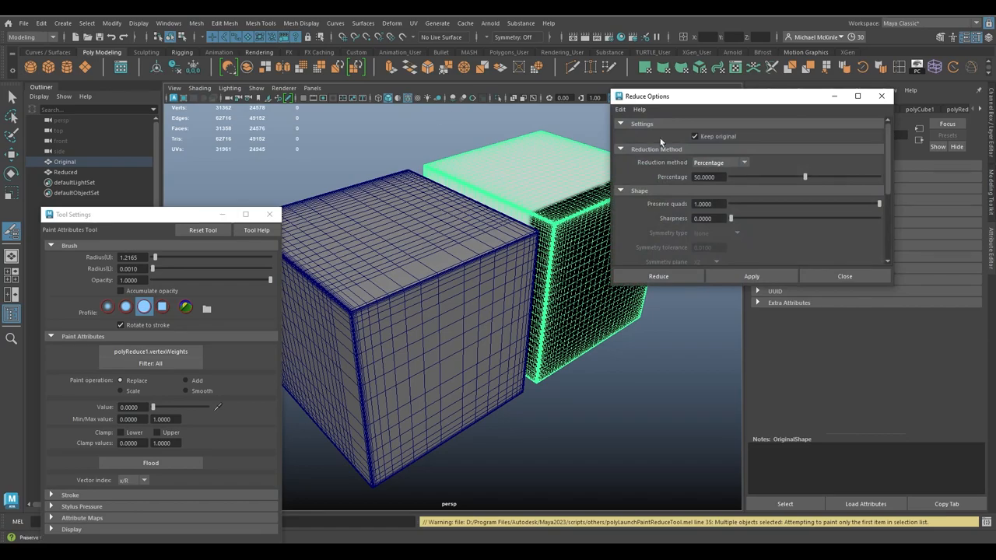
mouse_move(717, 137)
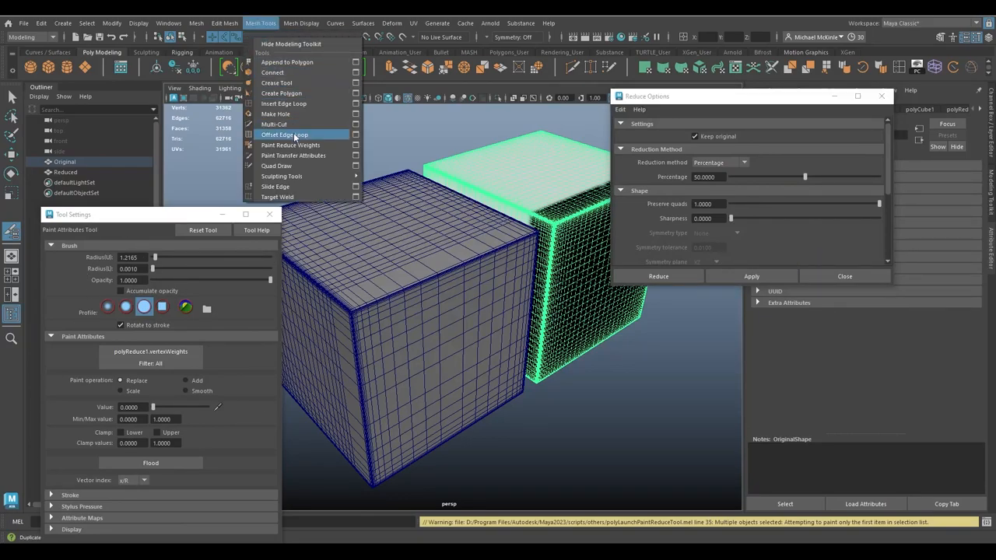
mouse_move(304, 146)
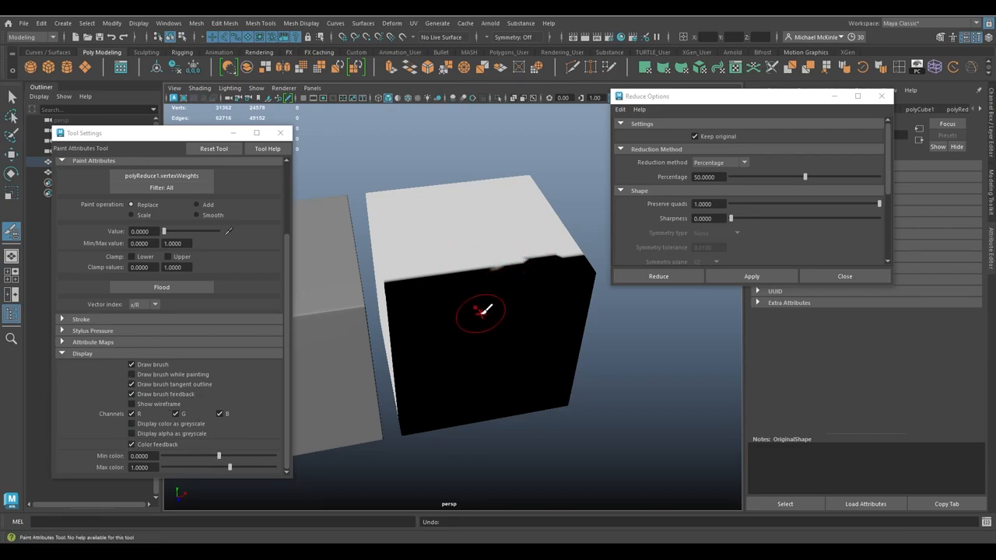
Step: Paint black reduce-weight strokes across the cube's front face with Value 1, leaving the top white
click(132, 405)
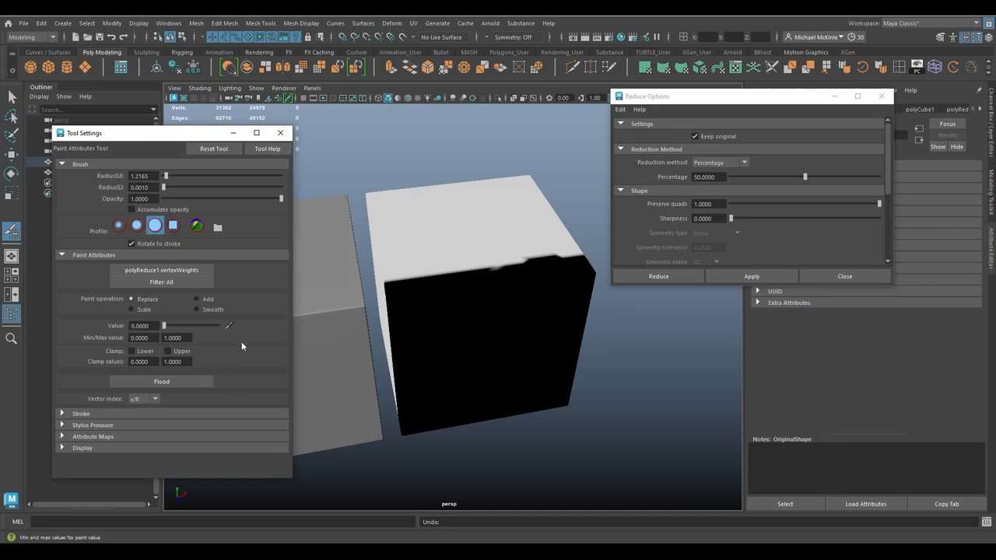
mouse_move(232, 330)
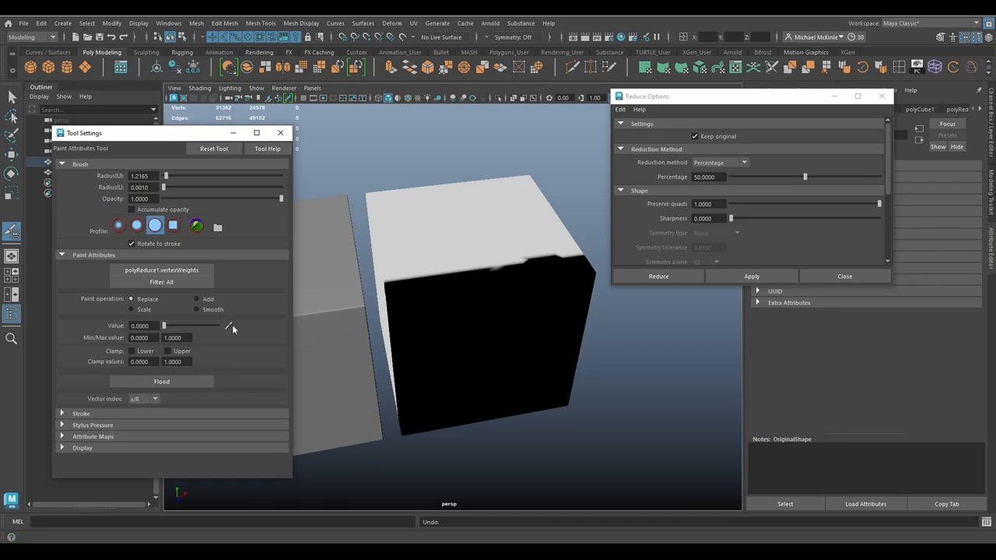
mouse_move(443, 246)
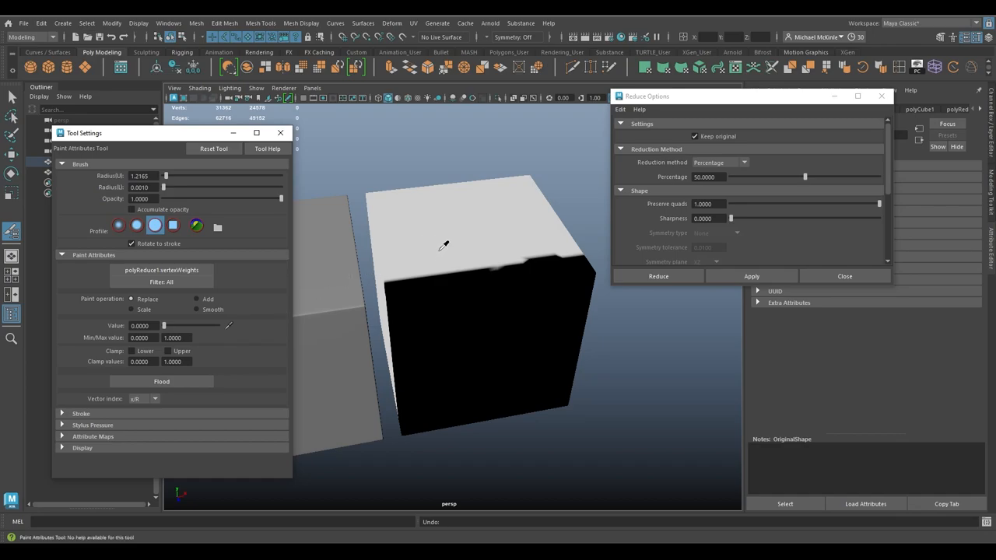
mouse_move(470, 213)
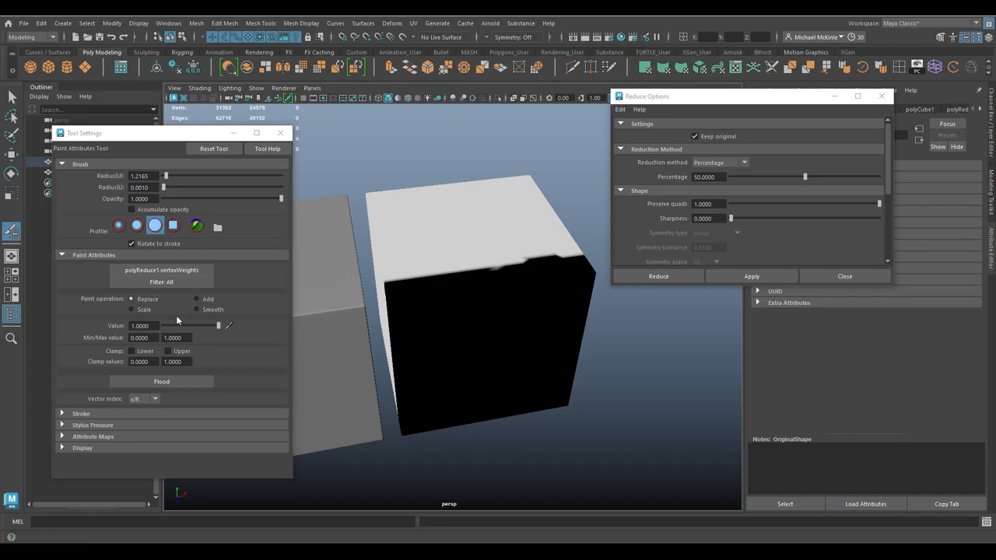
mouse_move(498, 246)
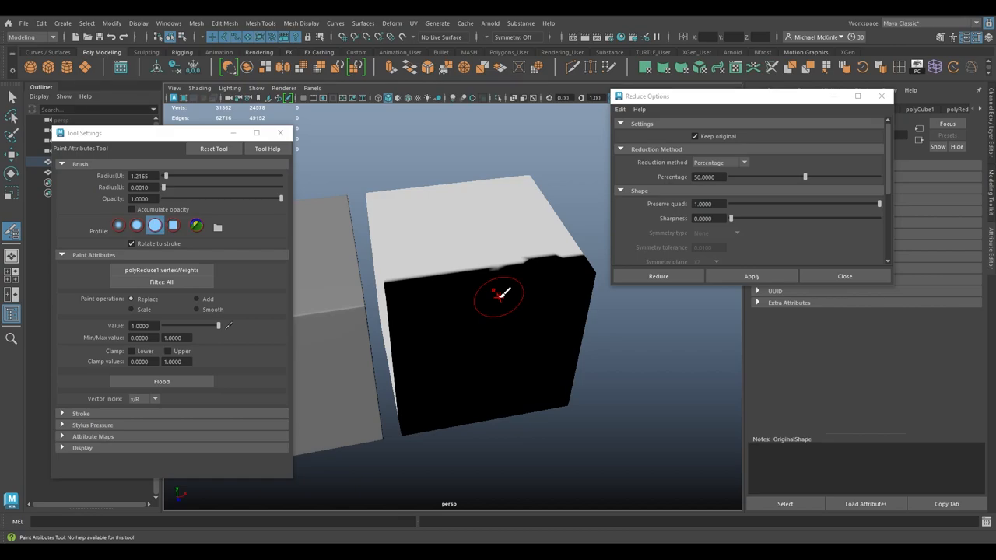
mouse_move(481, 305)
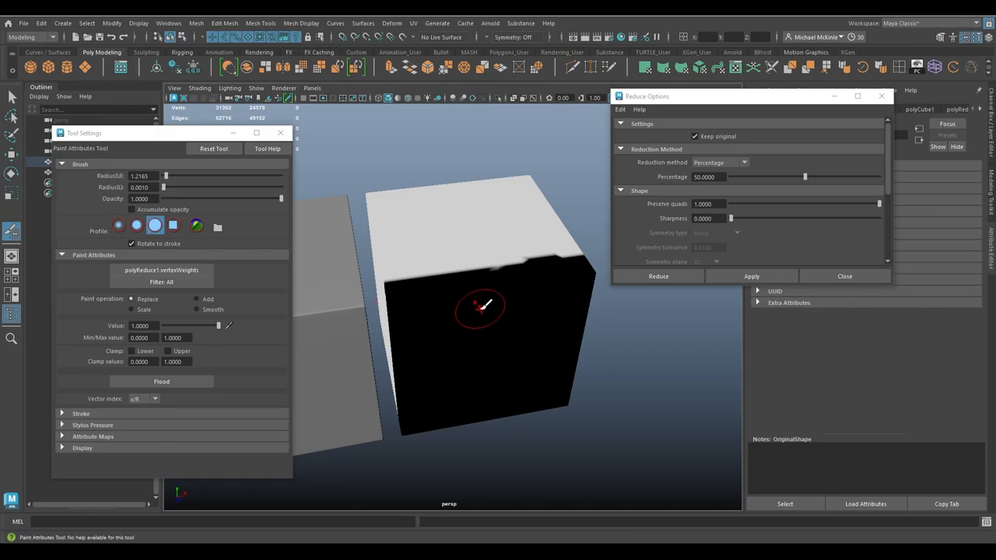